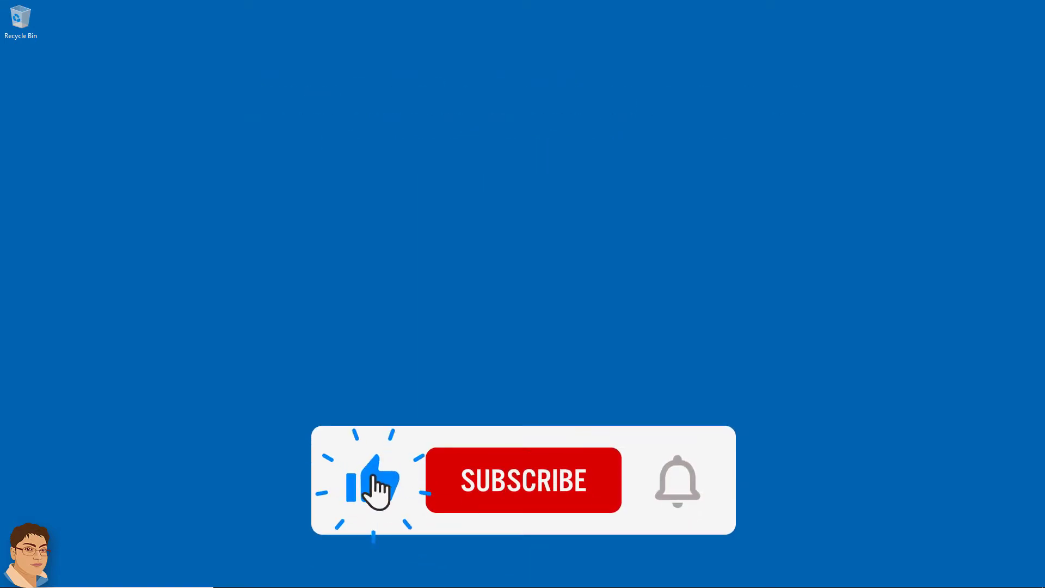
# - Create a new Empty Activity project named RadioSave with Java as the language
pyautogui.click(523, 479)
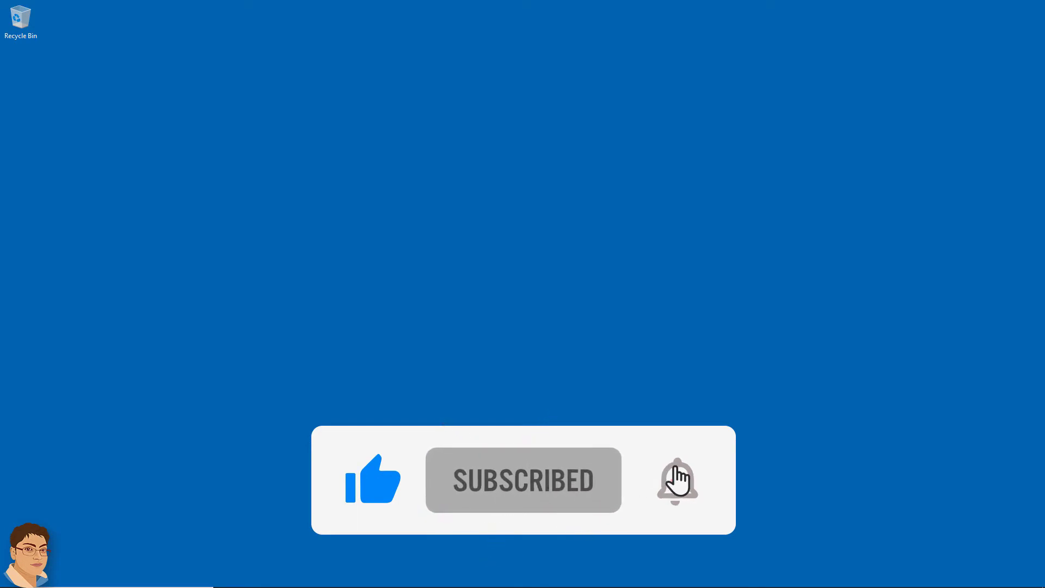
pyautogui.click(676, 480)
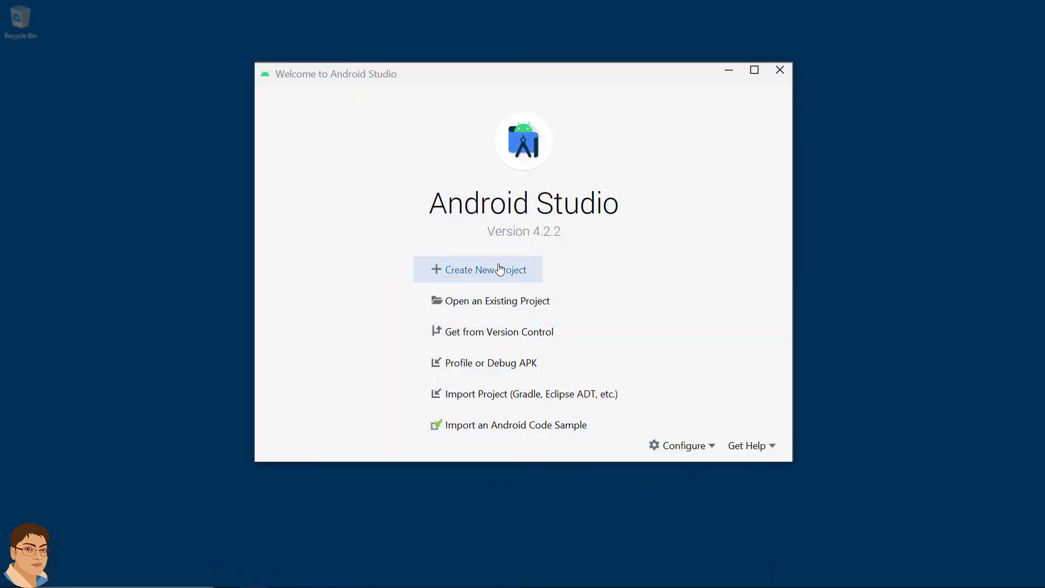
pyautogui.click(479, 269)
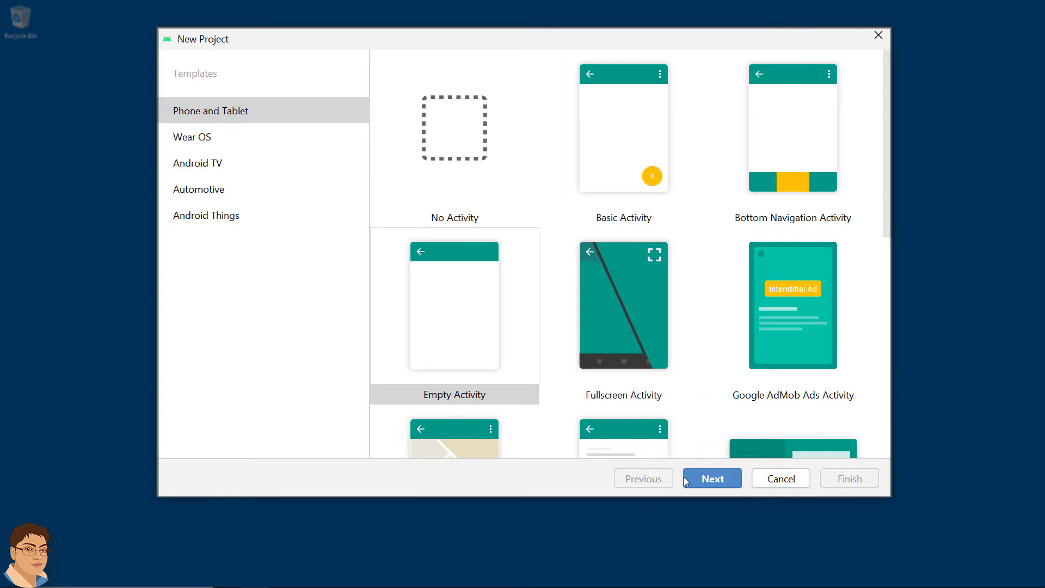
pyautogui.click(711, 478)
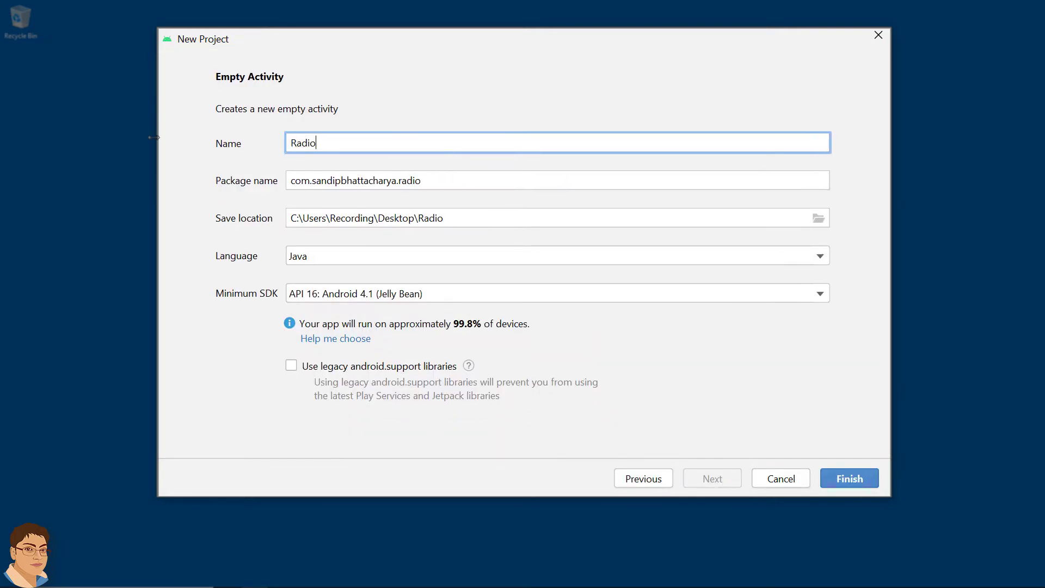
pyautogui.write('Save')
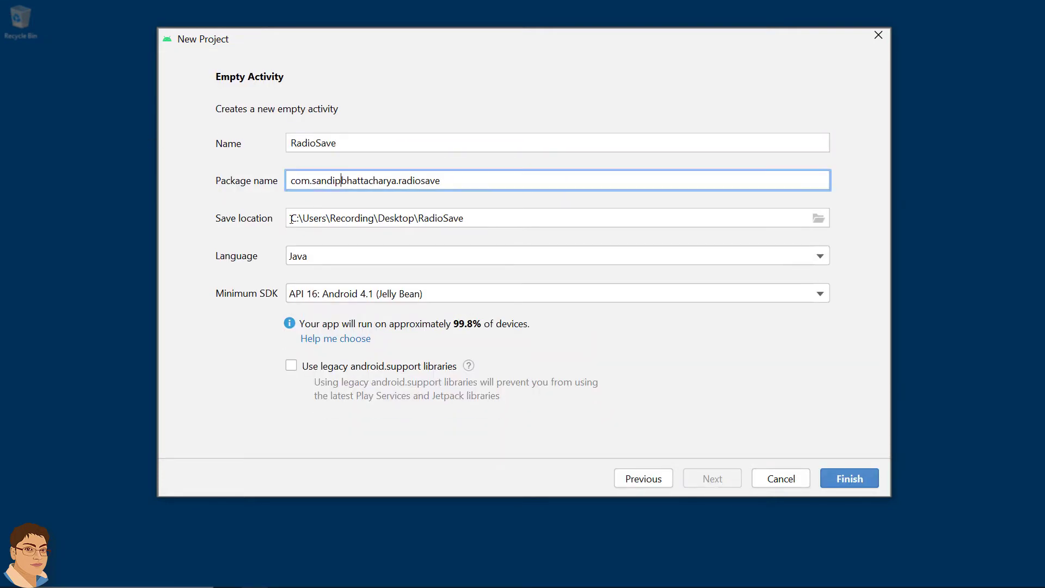
pyautogui.click(556, 255)
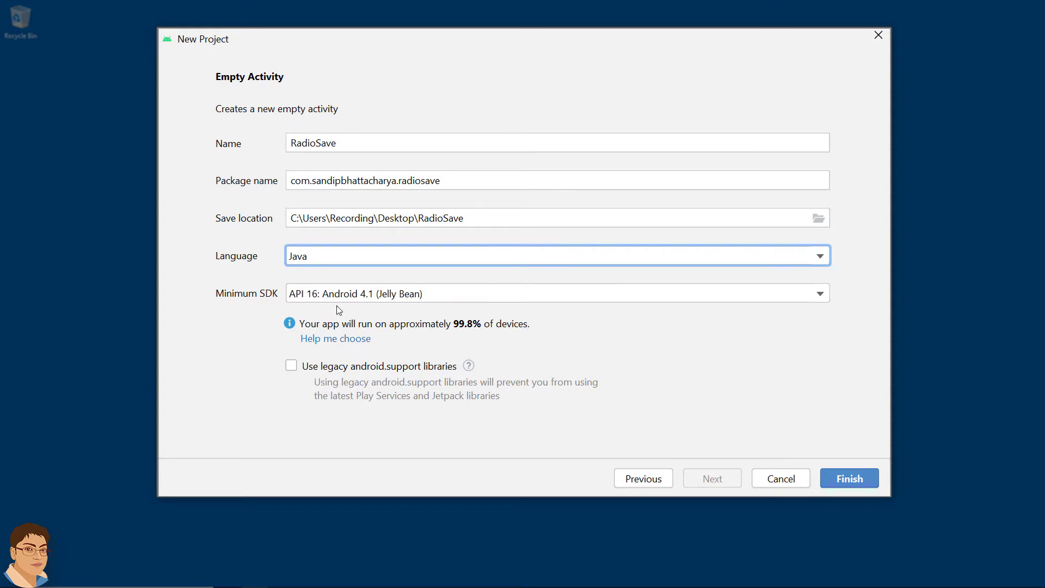
pyautogui.click(848, 478)
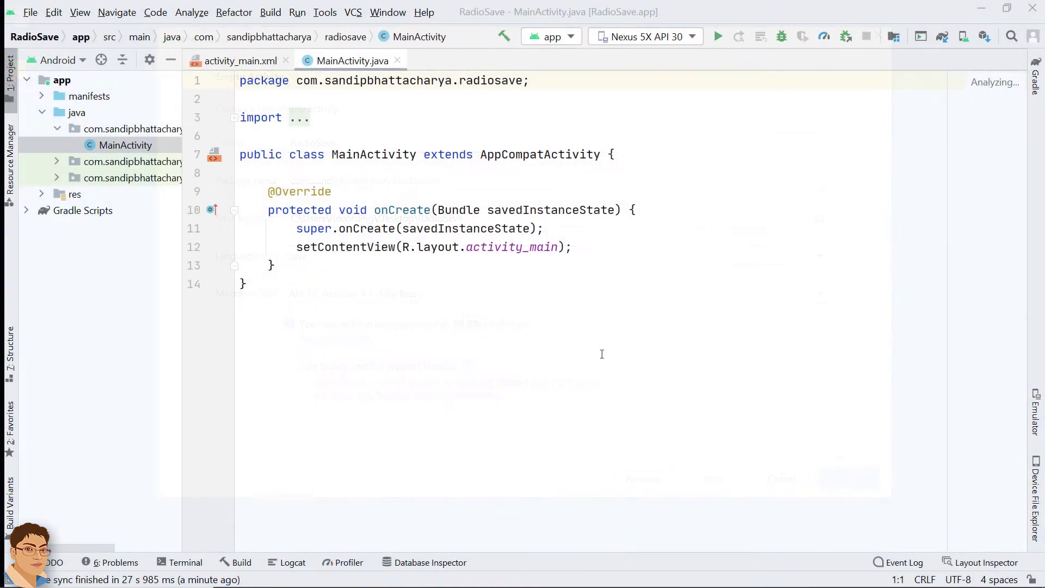
# - In activity_main.xml, make the root a vertical LinearLayout with padding and centre gravity, removing Hello World
pyautogui.click(239, 61)
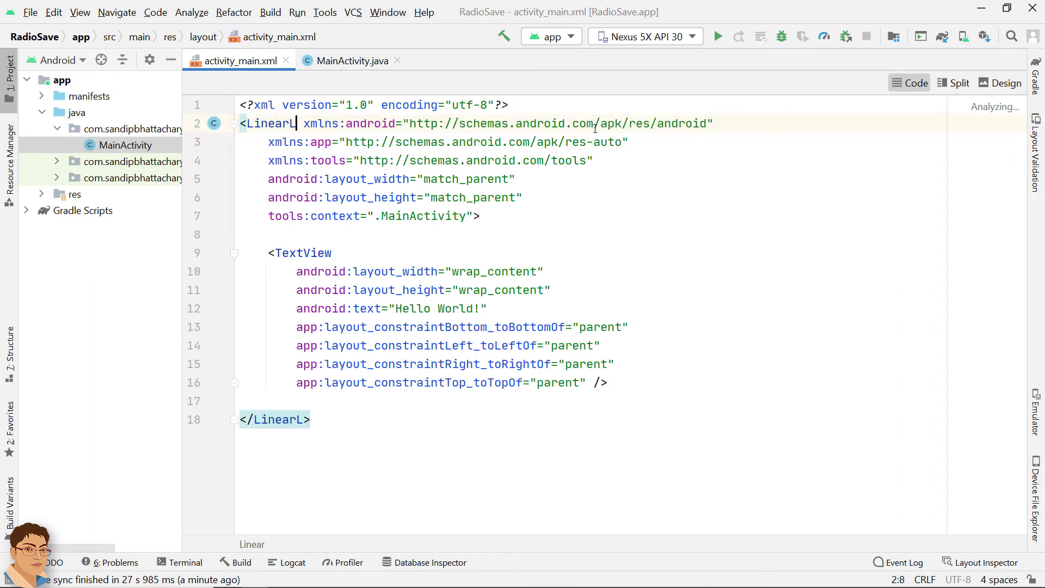
pyautogui.write('ayout')
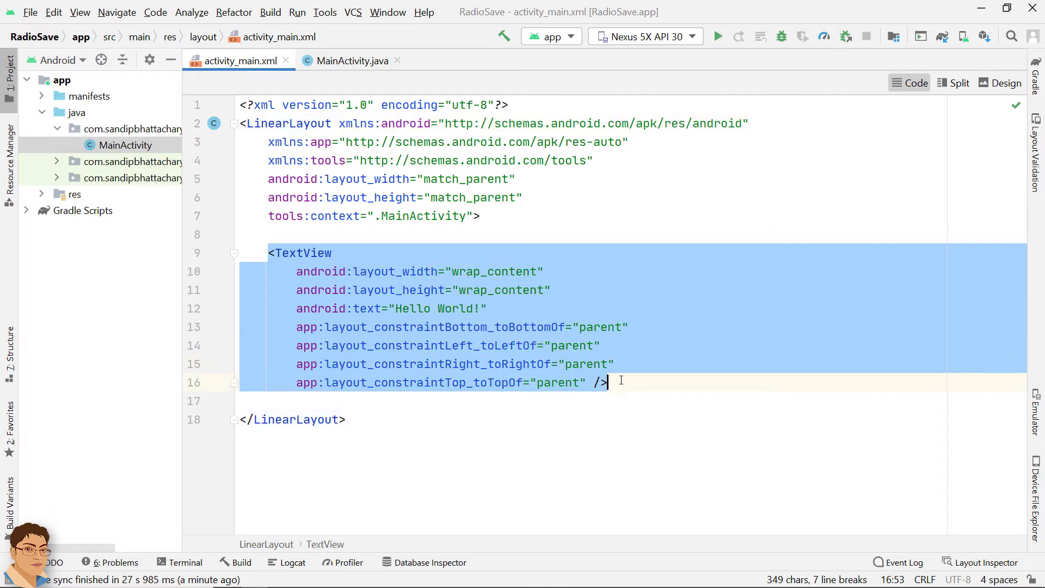
pyautogui.press('Delete')
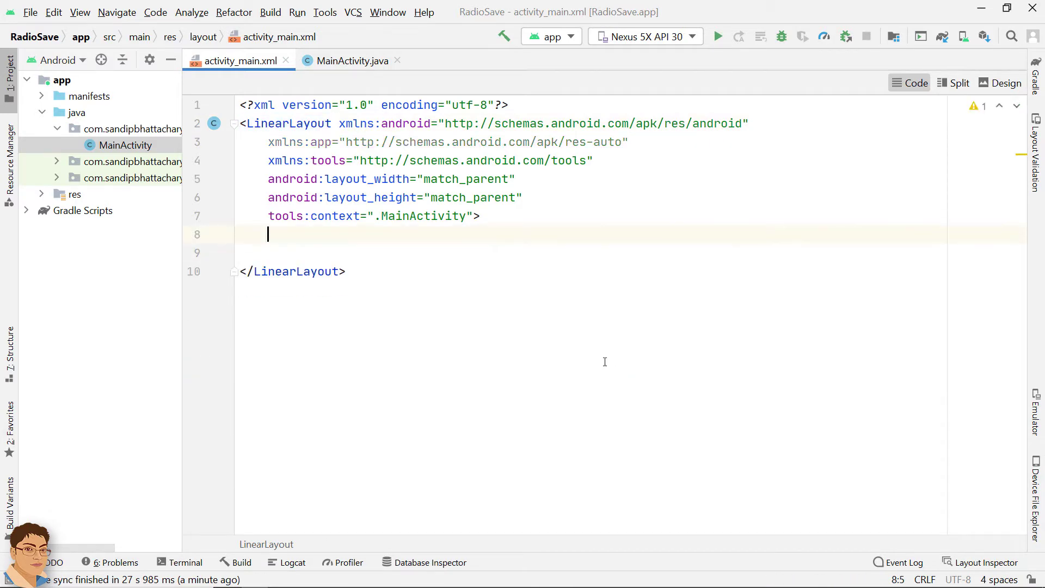
pyautogui.write('ori>')
pyautogui.click(592, 253)
pyautogui.write('android:padding="16dp">')
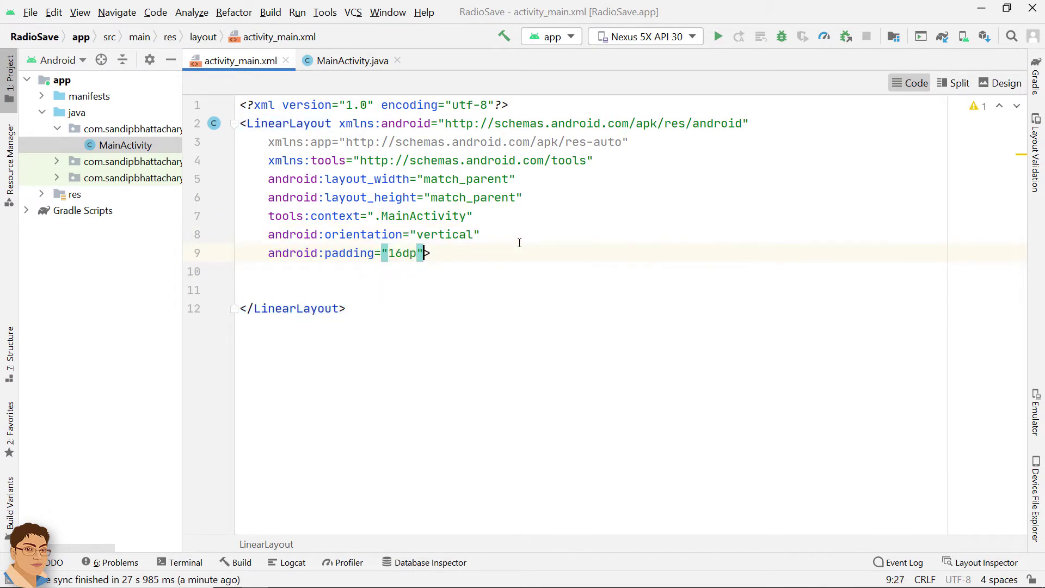
pyautogui.write('gravity="center">')
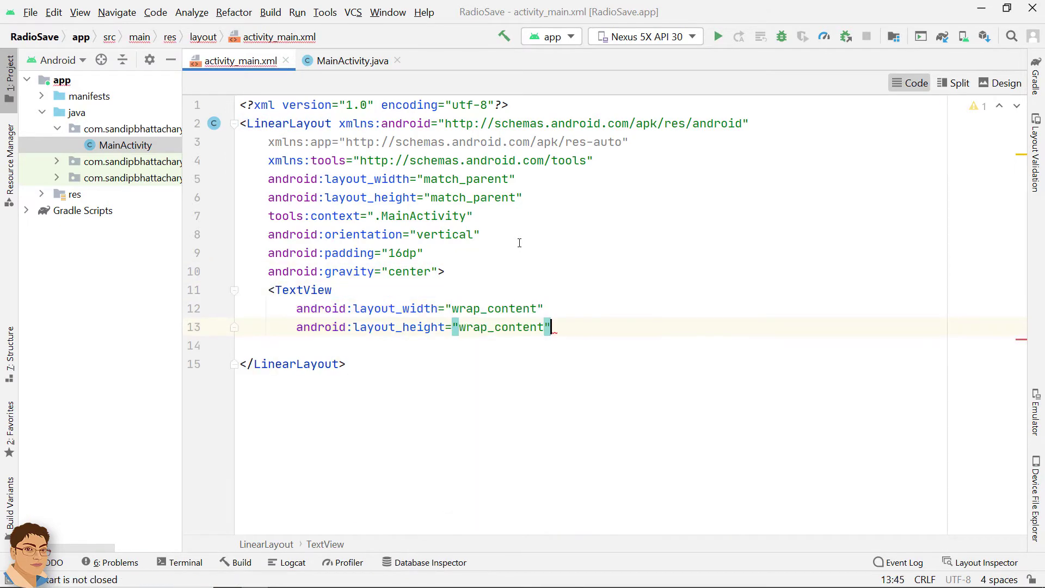
# - Add a 'Choose Your Gender' TextView with larger text size and a blue Android colour, then begin a RadioGroup
pyautogui.write('android:text=""')
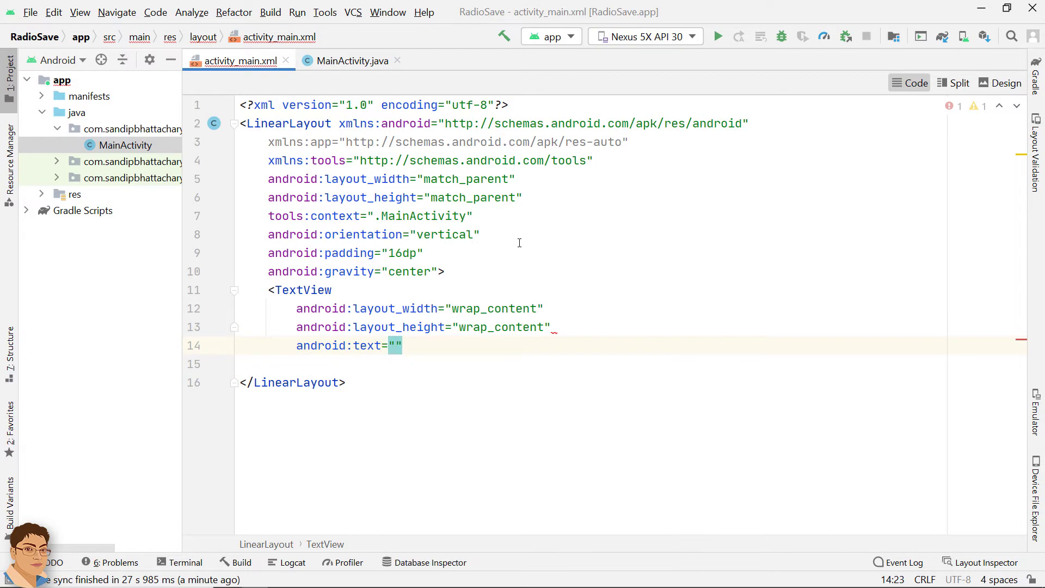
pyautogui.write('Choose Your Gender')
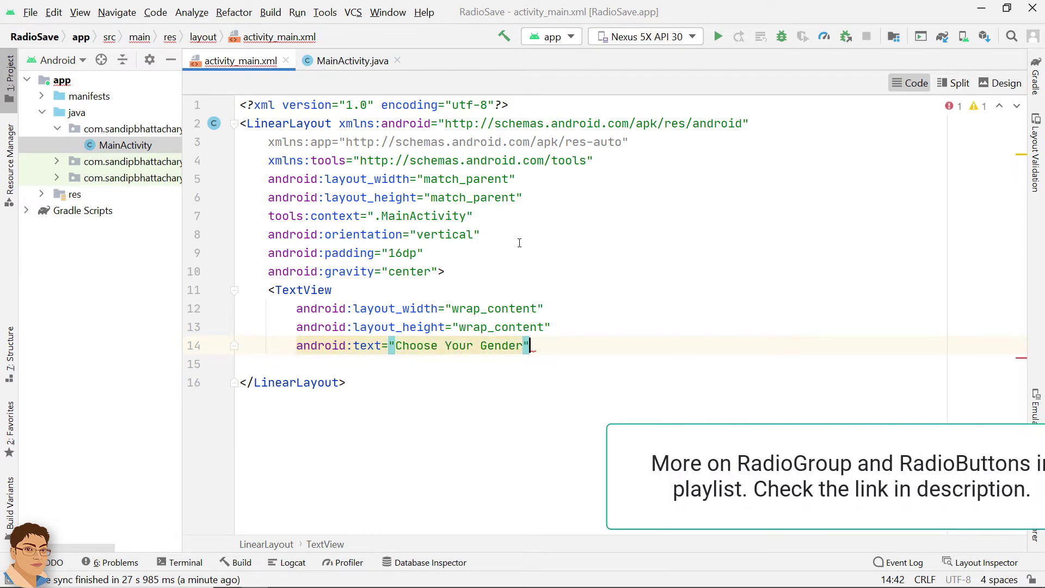
pyautogui.write('android:textSize="')
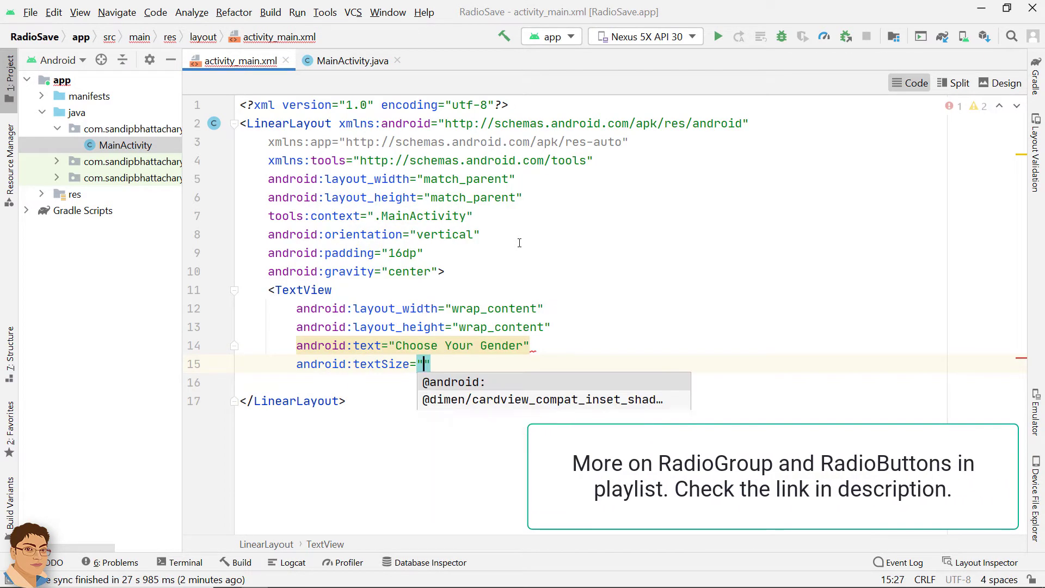
pyautogui.write('android:textColor=""')
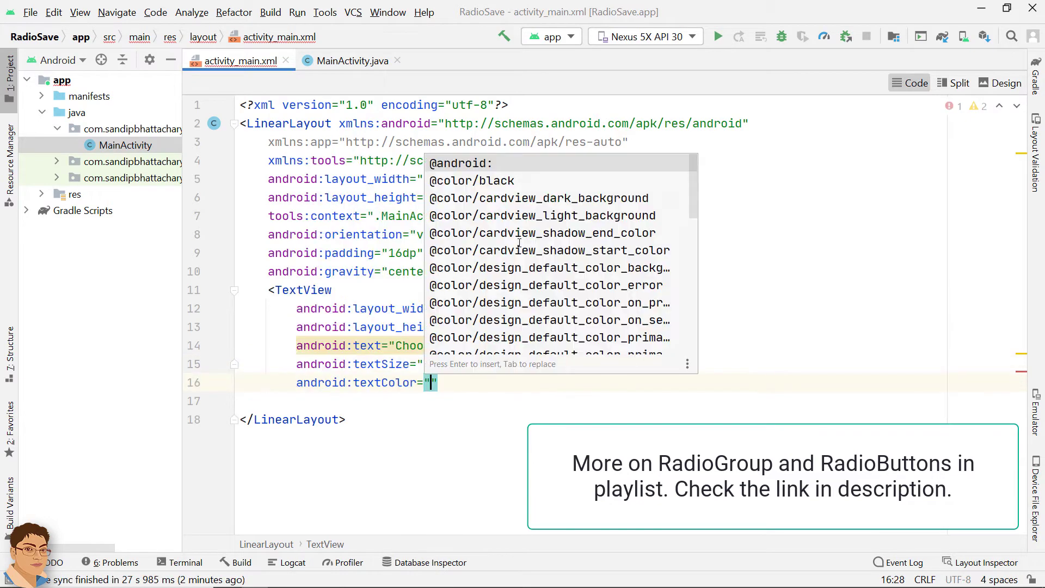
pyautogui.write('@android:color/holo_blue_dark')
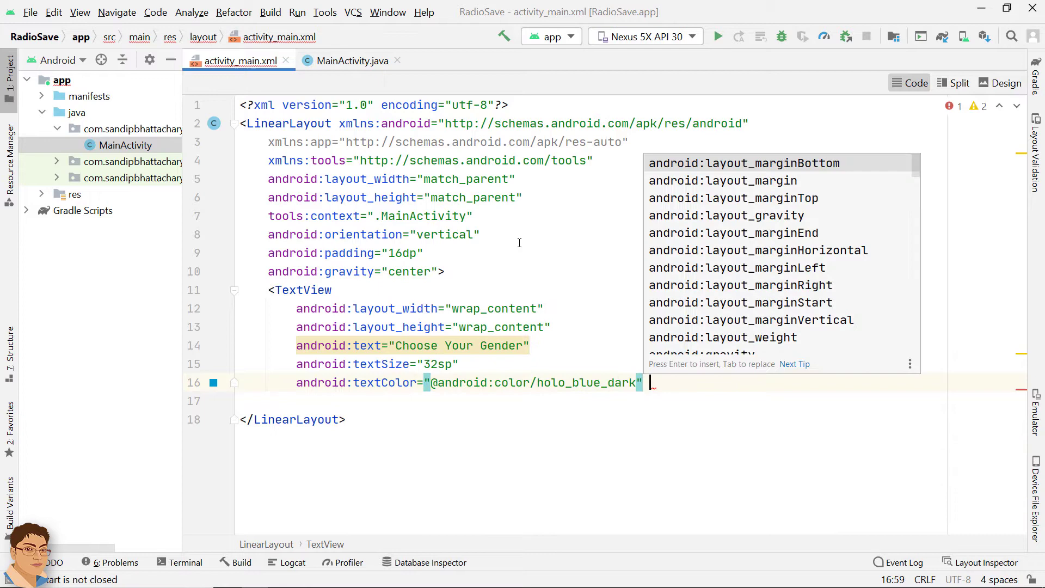
pyautogui.write('RadioGroup')
pyautogui.write('android:id="')
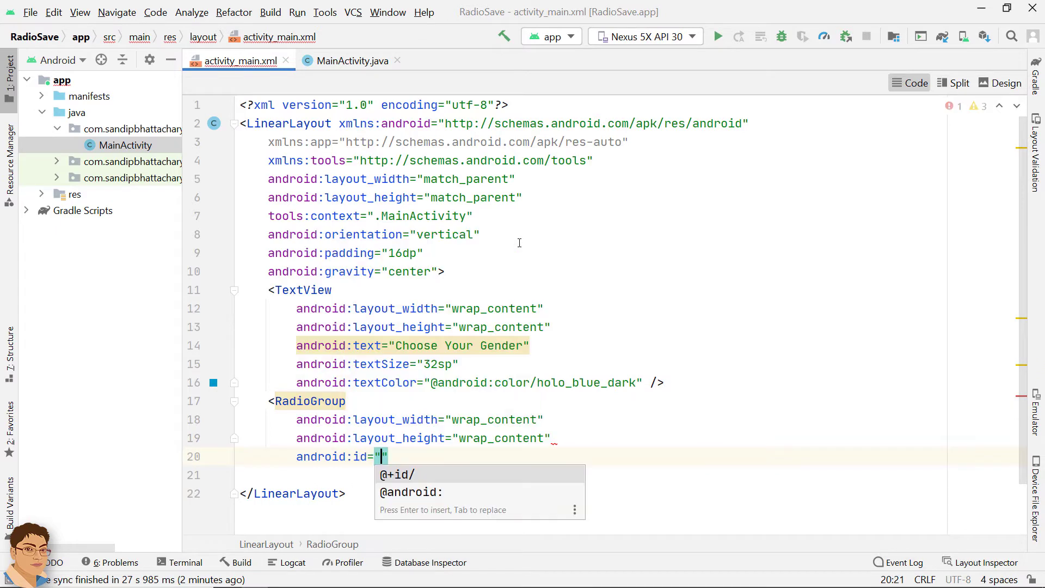
# - Add RadioGroup rgGender with margins holding Male and Female radio buttons, and check the design preview
pyautogui.write('@+id/rg0')
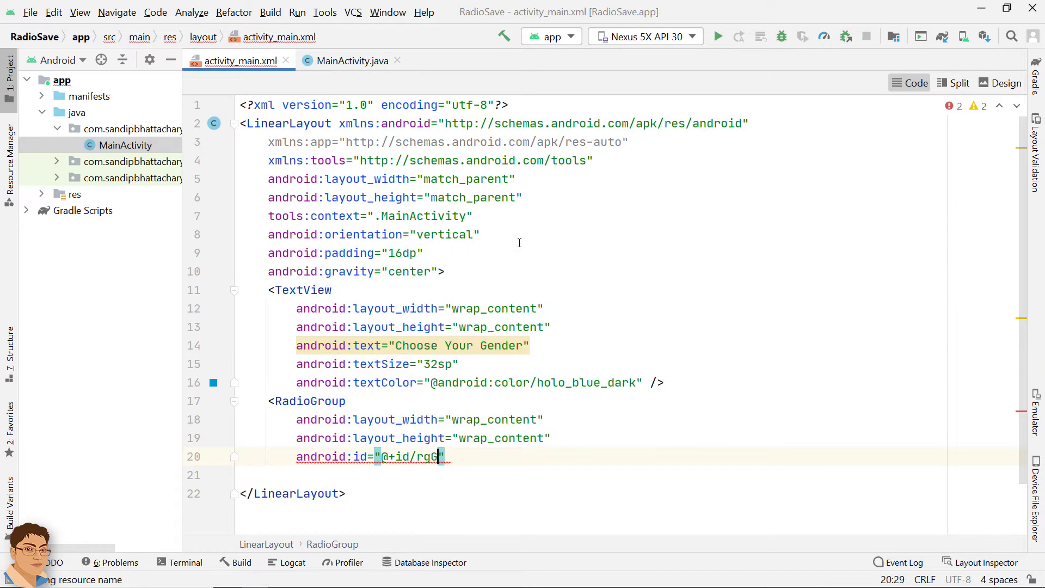
pyautogui.write('marginTop="16dp')
pyautogui.write('android:text="')
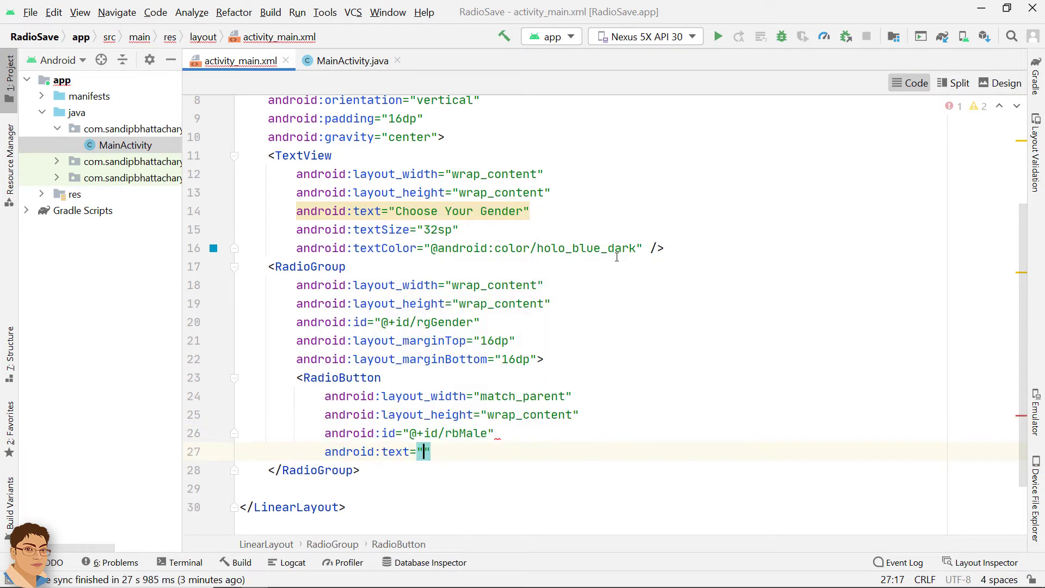
pyautogui.write('Male')
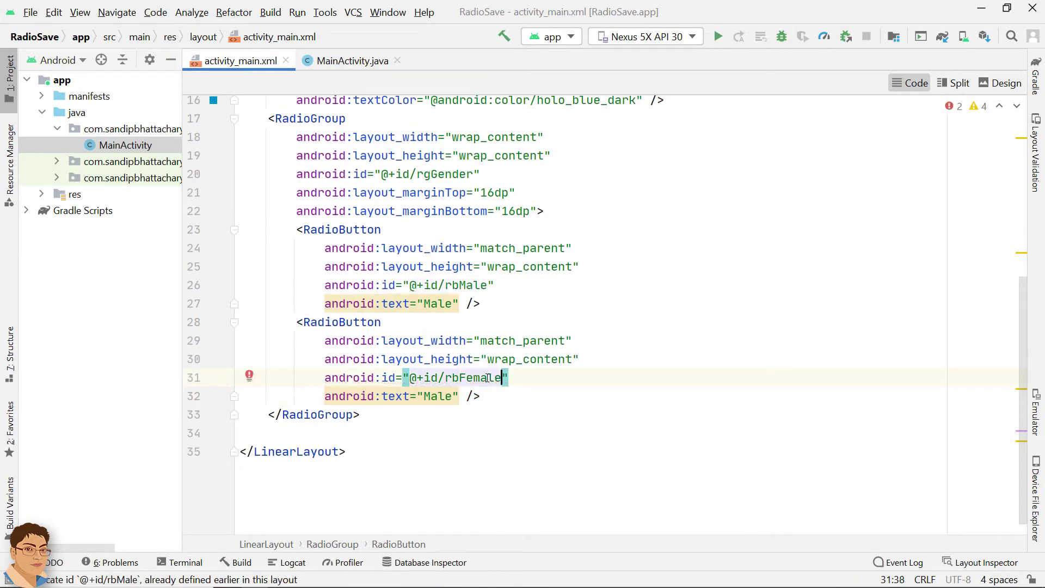
pyautogui.write('Female')
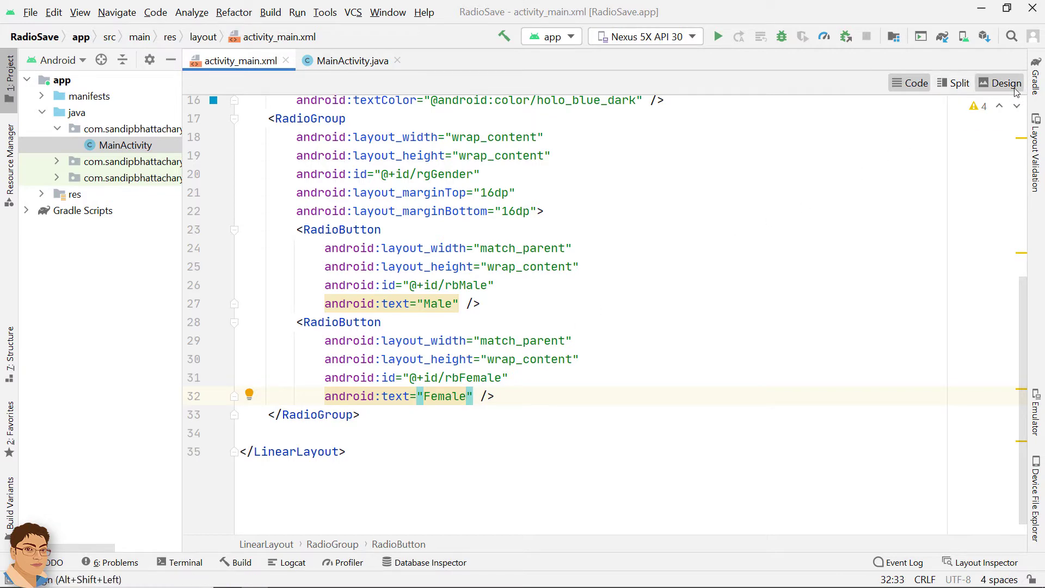
pyautogui.click(1006, 83)
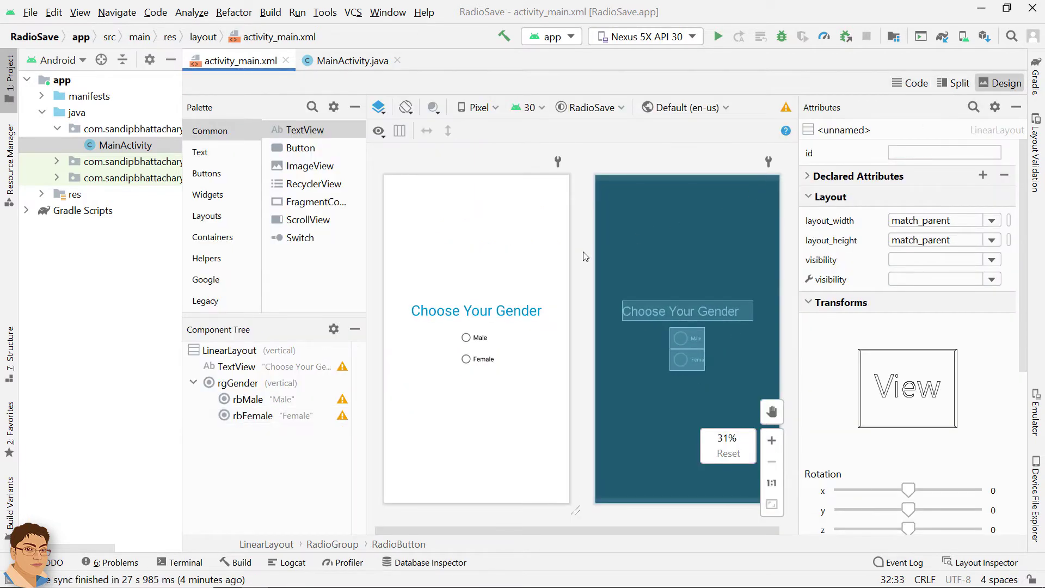
pyautogui.click(350, 61)
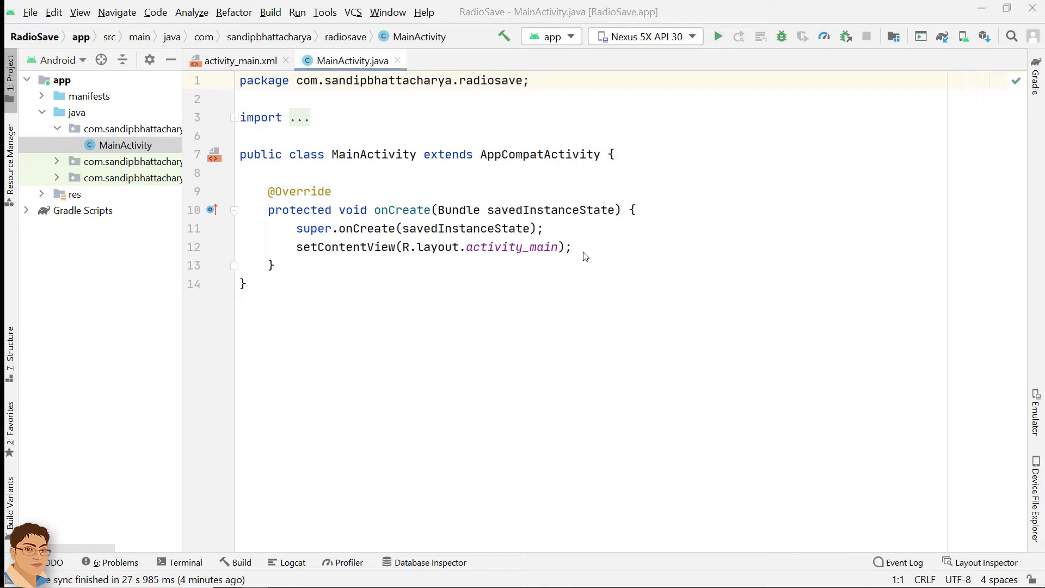
# - Declare fields RadioGroup rgGender and RadioButton rbMale, rbFemale in MainActivity
pyautogui.click(610, 154)
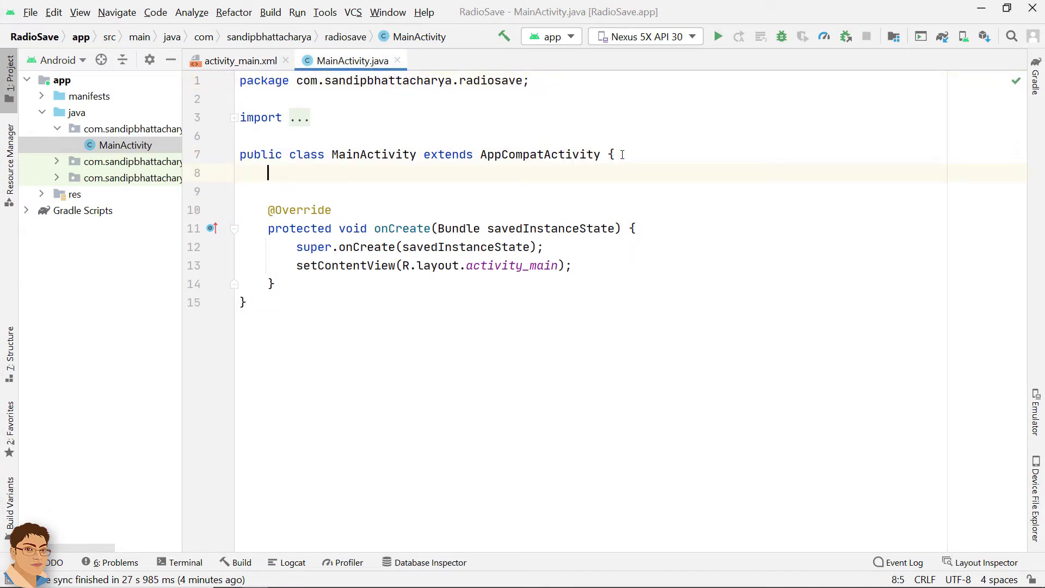
pyautogui.write('Radio')
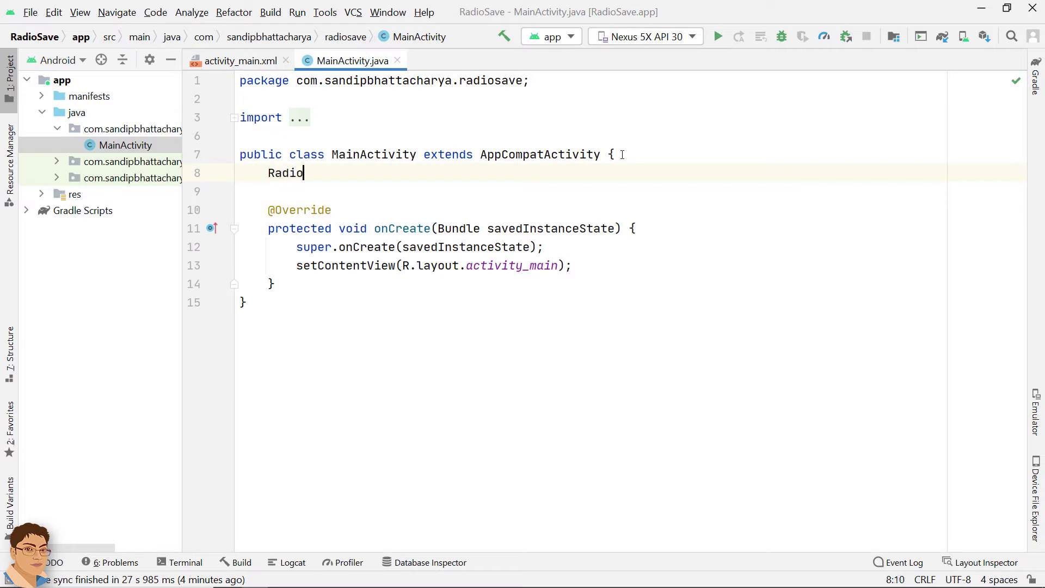
pyautogui.write('Group')
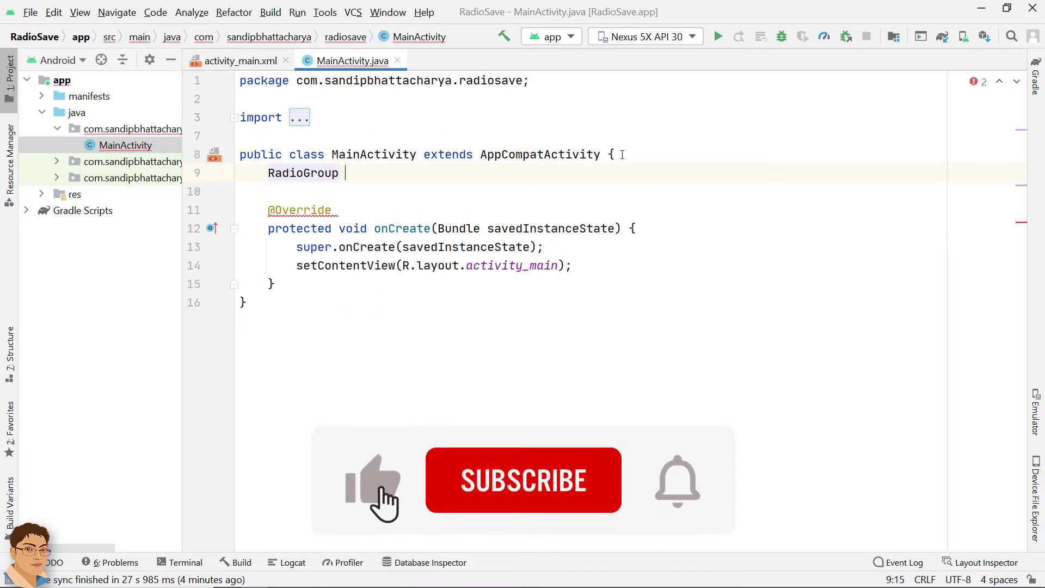
pyautogui.write('rg')
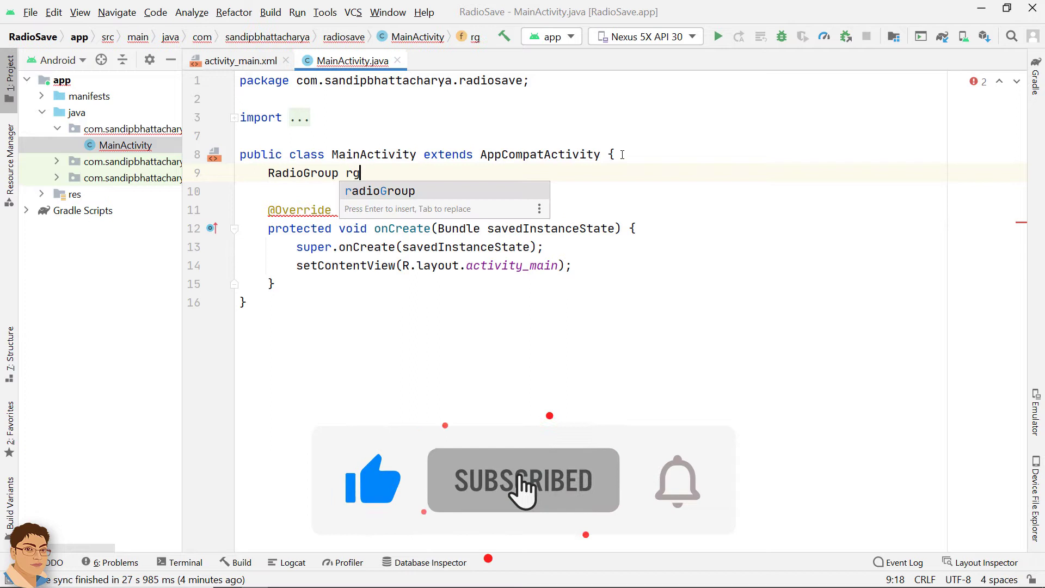
pyautogui.write('Gender;')
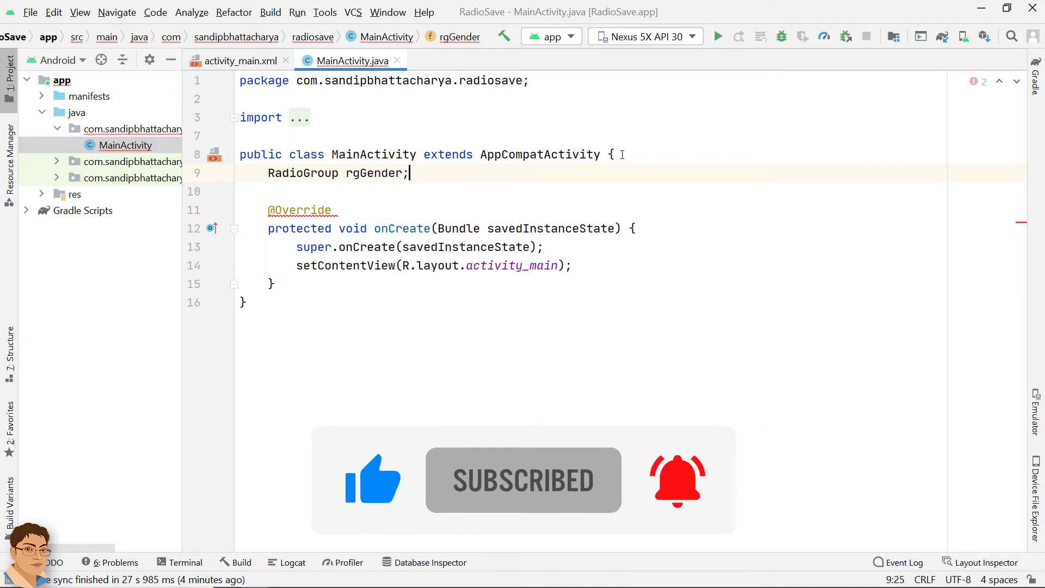
pyautogui.write('RadioB')
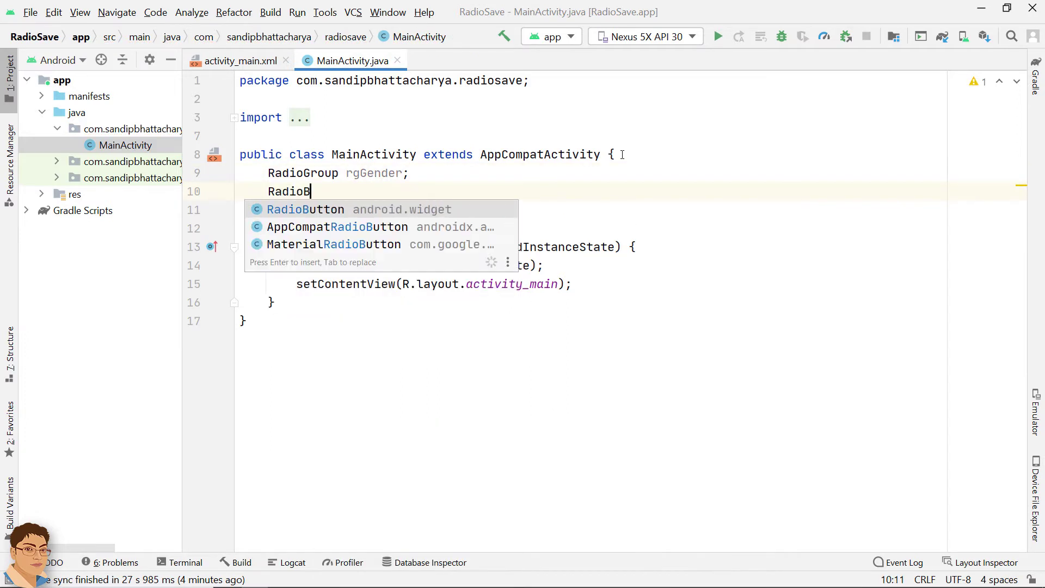
pyautogui.write('utton rb')
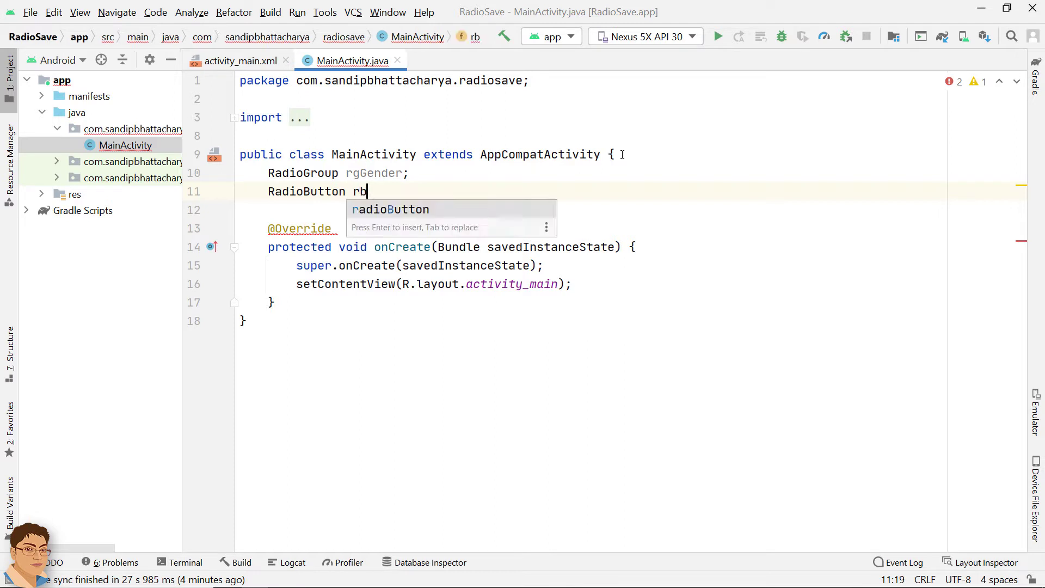
pyautogui.write('Male, rbF')
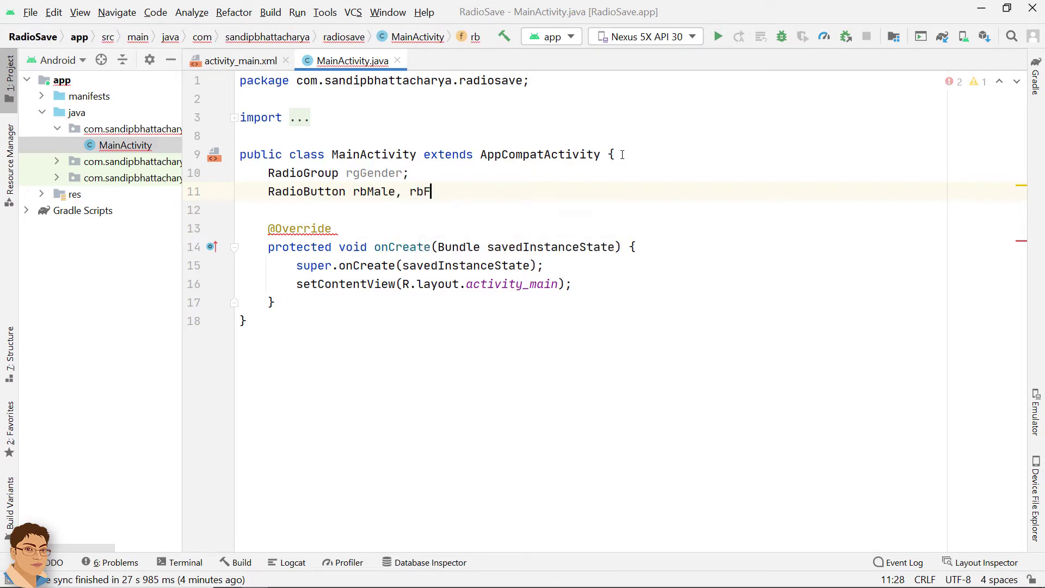
pyautogui.write('emale;')
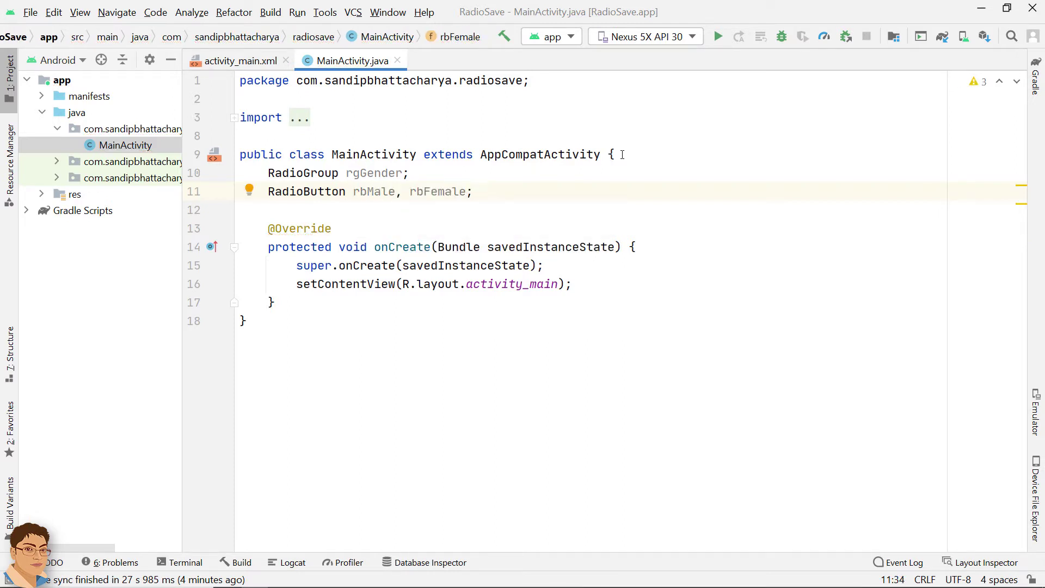
# - Declare SharedPreferences sharedPreferences and SharedPreferences.Editor editor fields
pyautogui.write('Sh')
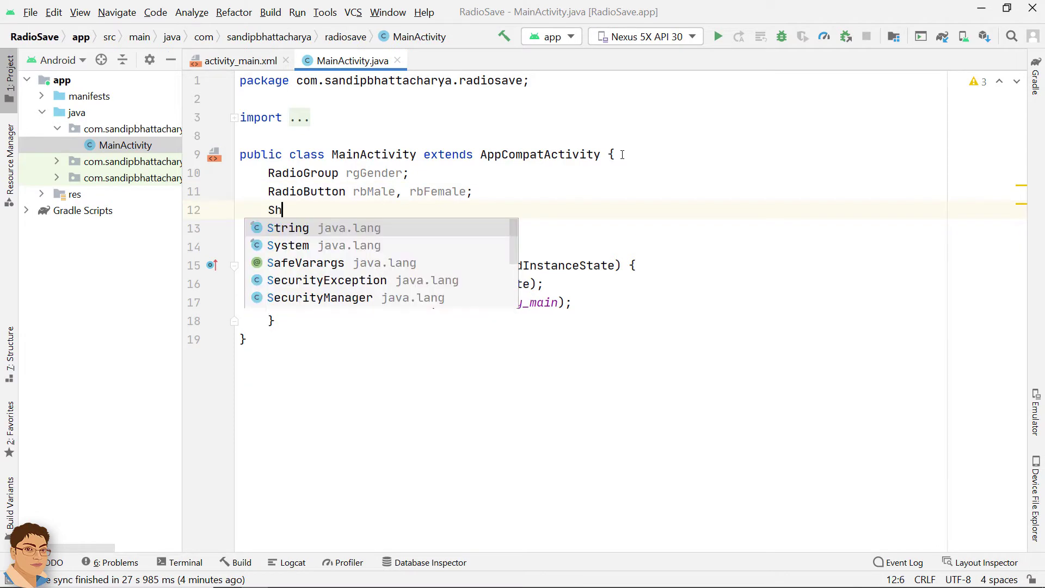
pyautogui.write('aredPreferences sharedPreferences;')
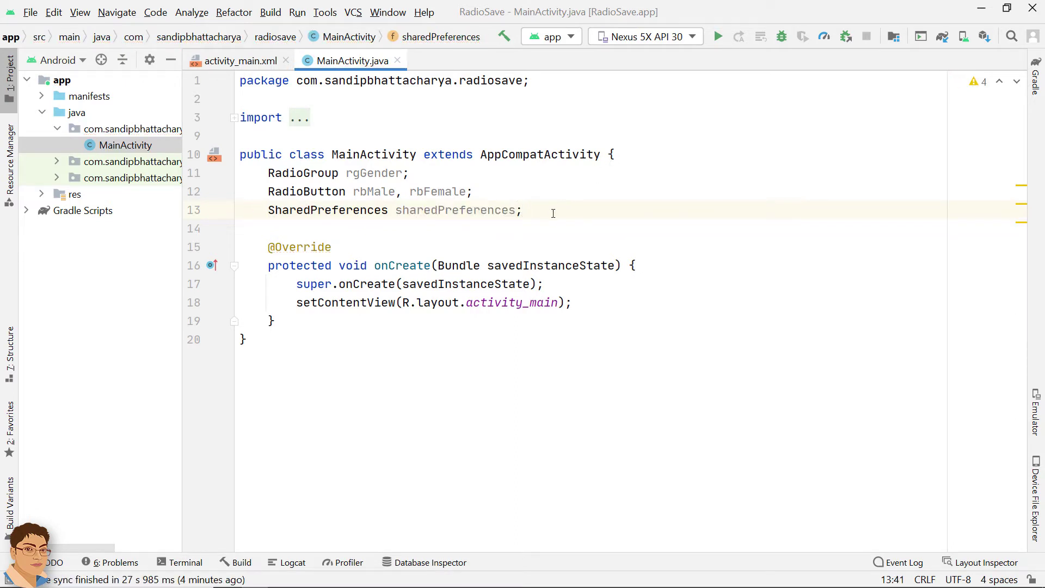
pyautogui.write('Sh')
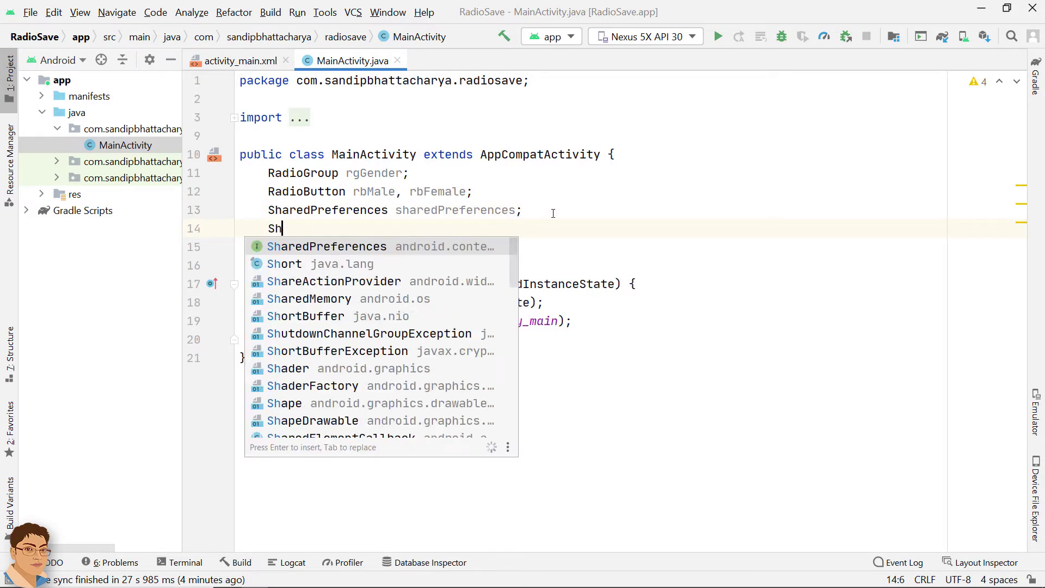
pyautogui.write('aredPreferences.Editor e')
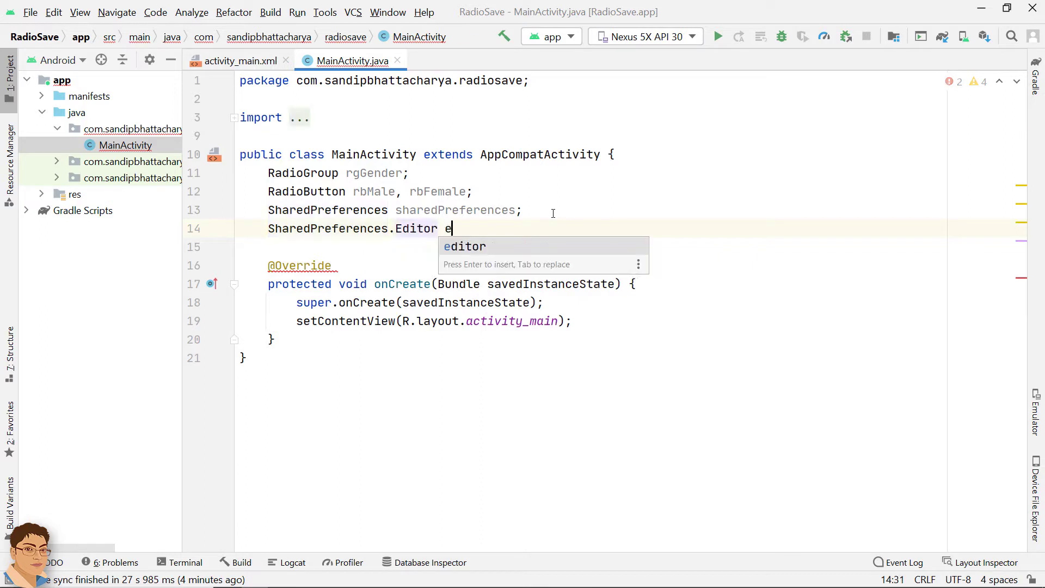
pyautogui.write('ditor')
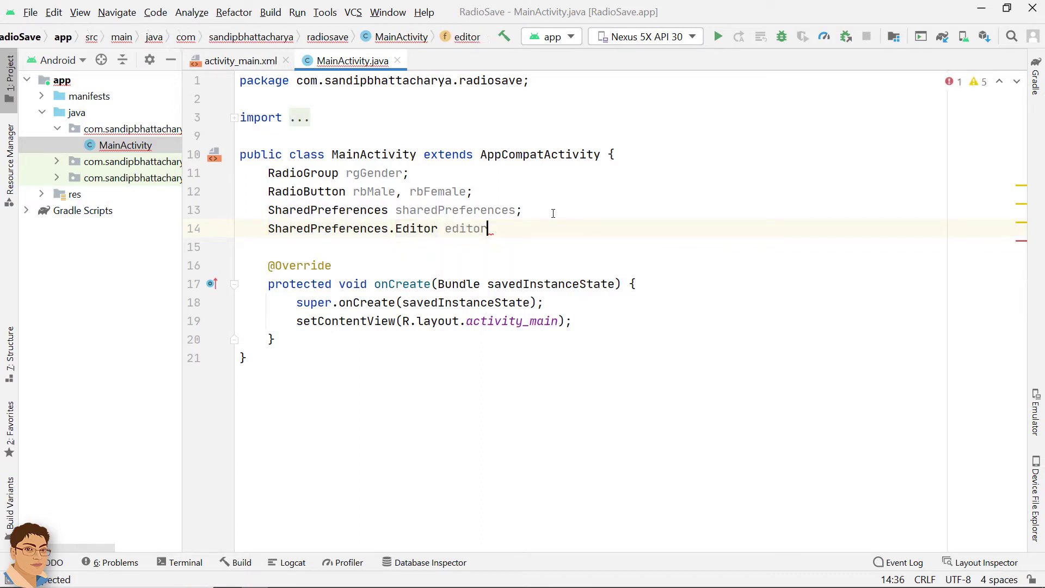
pyautogui.write(';')
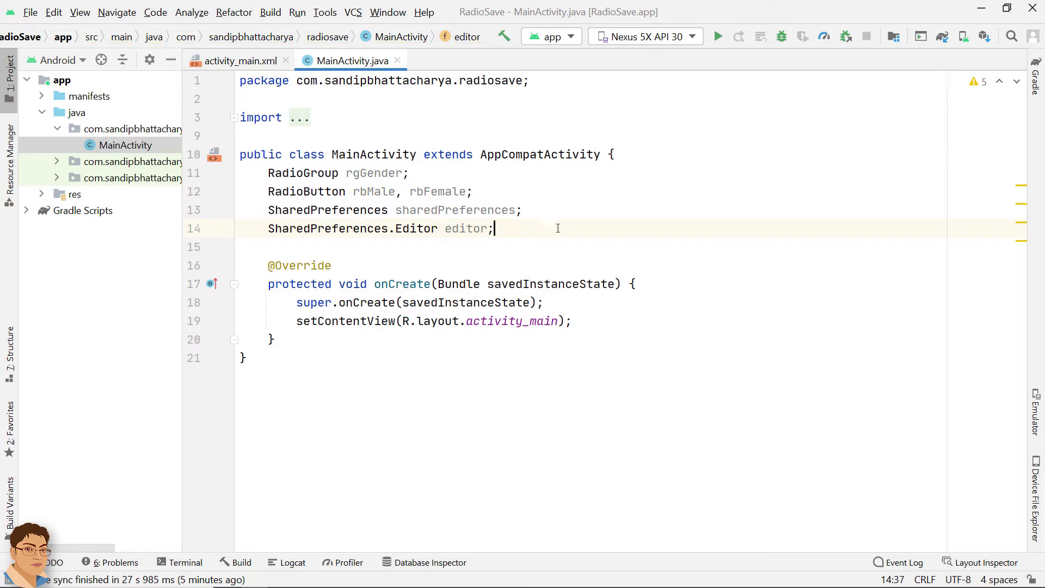
# - In onCreate, get the "pref" SharedPreferences and read int genderSP with default 3
pyautogui.write('sharedPreferences')
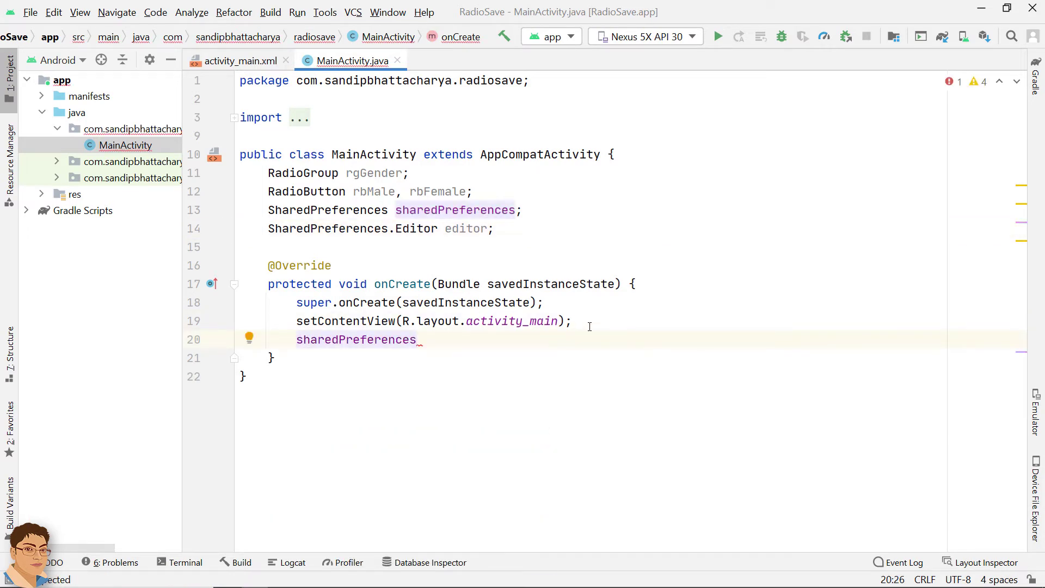
pyautogui.write('= getSharedPreferences()')
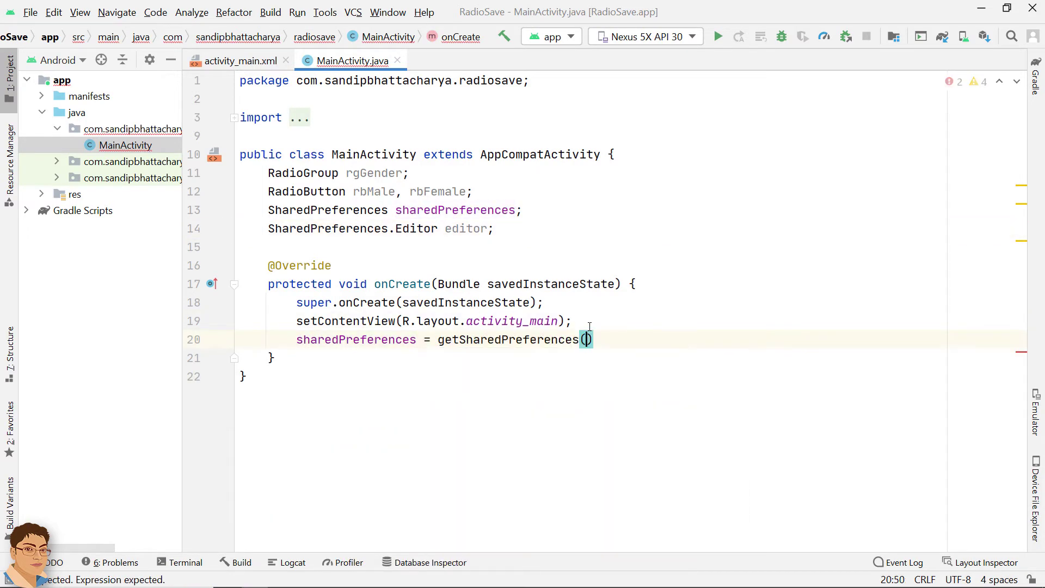
pyautogui.write('"pref", 0')
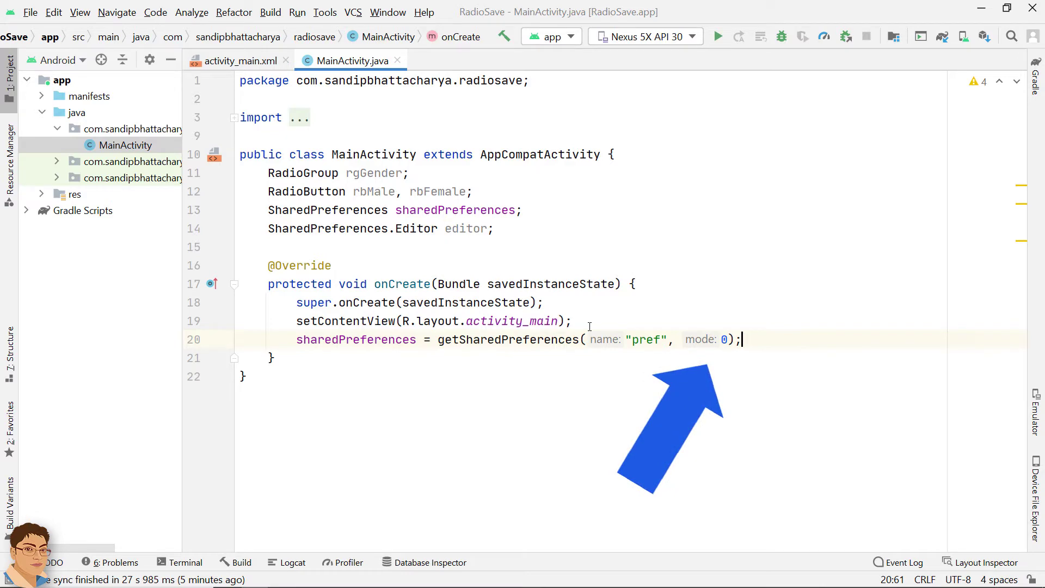
pyautogui.press('enter')
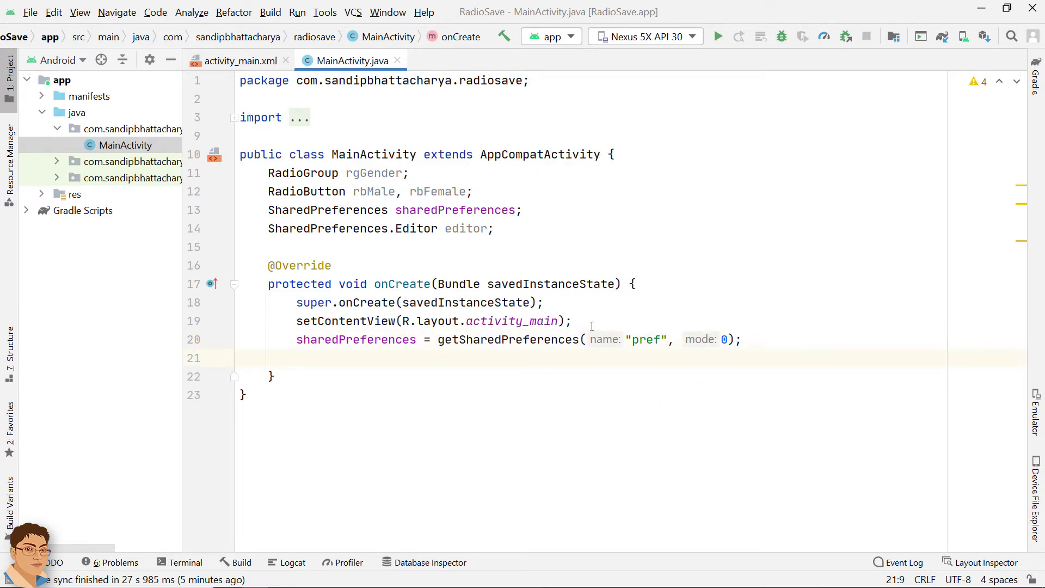
pyautogui.write('int')
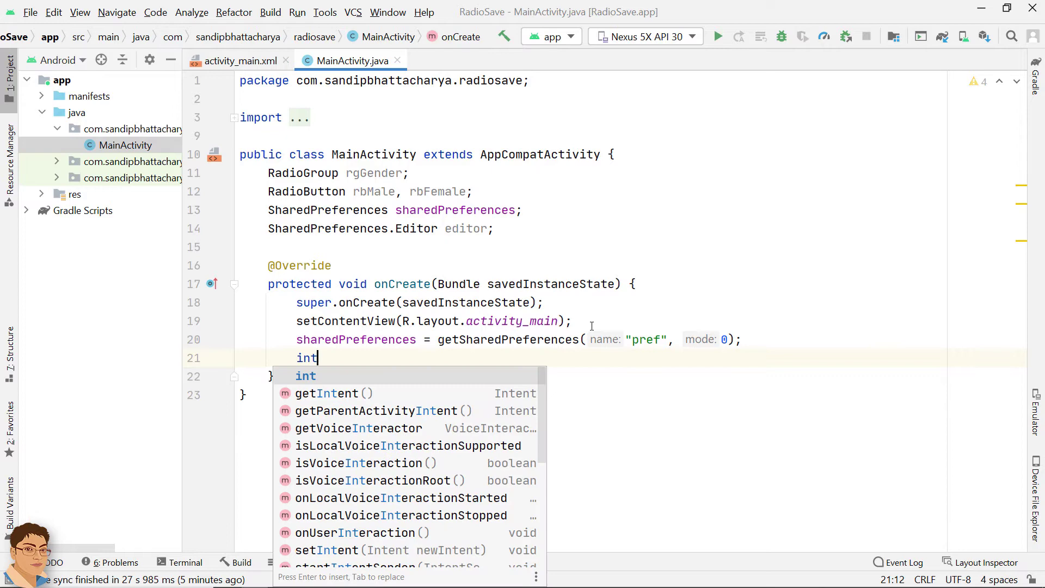
pyautogui.write('genderSP')
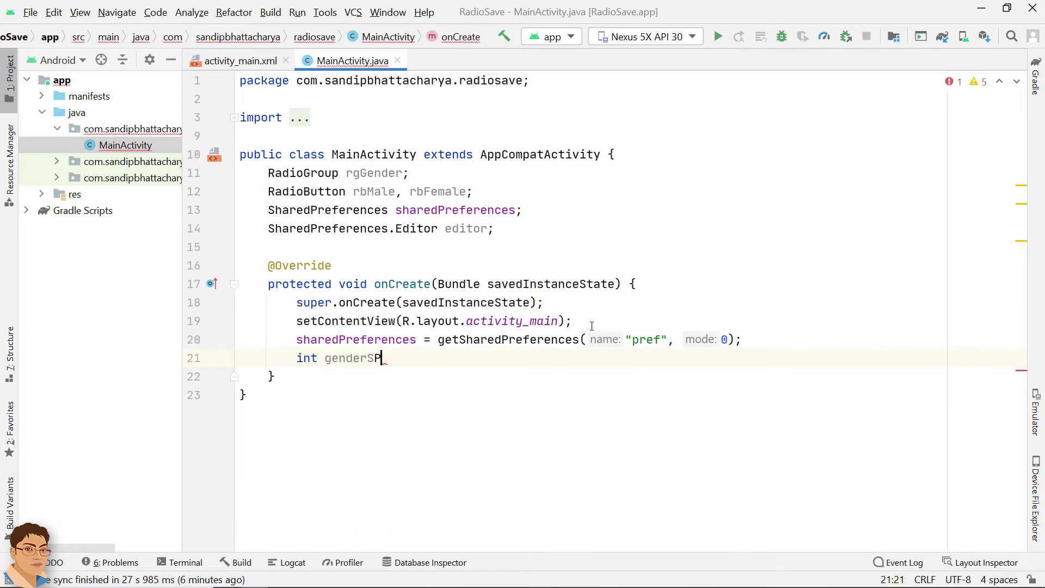
pyautogui.write('= sharedPreferences.getInt("gender')
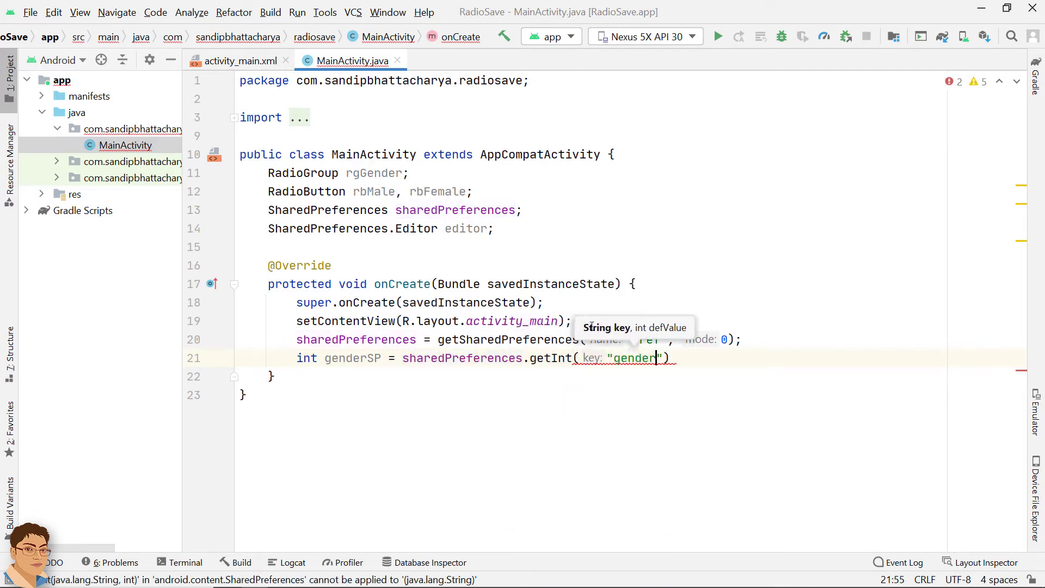
pyautogui.write('SP')
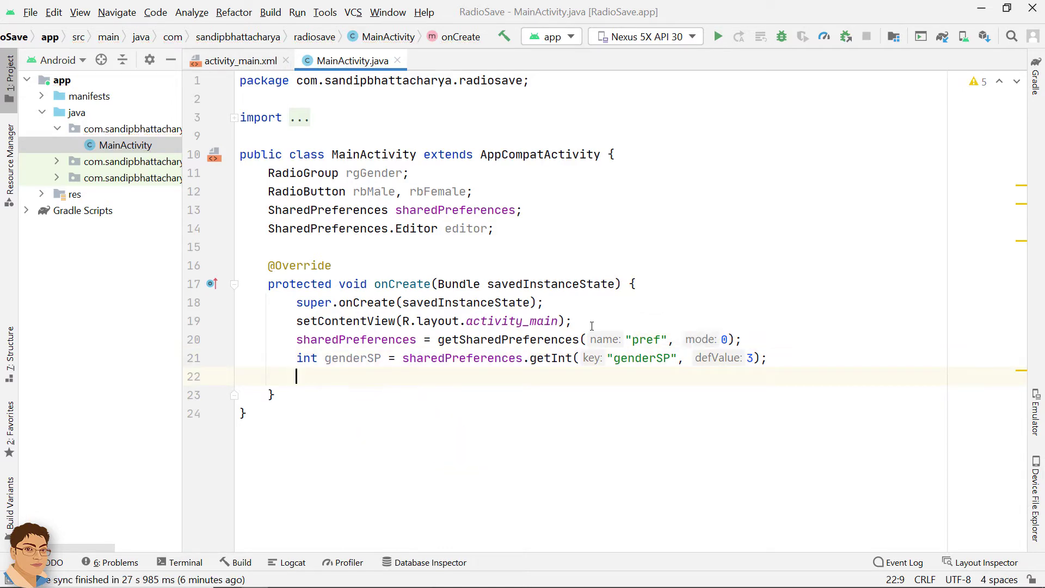
# - Create the editor and bind rgGender, rbMale and rbFemale via findViewById
pyautogui.write('editor =')
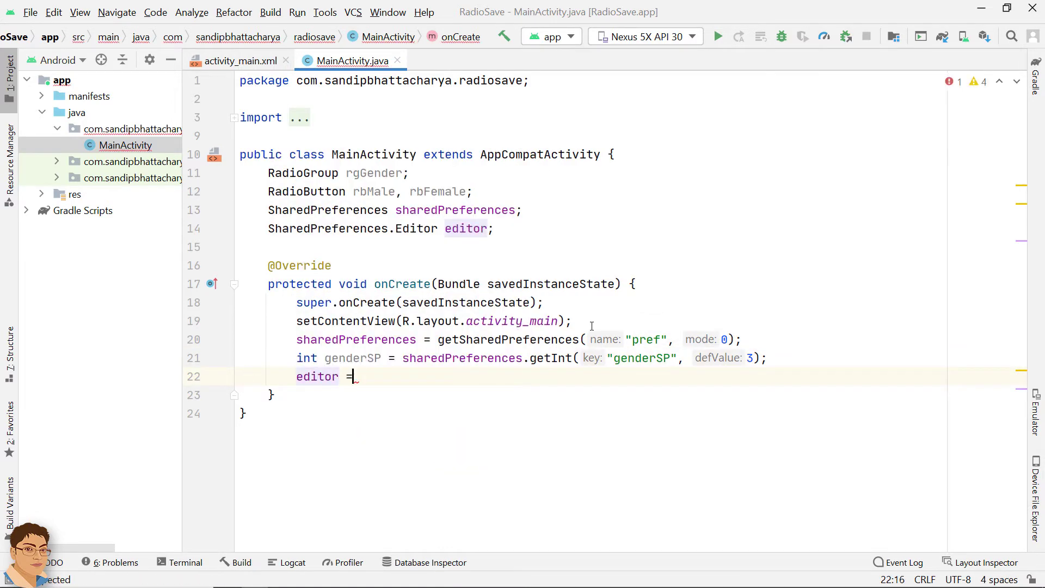
pyautogui.write('sharedp')
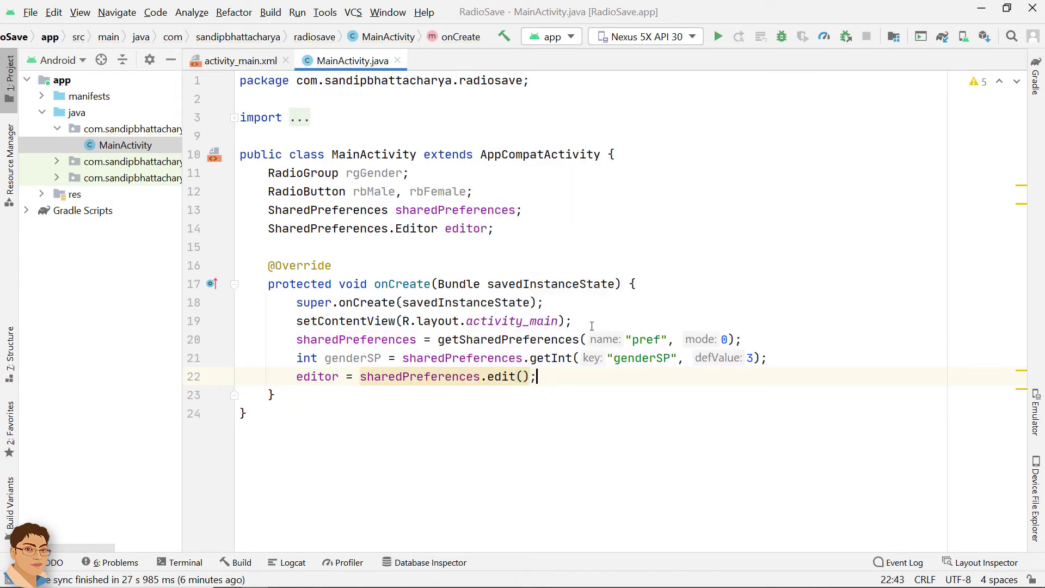
pyautogui.write('rgGender = findViewById(')
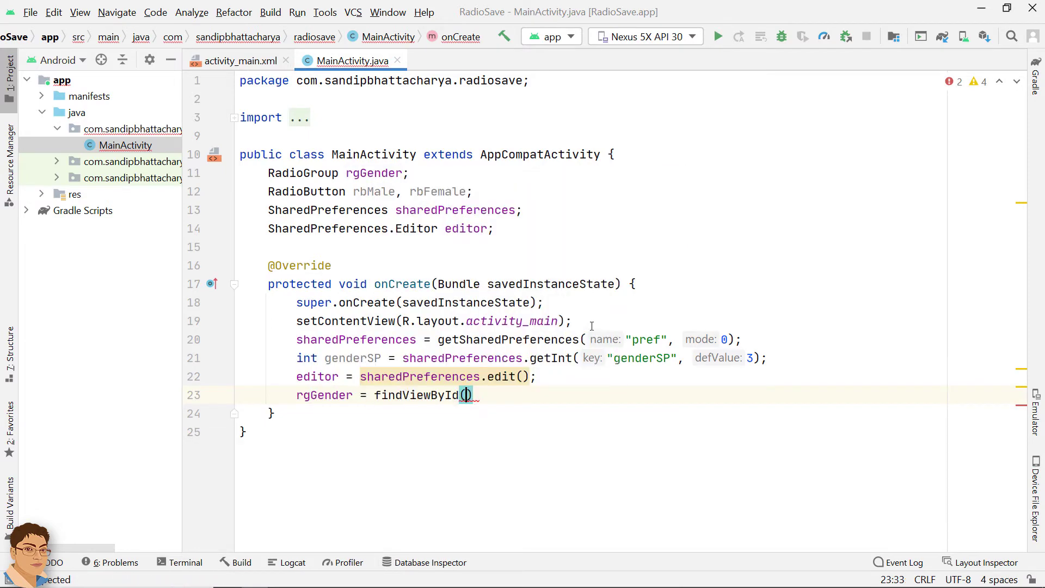
pyautogui.write('R.id.rgGender')
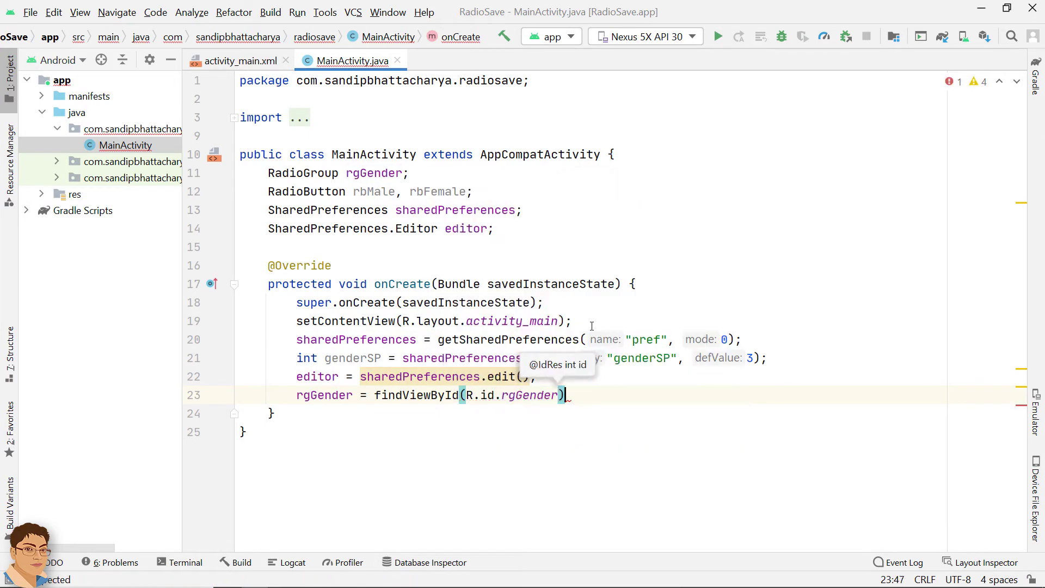
pyautogui.write('rbMale = f')
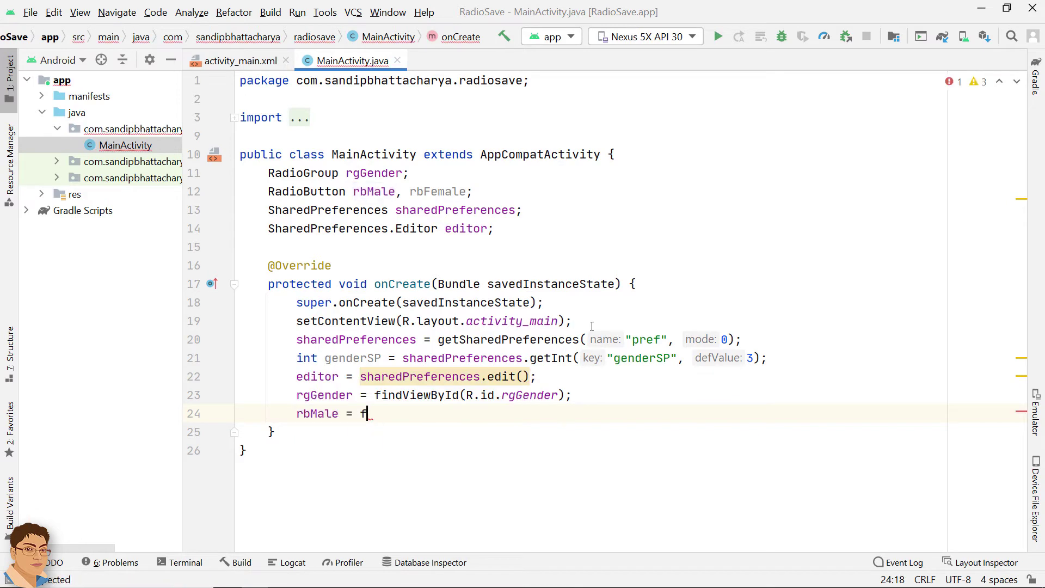
pyautogui.write('indViewById(R.id.rbMale);')
pyautogui.write('rbFemale = findViewById(R.id.rb)')
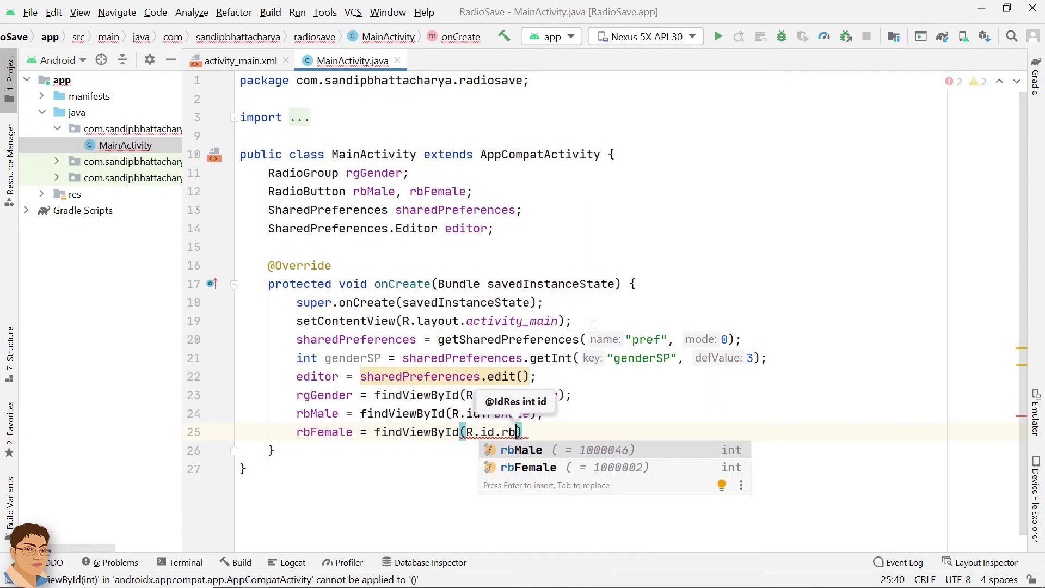
pyautogui.press('Enter')
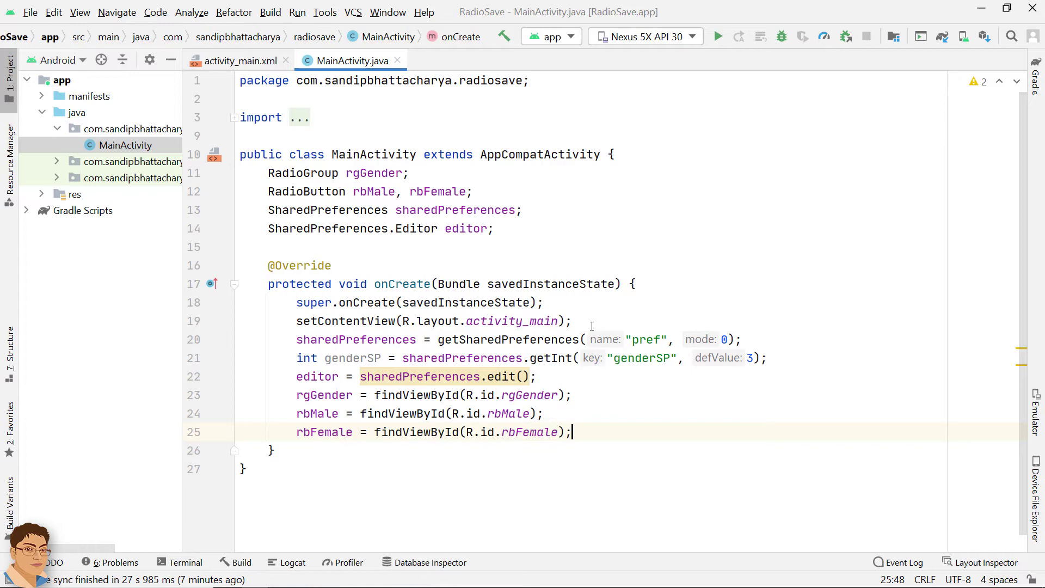
pyautogui.write('if(genderSP')
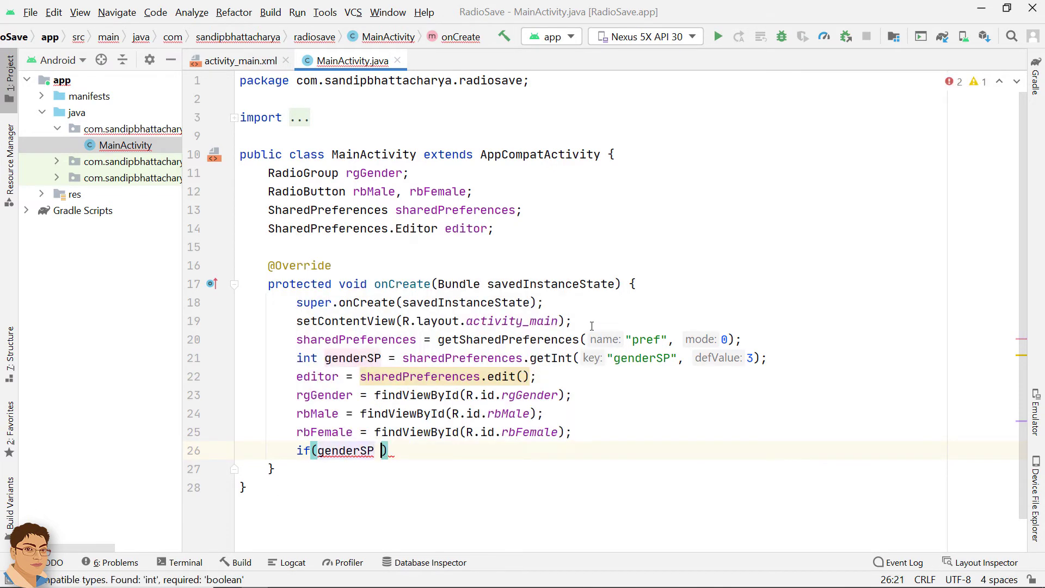
# - Check rbMale when genderSP == 1, else rbFemale when genderSP == 0
pyautogui.write('rbm')
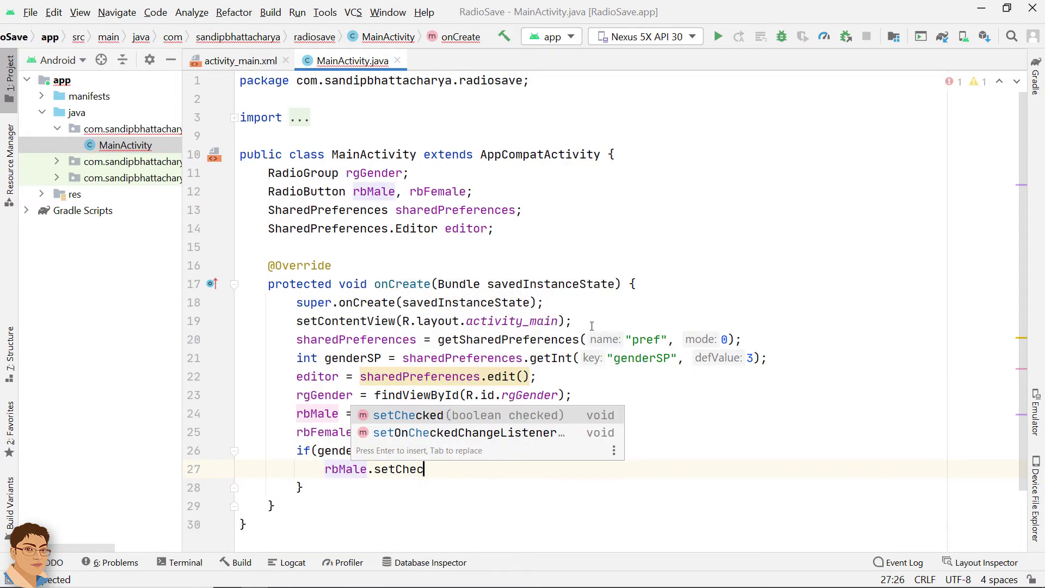
pyautogui.press('Enter')
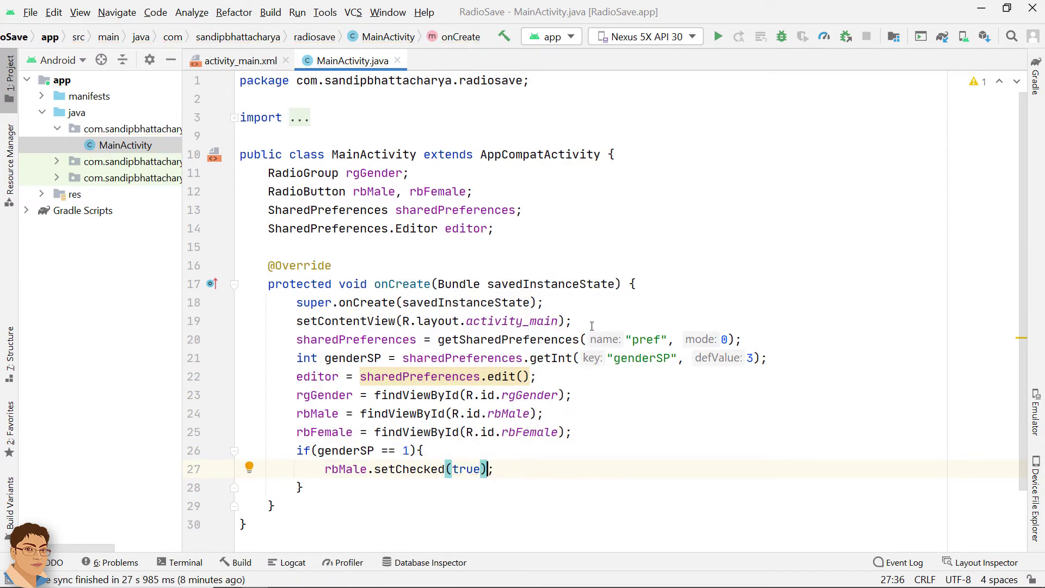
pyautogui.write('}else if(')
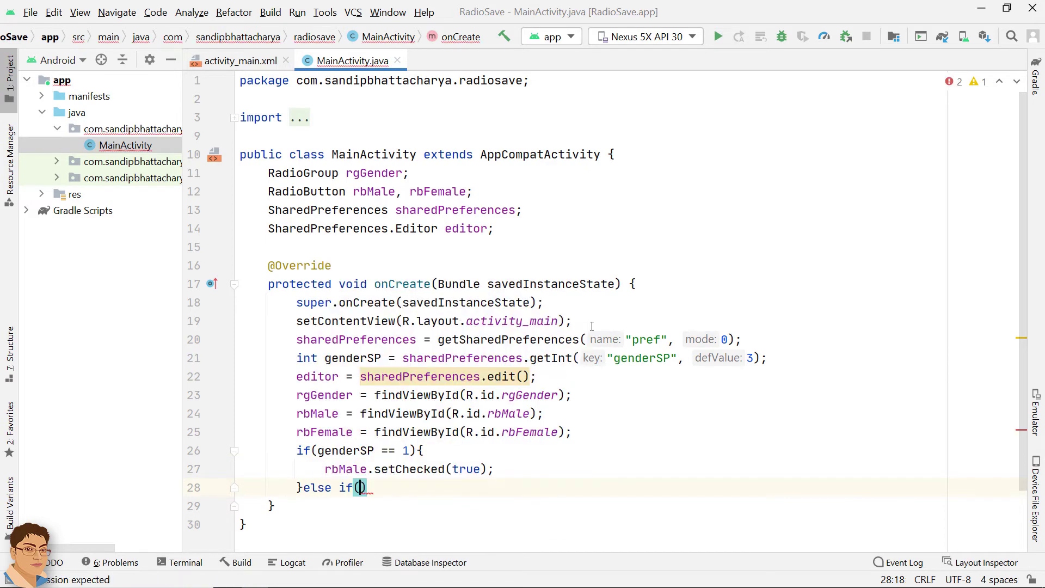
pyautogui.write('genderSP == 0')
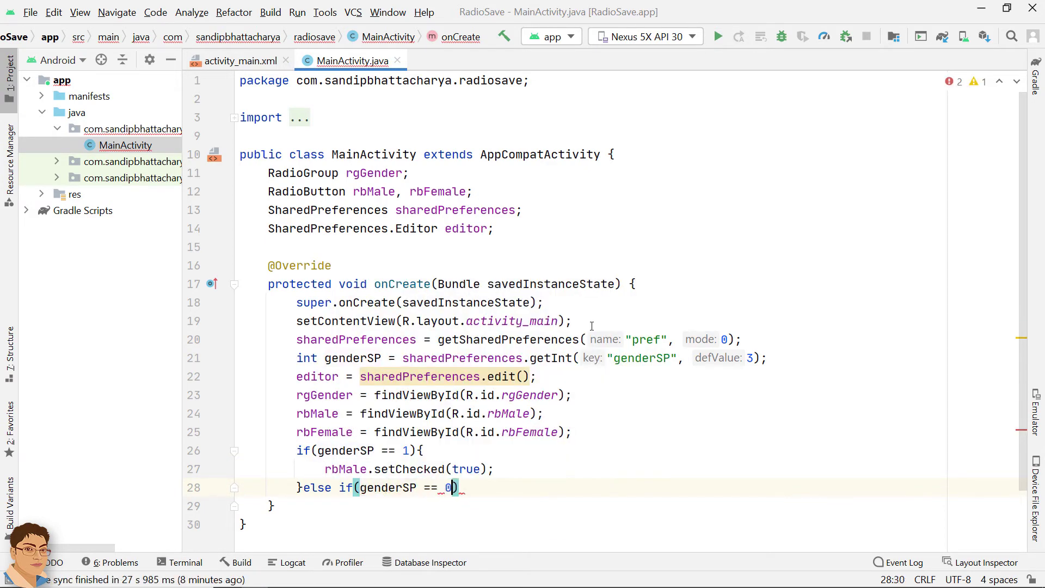
pyautogui.write('rbf')
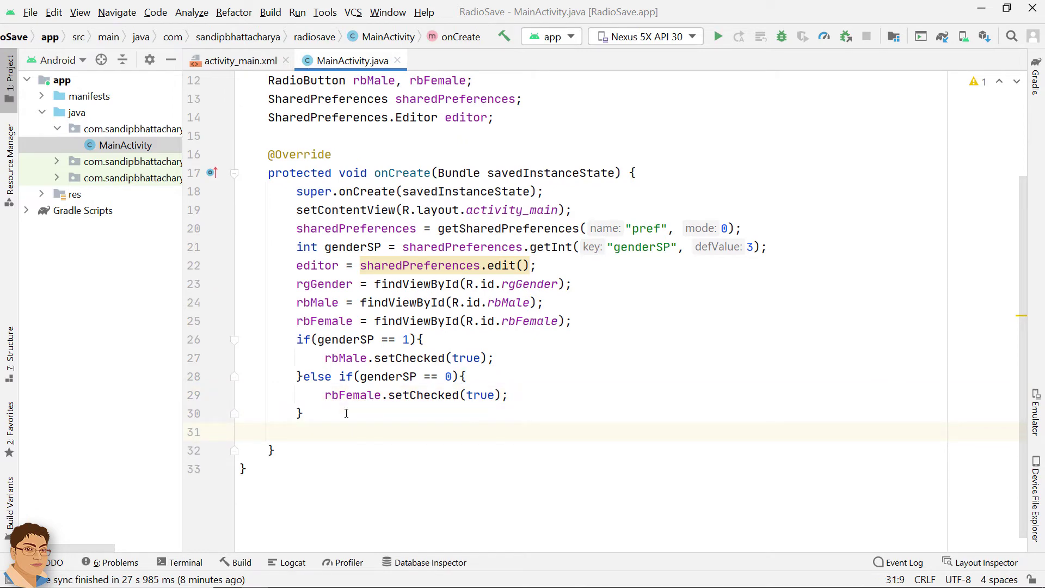
# - Attach an OnCheckedChangeListener to rgGender that tests checkedId against R.id.rbMale
pyautogui.write('rgGender.')
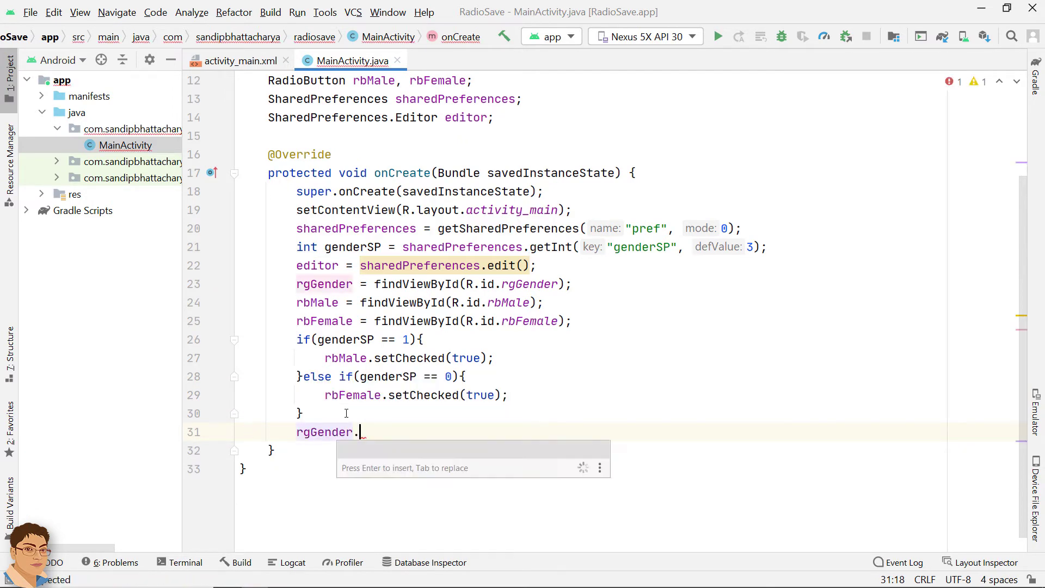
pyautogui.write('setOnCheckedChangeListener();')
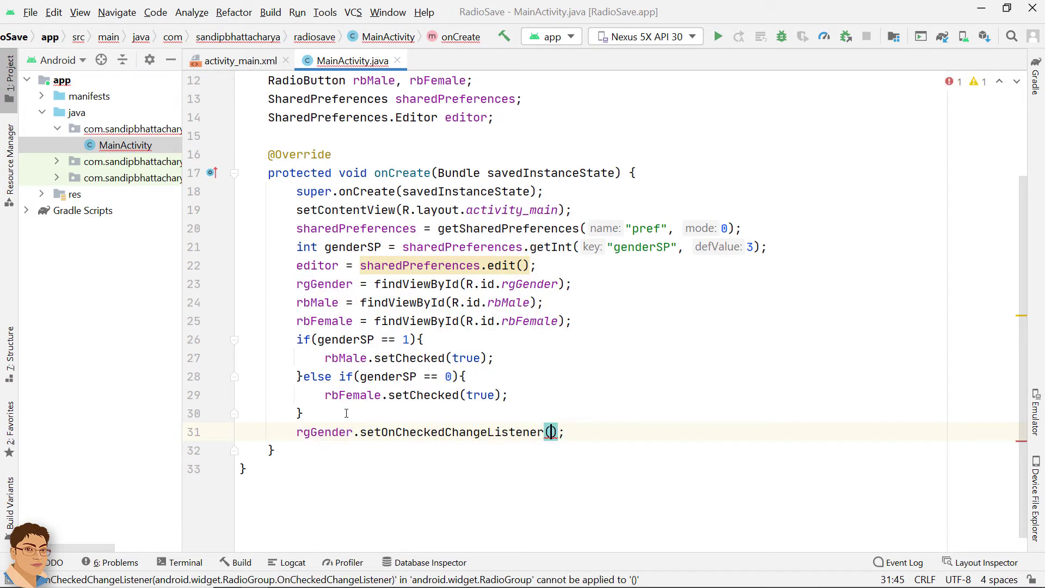
pyautogui.write('new On')
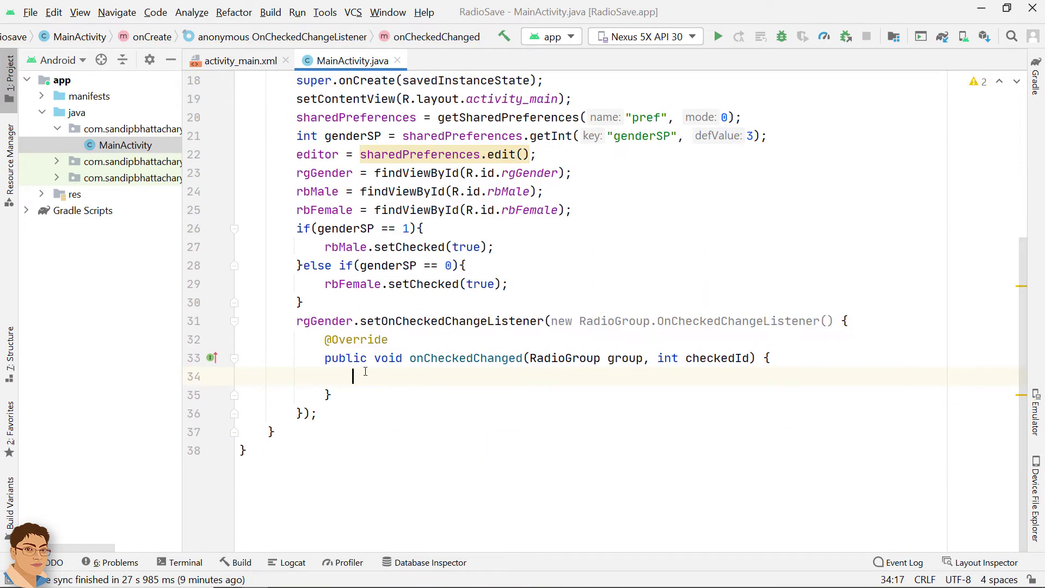
pyautogui.write('if(')
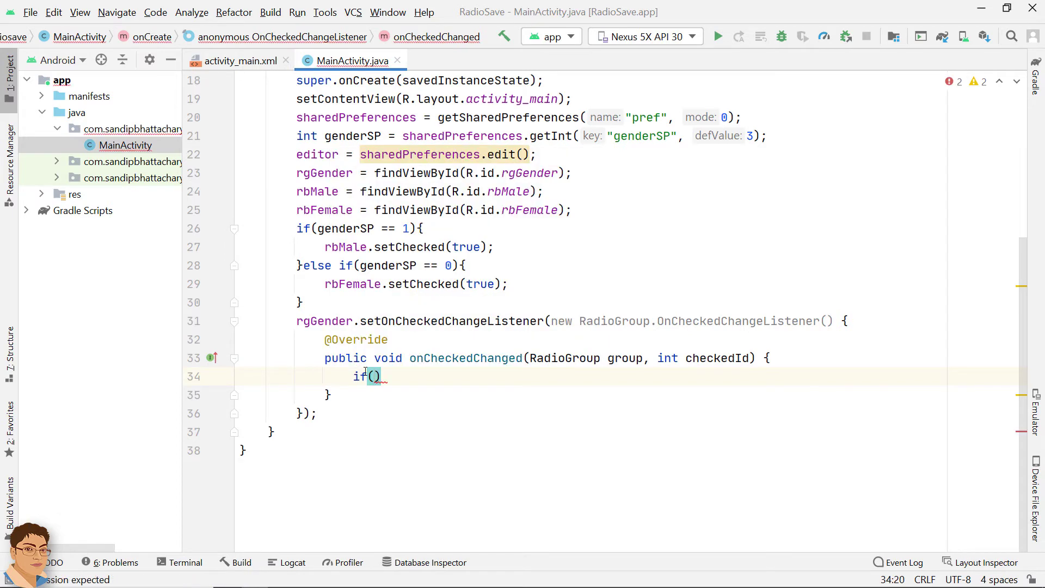
pyautogui.write('checkedId ==')
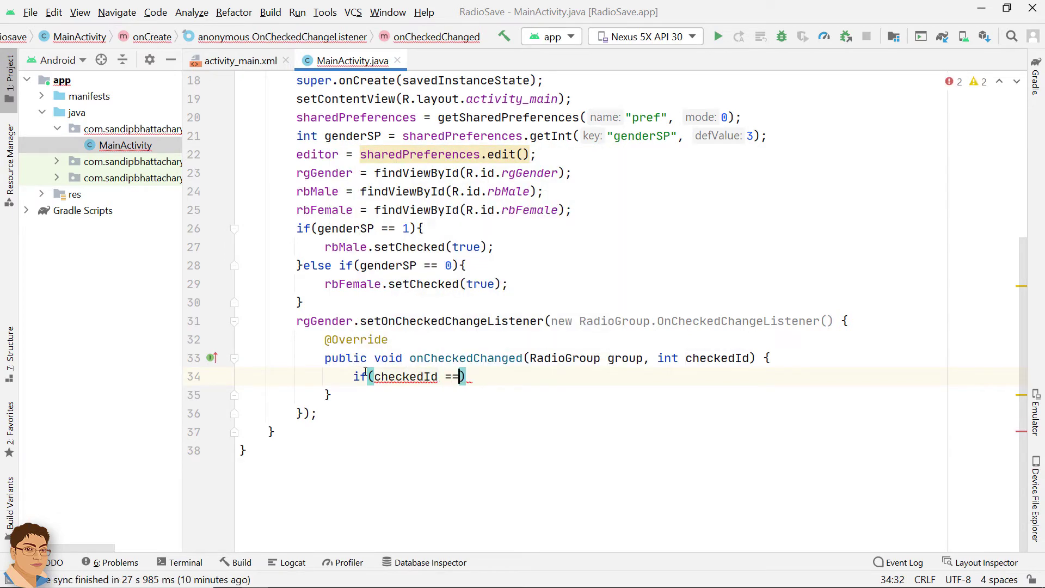
pyautogui.write('R.id')
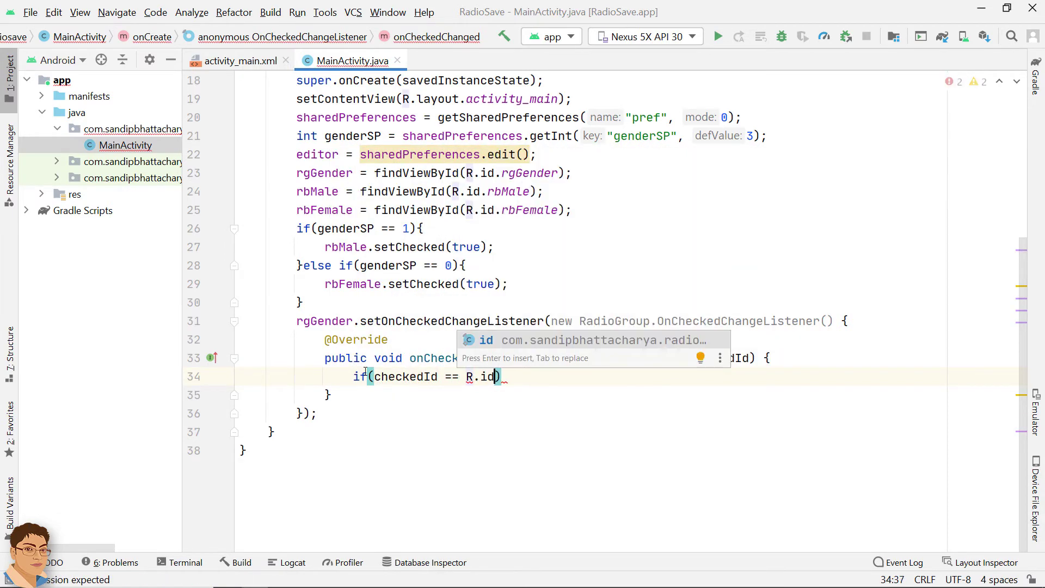
pyautogui.write('rbMale')
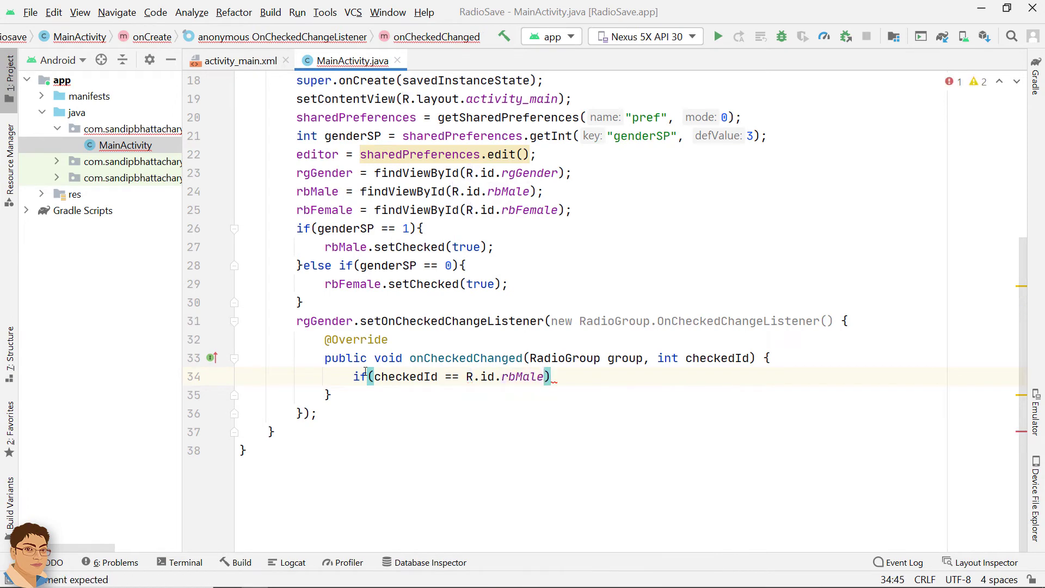
# - Store genderSP as 1 for rbMale or 0 for rbFemale with editor.putInt, then editor.commit()
pyautogui.write('editor')
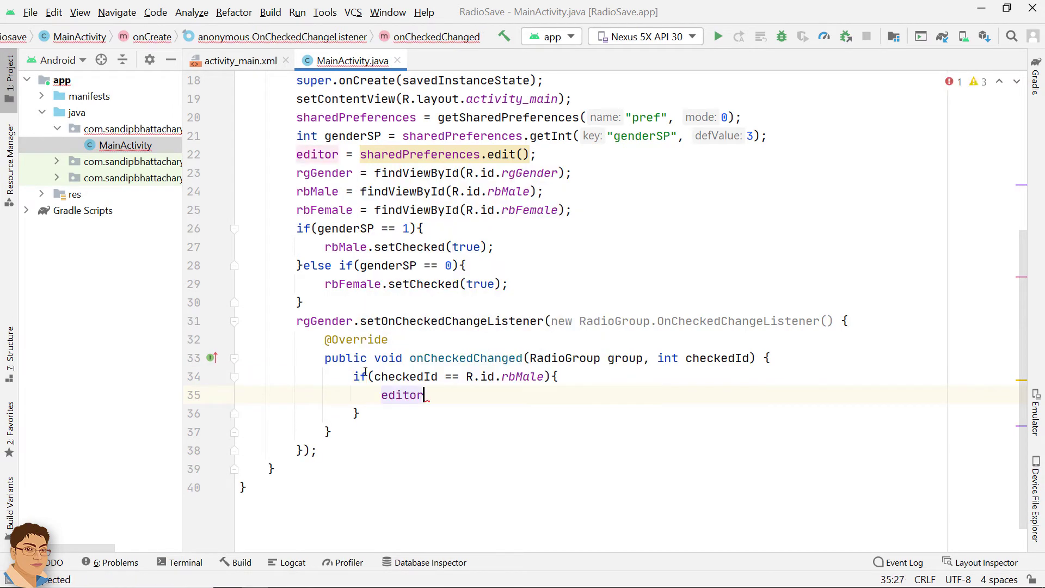
pyautogui.write('.putInt(')
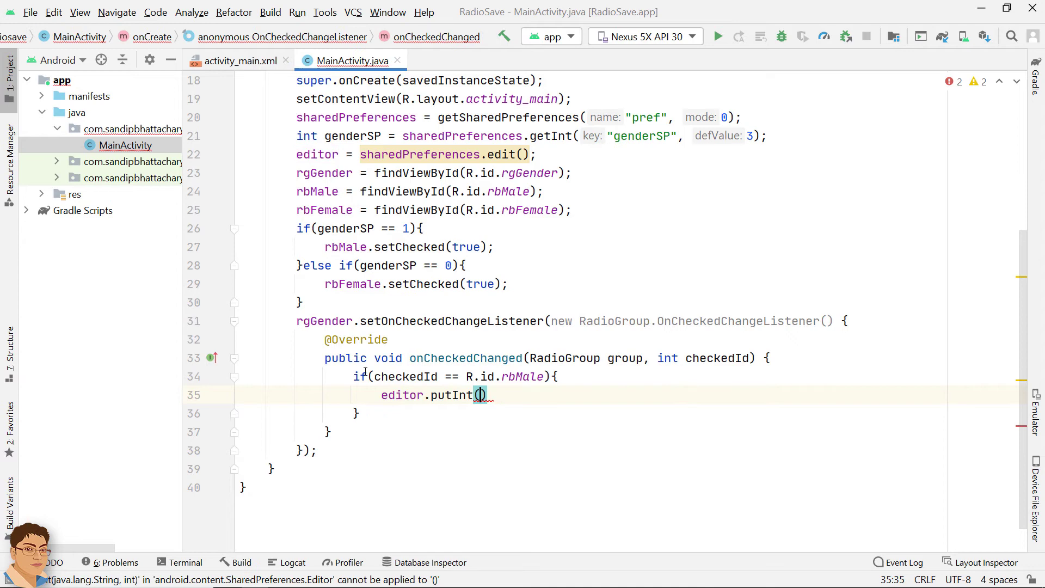
pyautogui.write('"genderS"')
pyautogui.click(647, 414)
pyautogui.write('else if(')
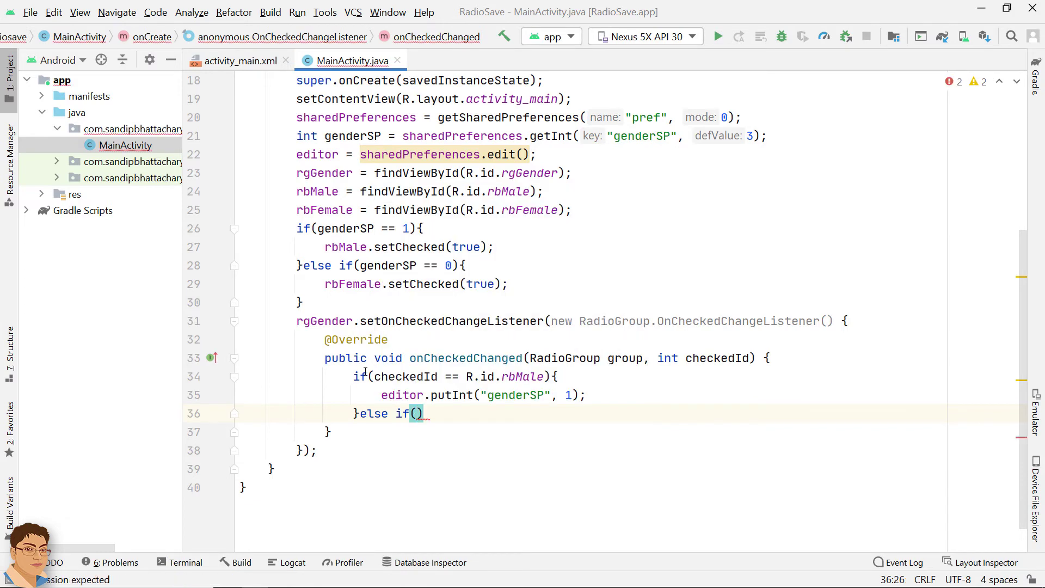
pyautogui.write('checkedId == R.id.rbF')
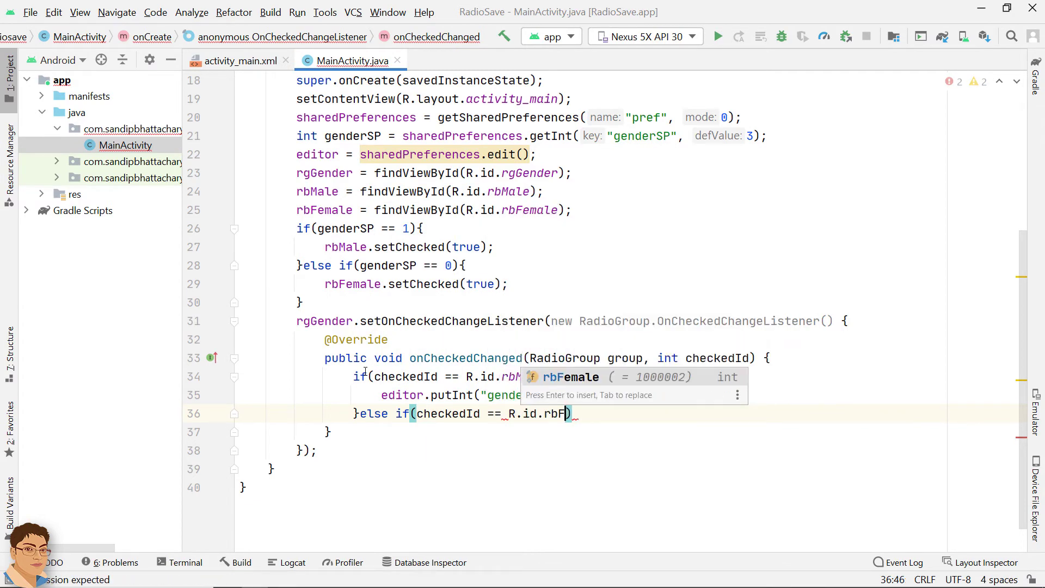
pyautogui.write('editor.putInt("genderSP",0);')
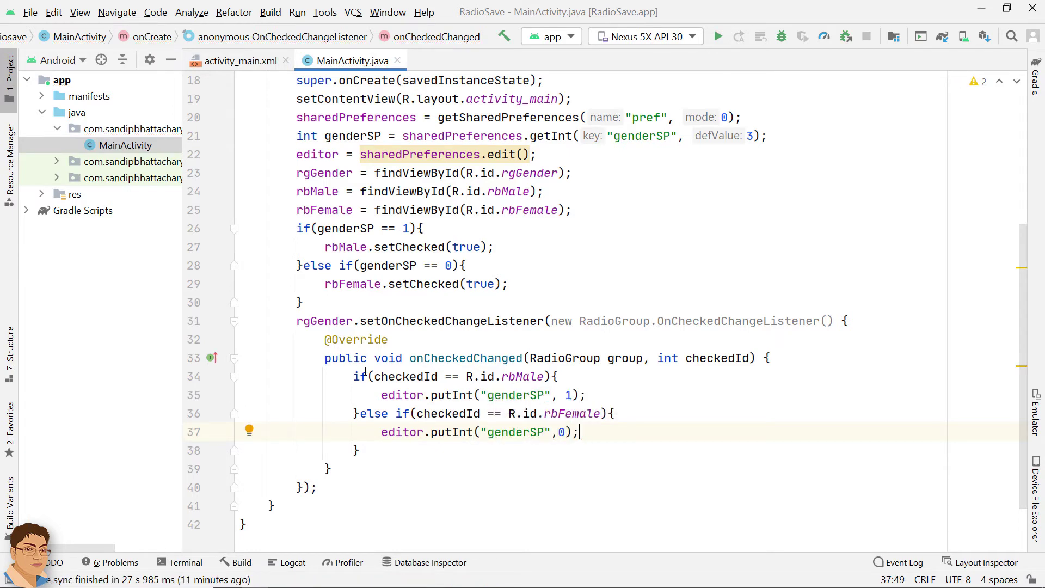
pyautogui.write('editor')
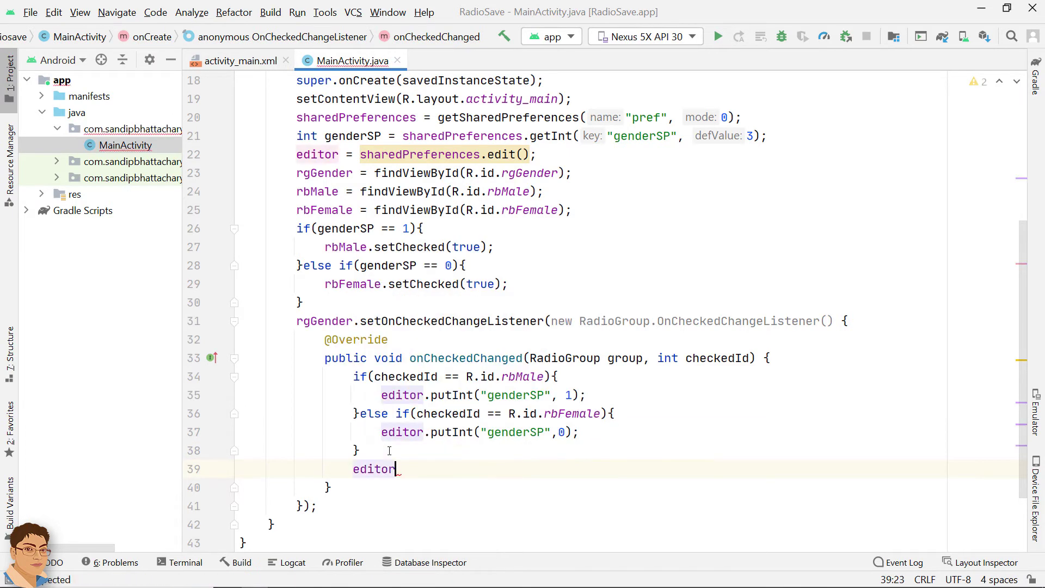
pyautogui.write('.commit();')
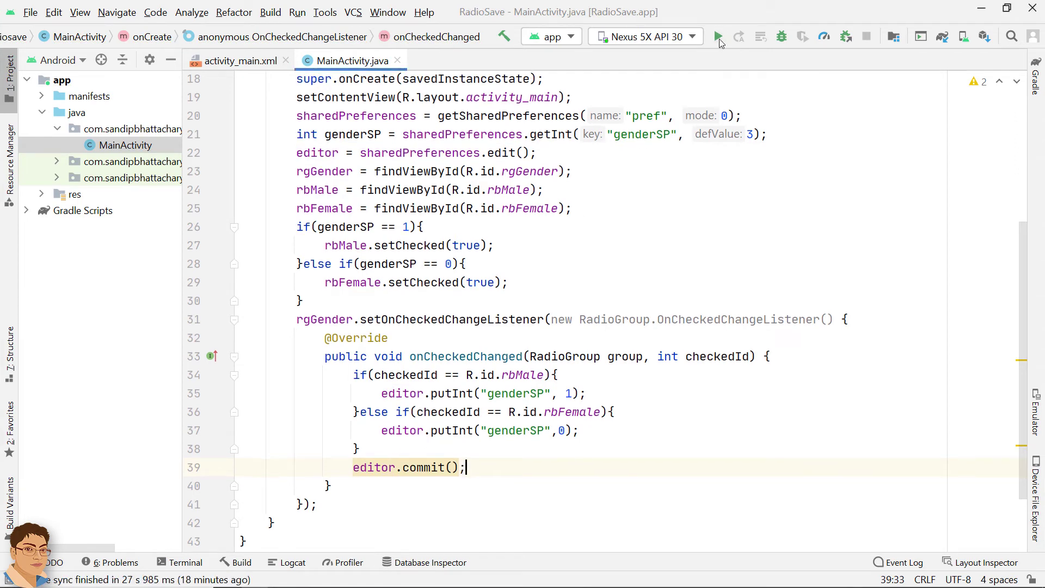
# - Run RadioSave on the Nexus 5X emulator, pick a gender and relaunch to confirm it stays checked
pyautogui.click(717, 37)
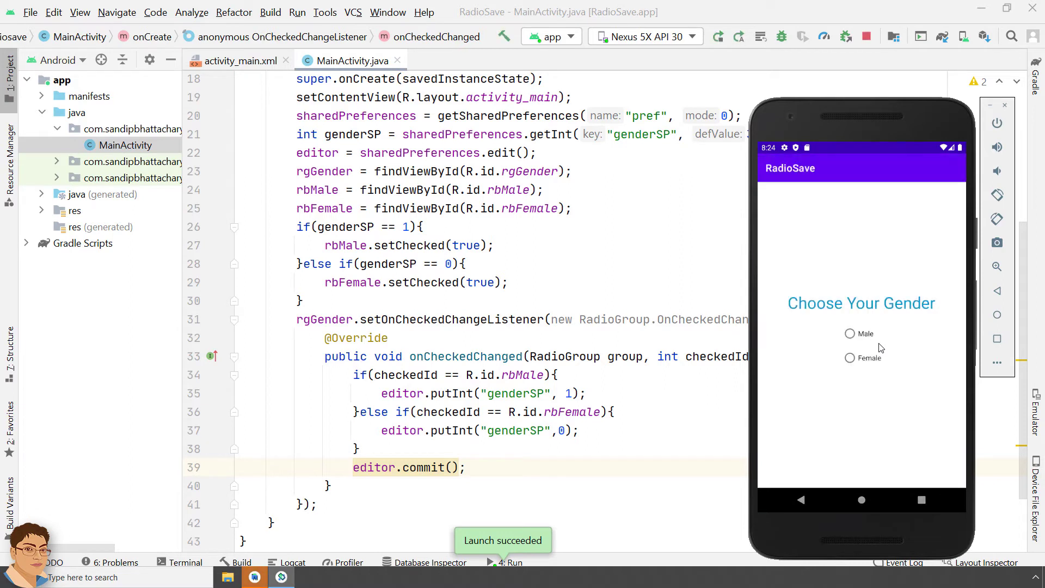
pyautogui.click(851, 333)
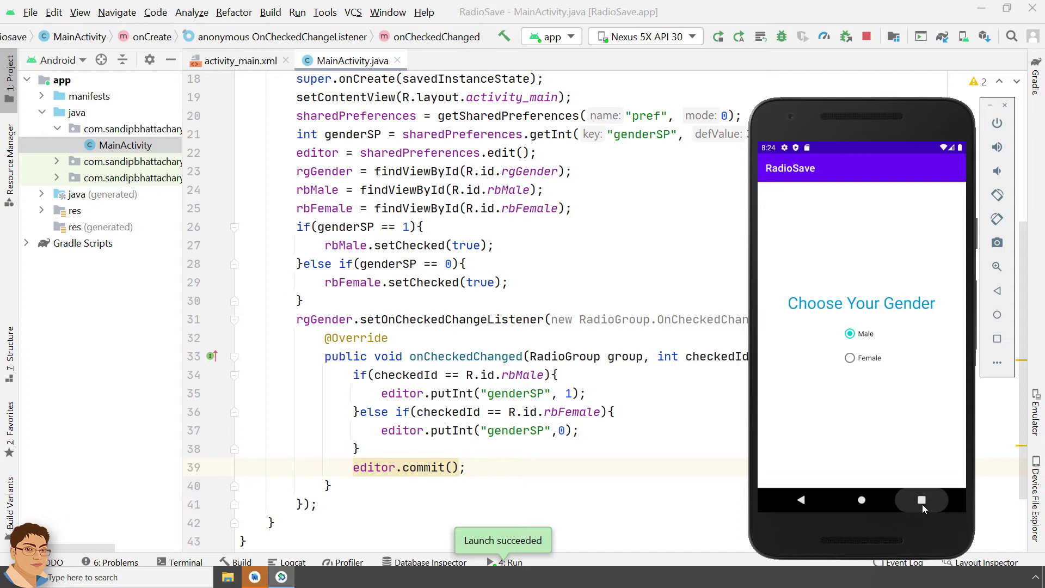
pyautogui.click(922, 500)
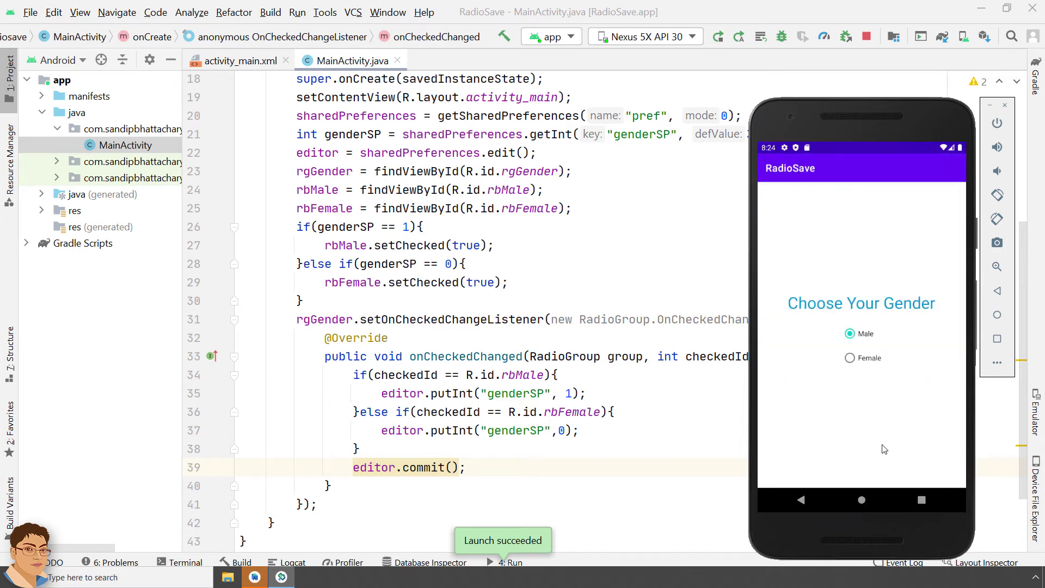
pyautogui.click(851, 358)
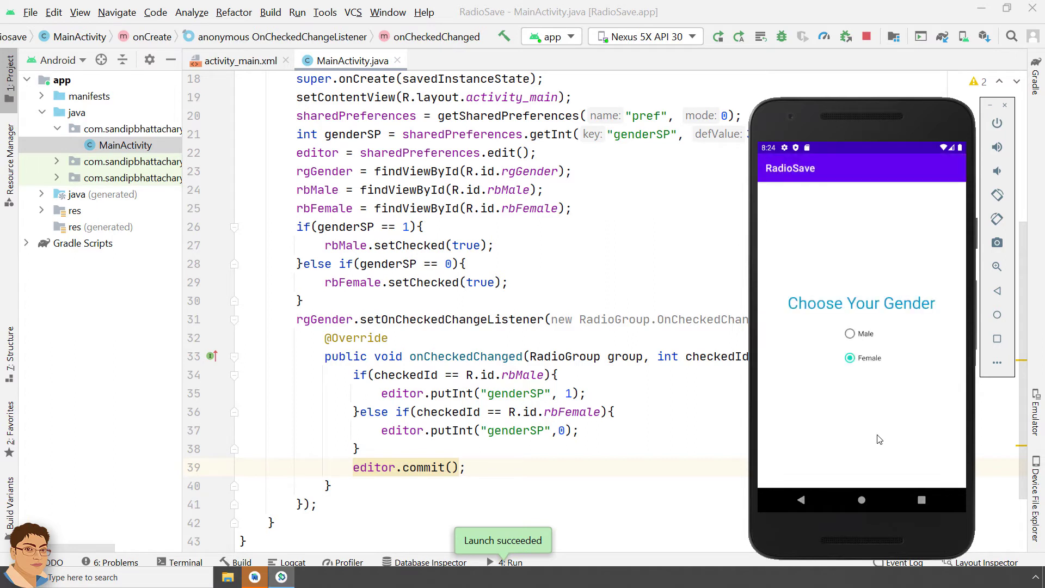
pyautogui.moveTo(839, 474)
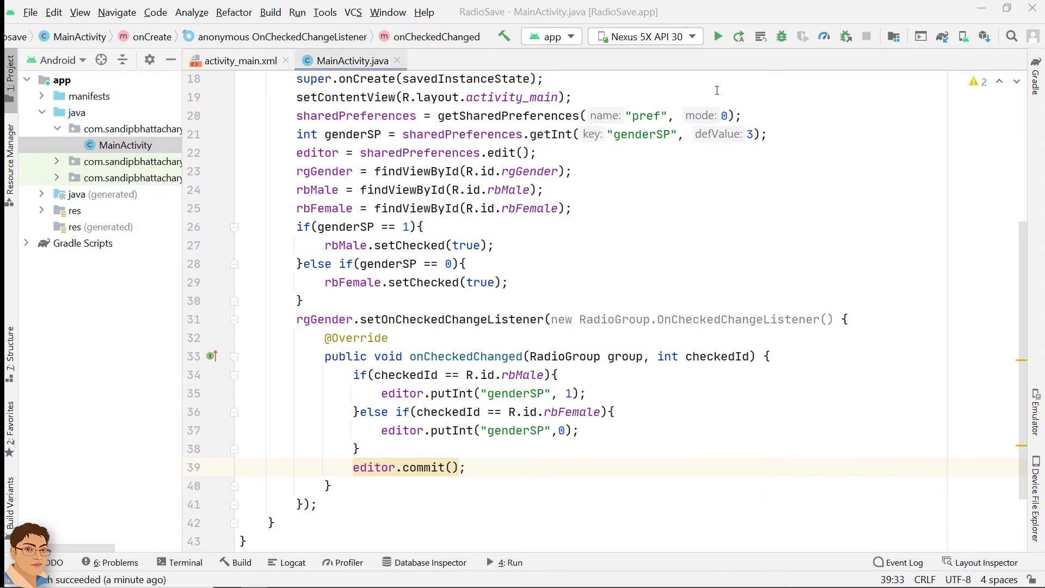
# - Give the Male RadioButton android:onClick="btnClicked" in activity_main.xml
pyautogui.click(240, 61)
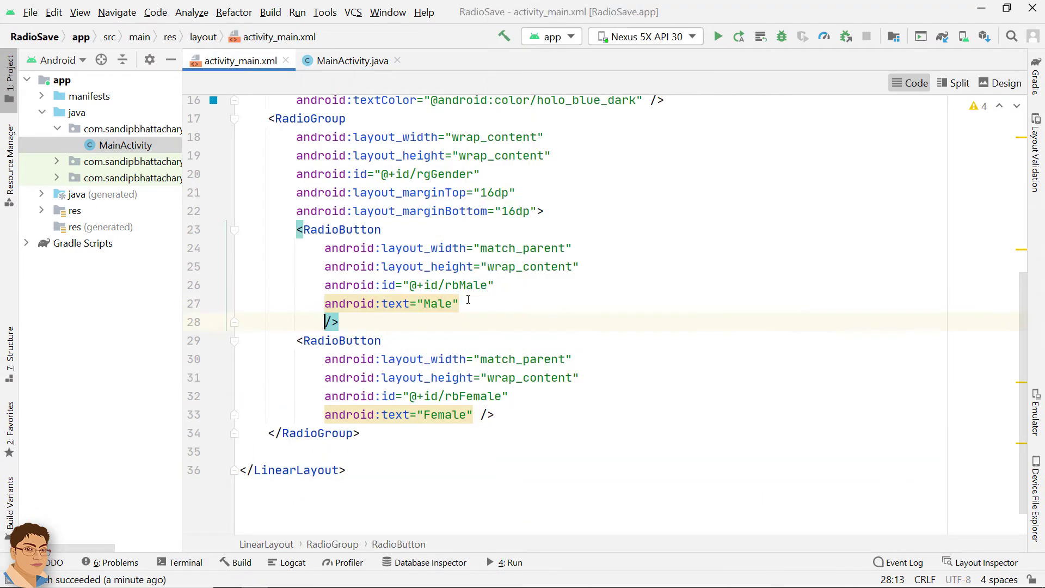
pyautogui.write('android:onClick="')
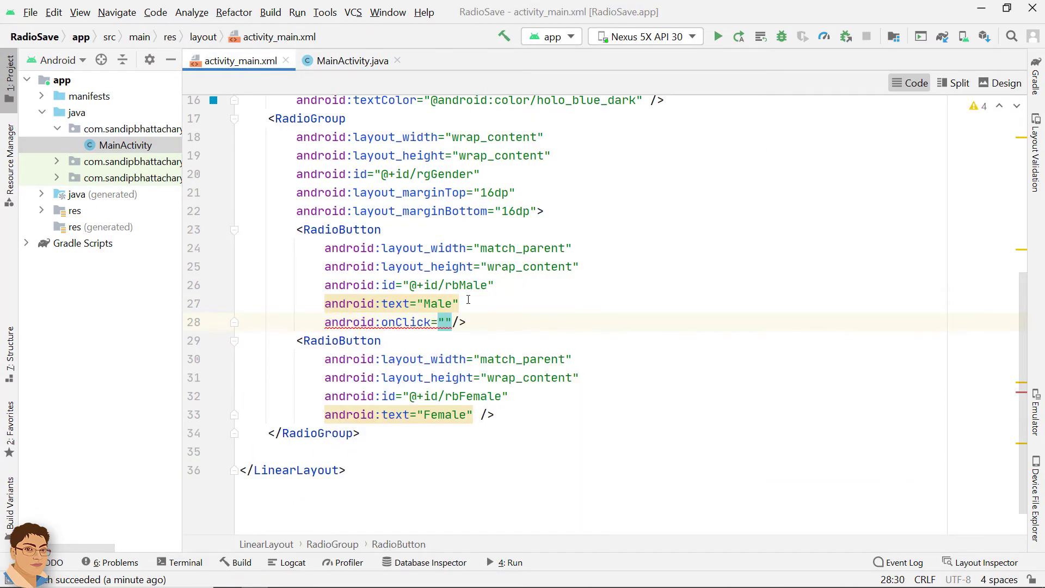
pyautogui.write('btnClick')
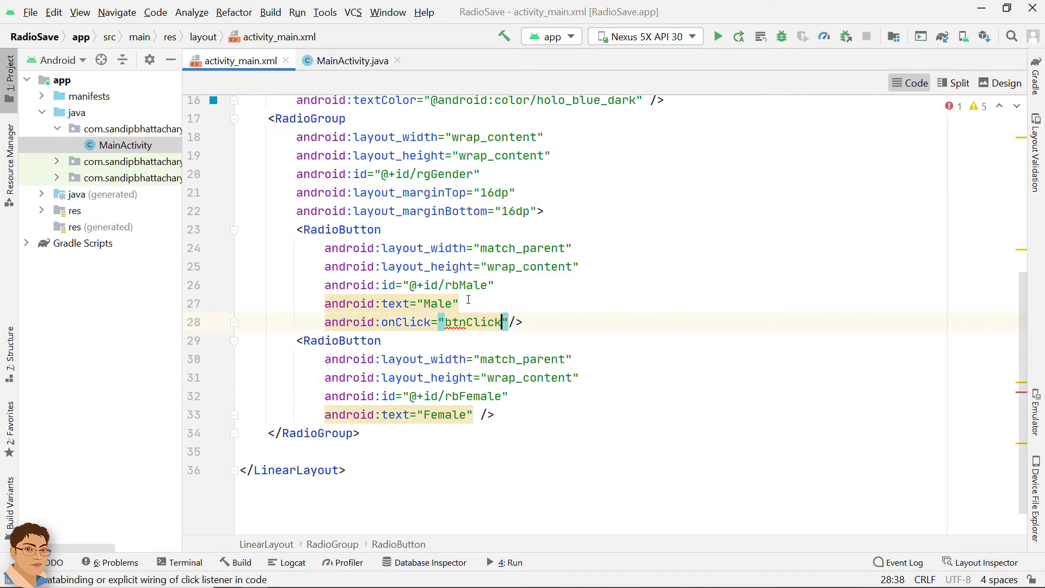
pyautogui.write('ed')
pyautogui.write('boolean checked')
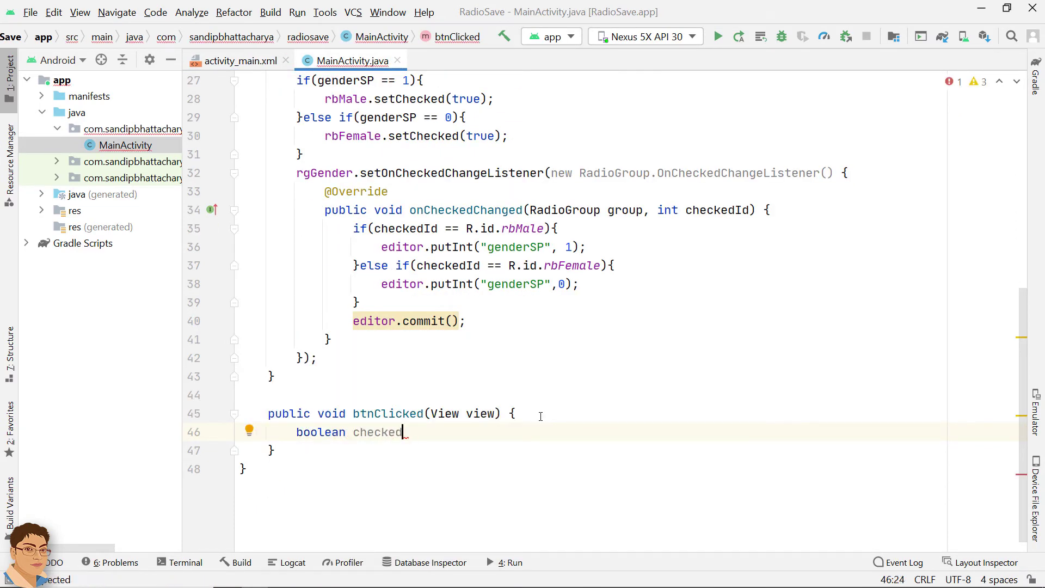
# - Begin btnClicked by reading the clicked RadioButton's isChecked state and switching on view.getId()
pyautogui.write('= ()')
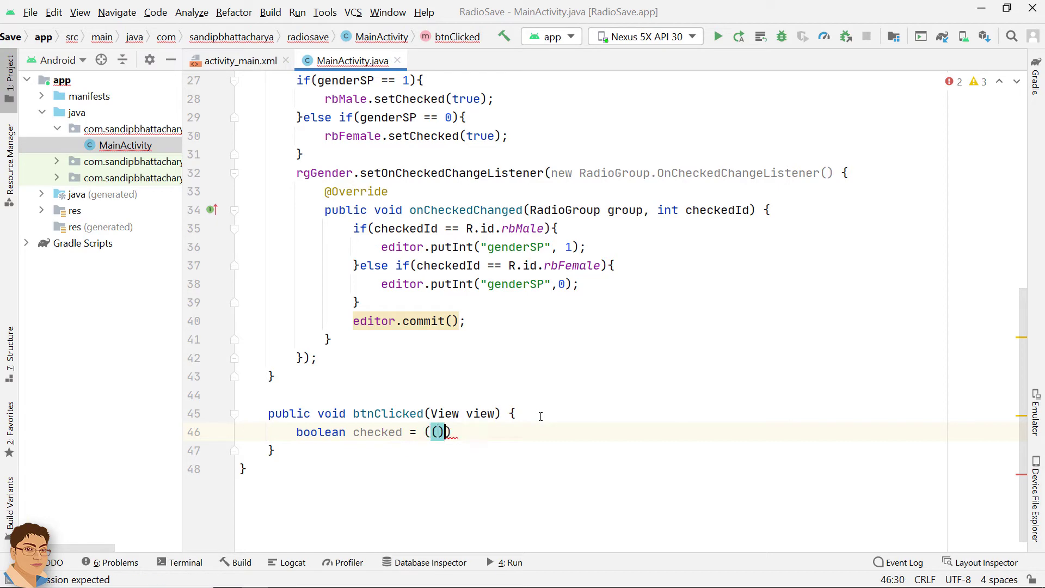
pyautogui.write('Ra')
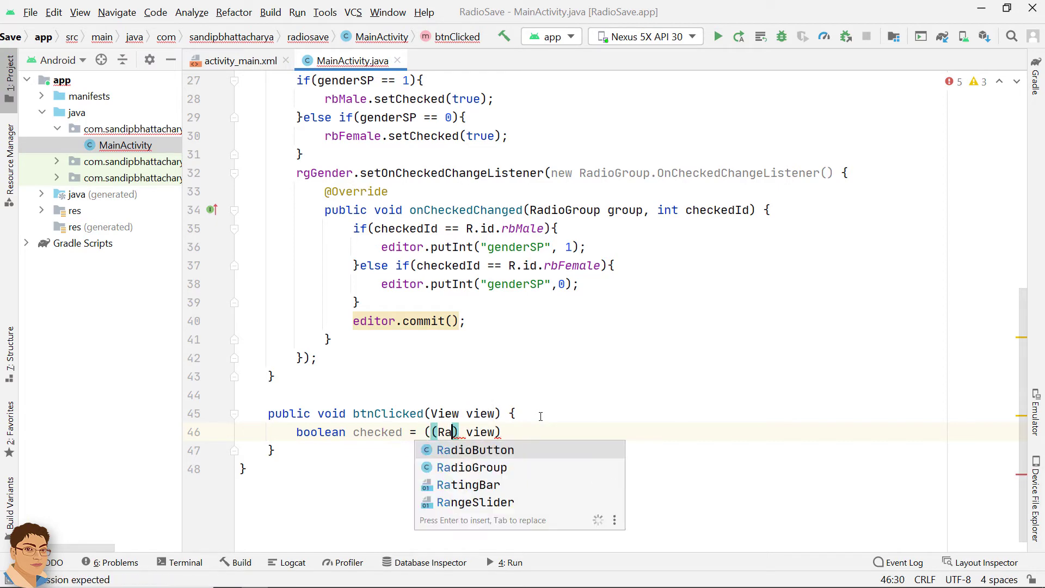
pyautogui.click(475, 450)
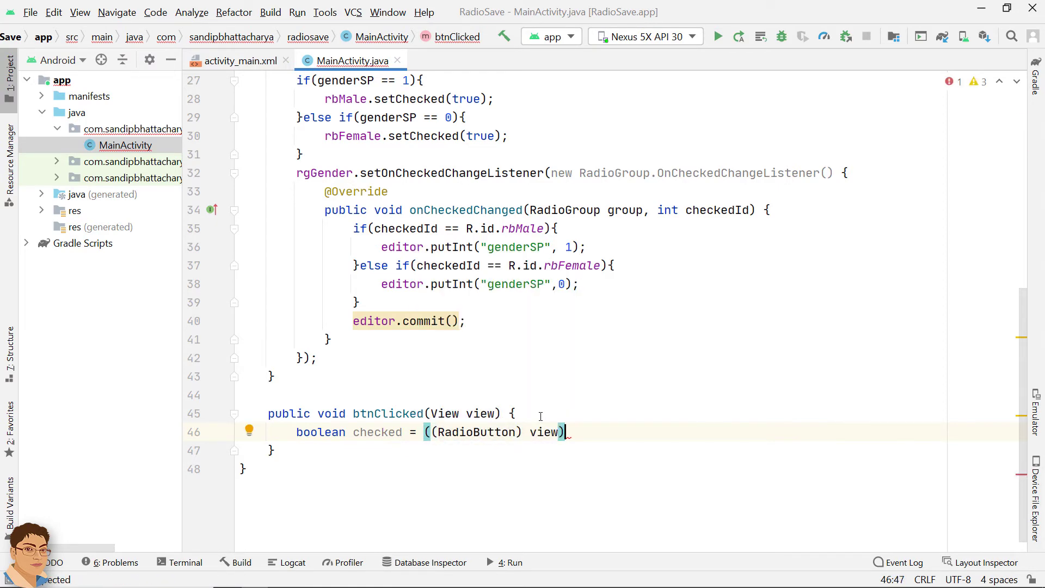
pyautogui.write('.isChecked();')
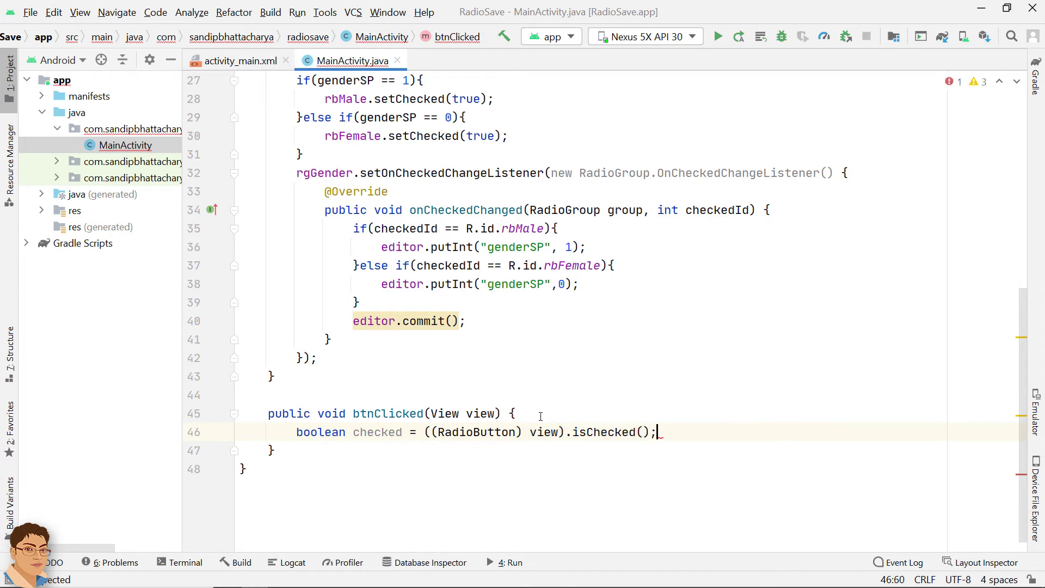
pyautogui.press('enter')
pyautogui.write('switch(')
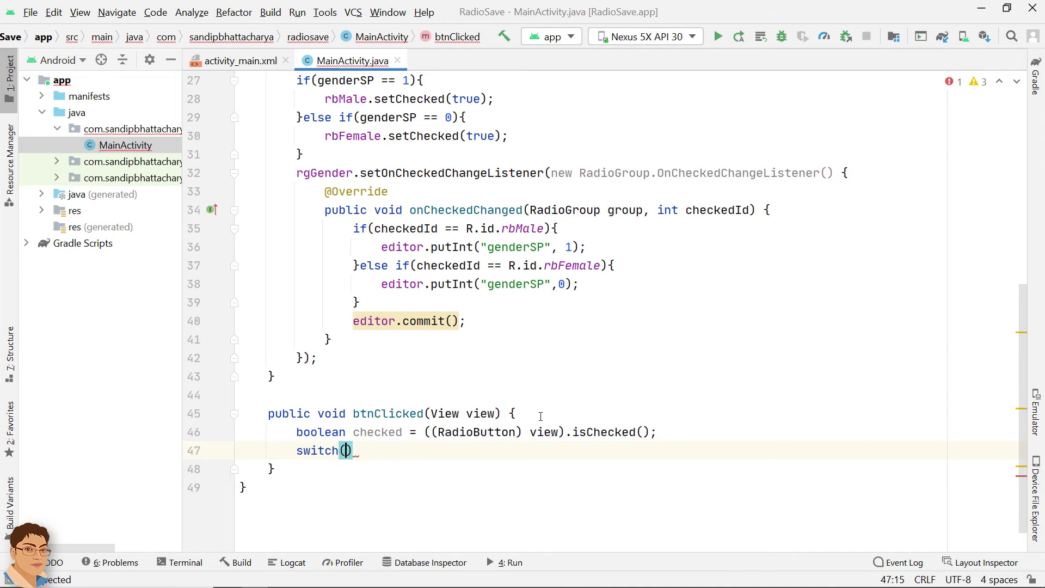
pyautogui.write('{')
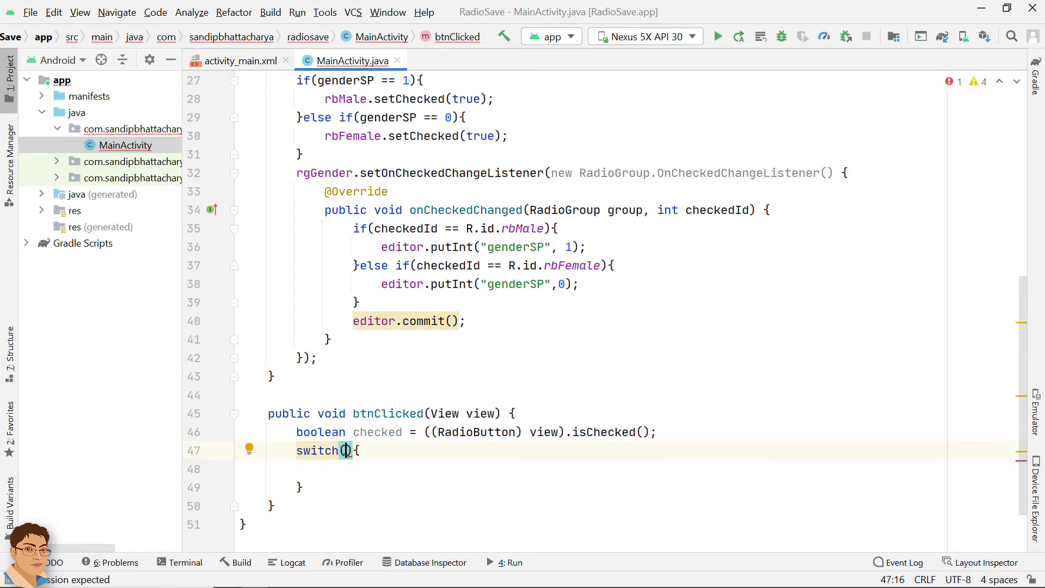
pyautogui.write('view.getId(')
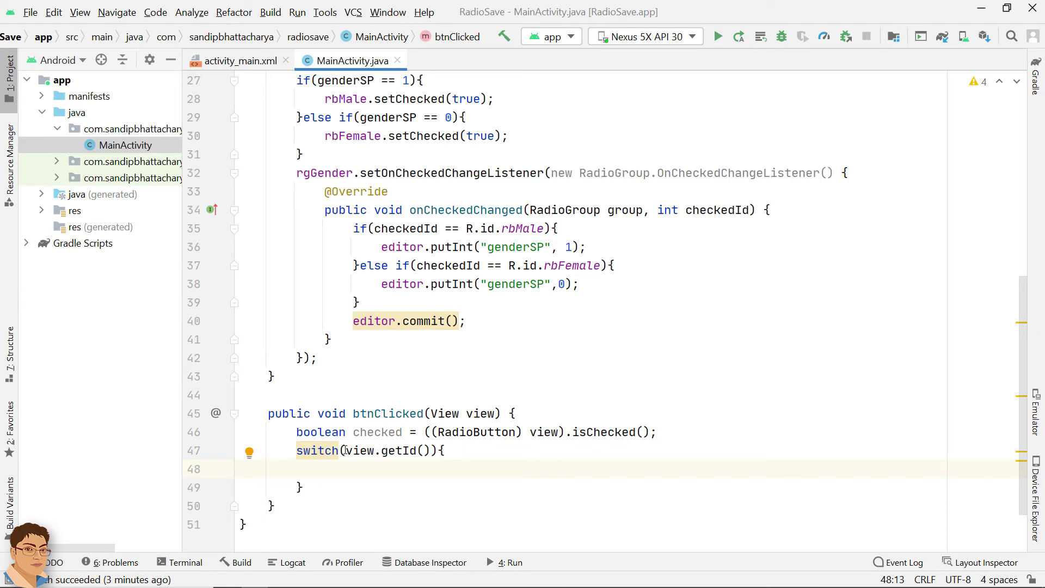
# - Add the rbMale case storing genderSP via editor.putInt when checked, ending with break
pyautogui.write('case')
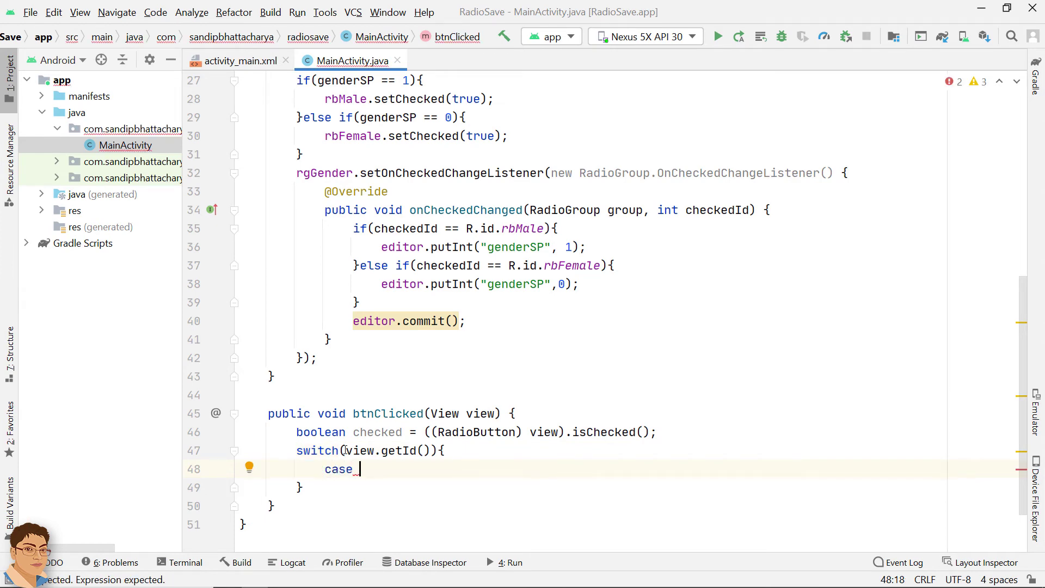
pyautogui.write('R.id.rbMale:')
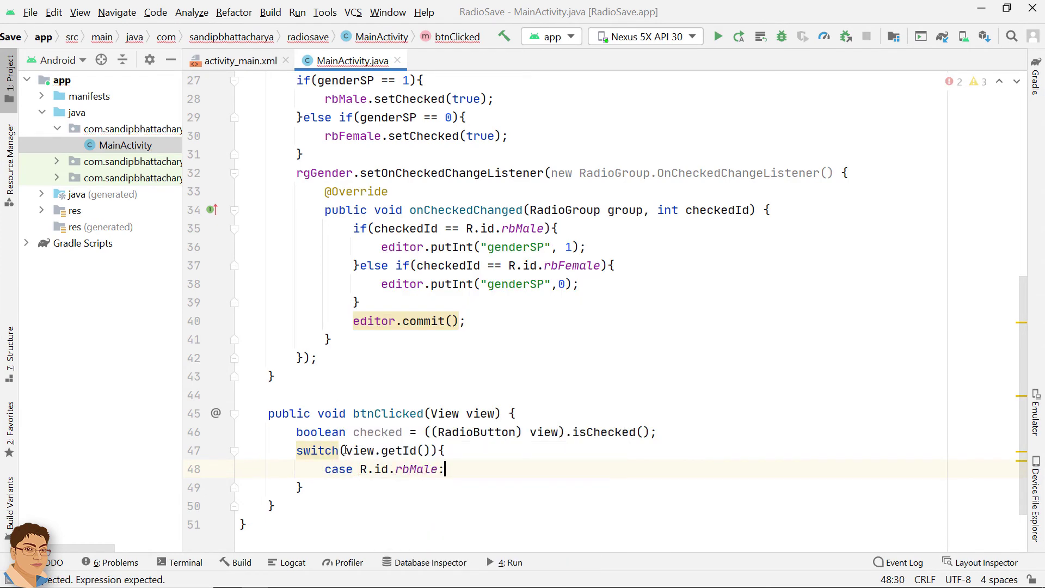
pyautogui.write('if(checked)')
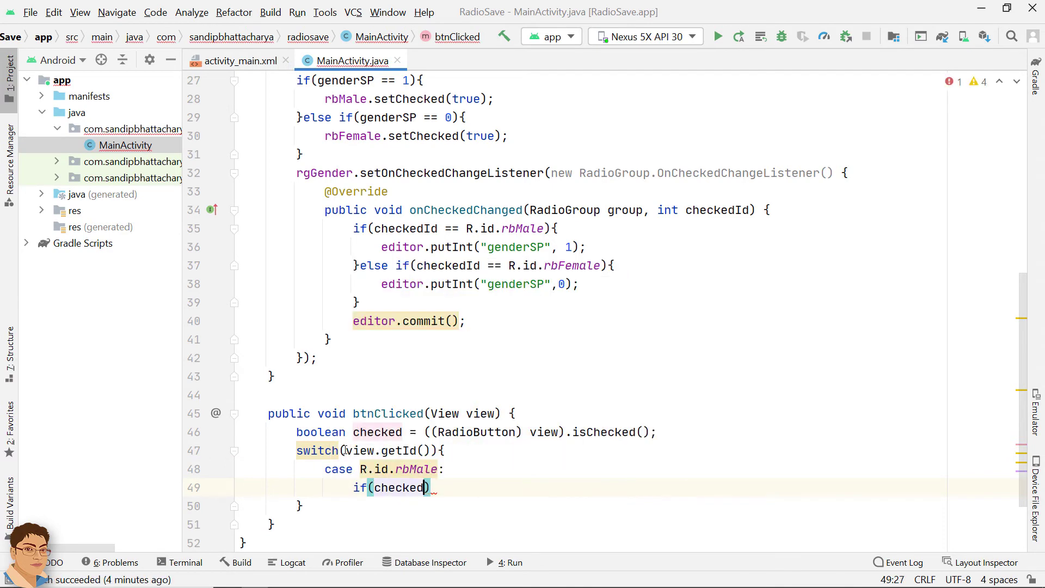
pyautogui.write('{')
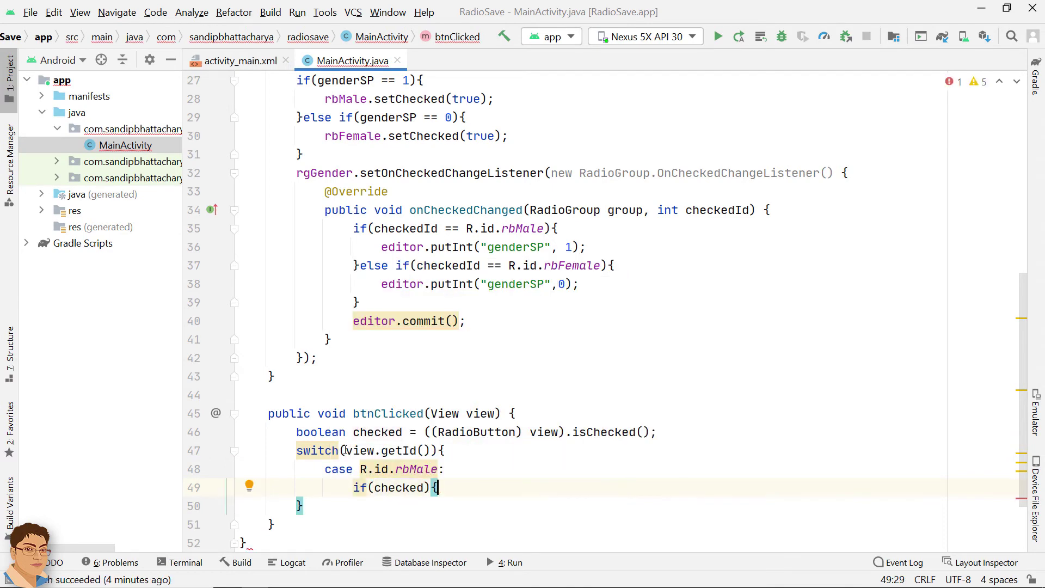
pyautogui.write('editor')
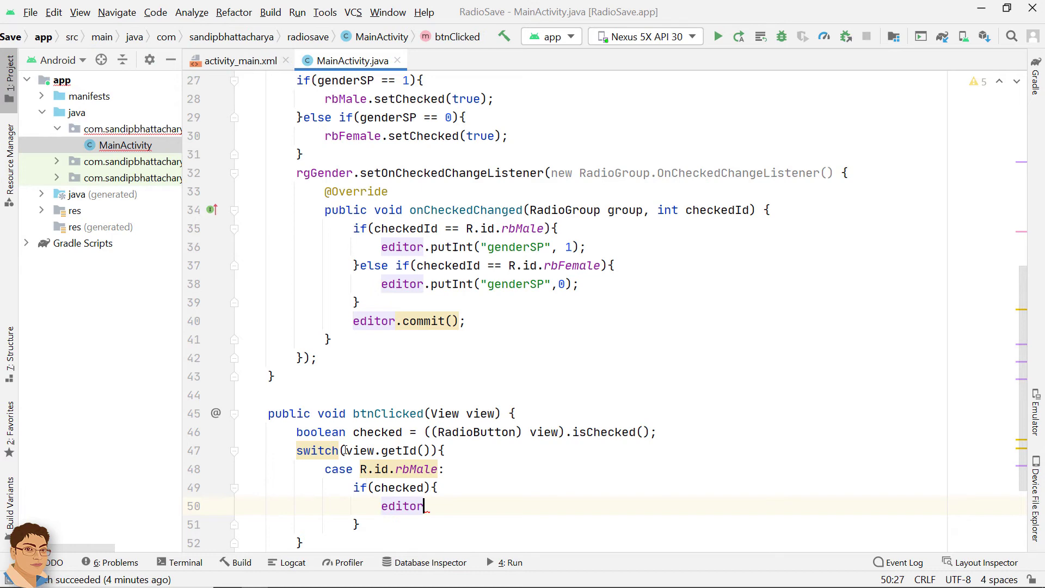
pyautogui.write('.putInt()')
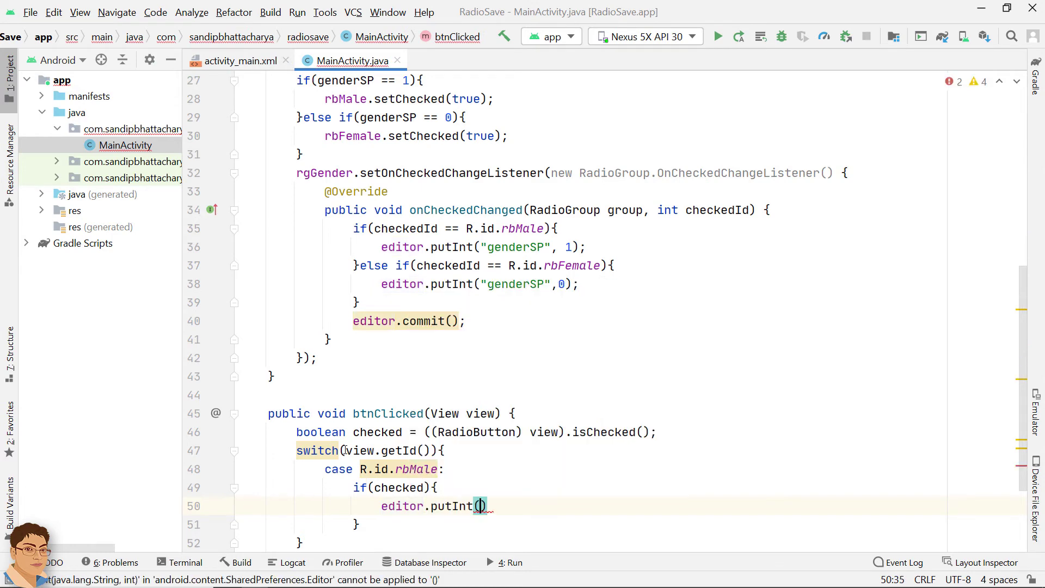
pyautogui.write('"genderSP", 1')
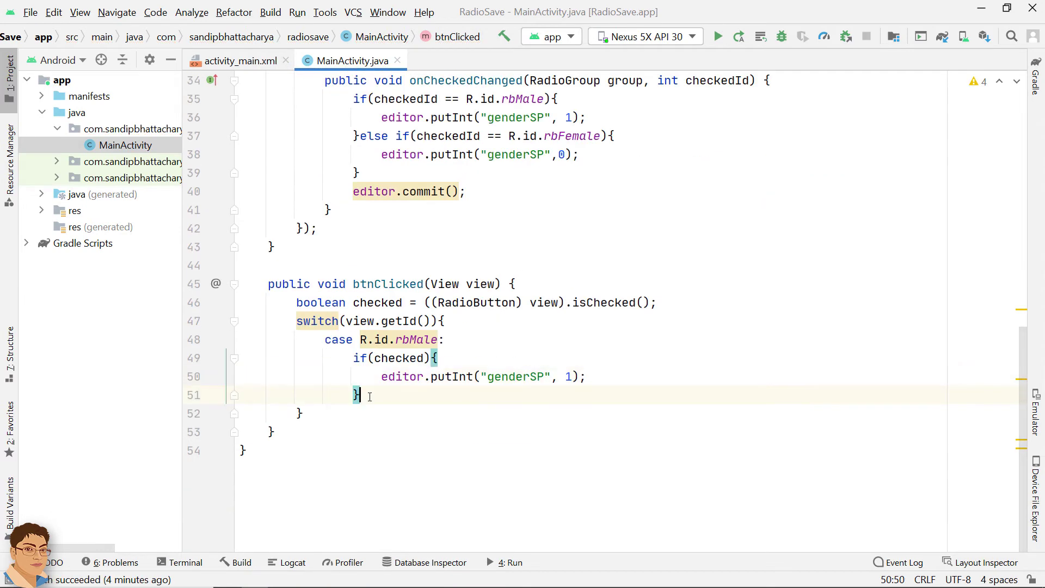
pyautogui.write('break;')
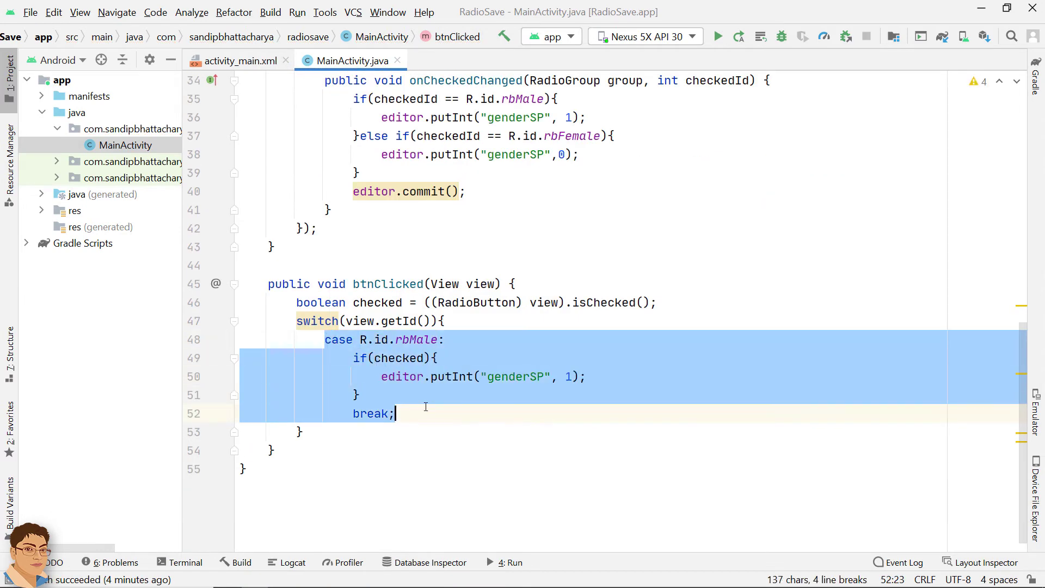
# - Duplicate the case for rbFemale, commit the editor, and comment out the old rgGender listener
pyautogui.press('ctrl+v')
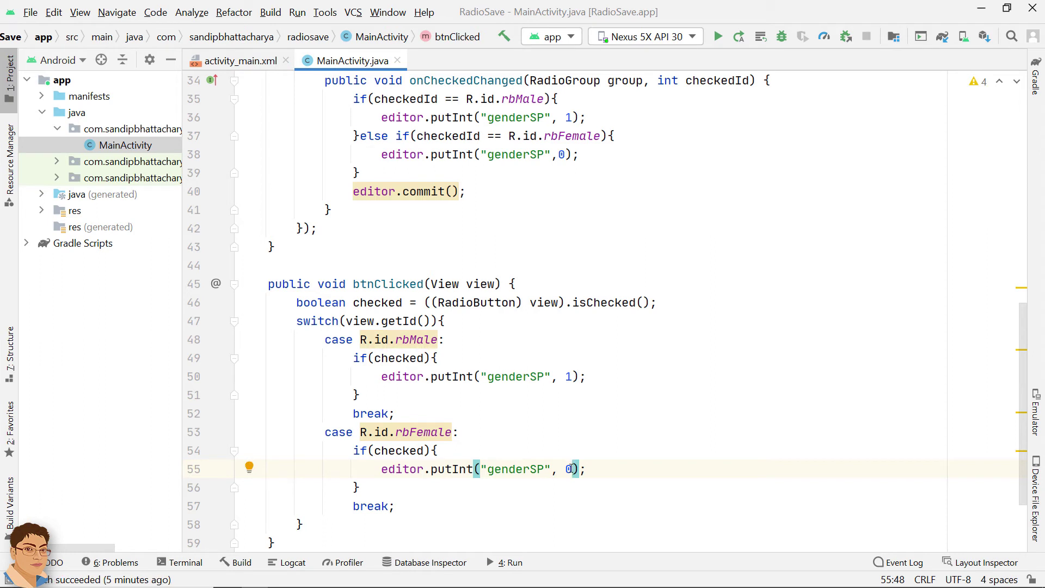
pyautogui.scroll(-3)
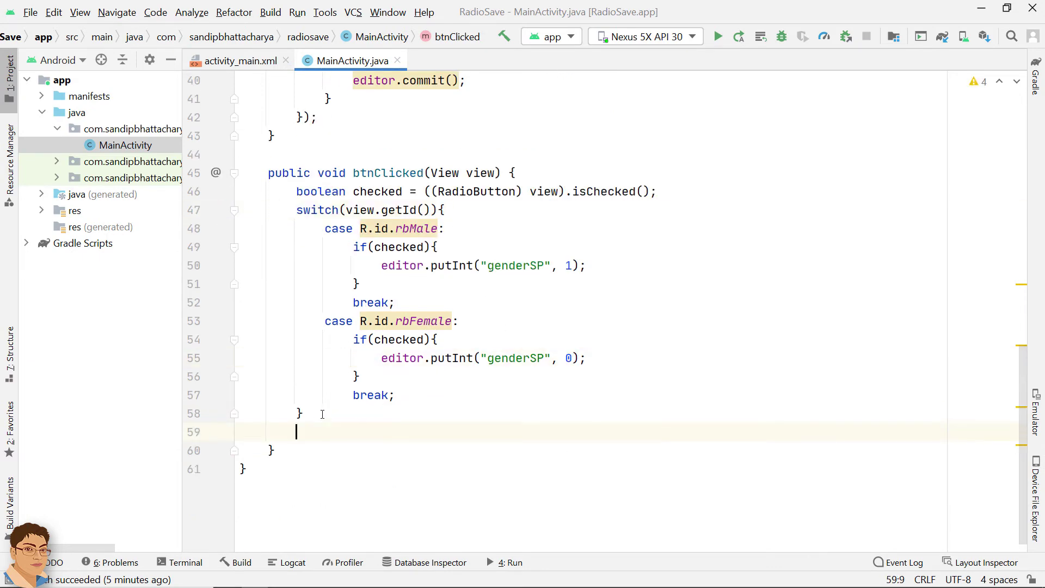
pyautogui.write('editor.commit()')
pyautogui.click(591, 116)
pyautogui.write('*/')
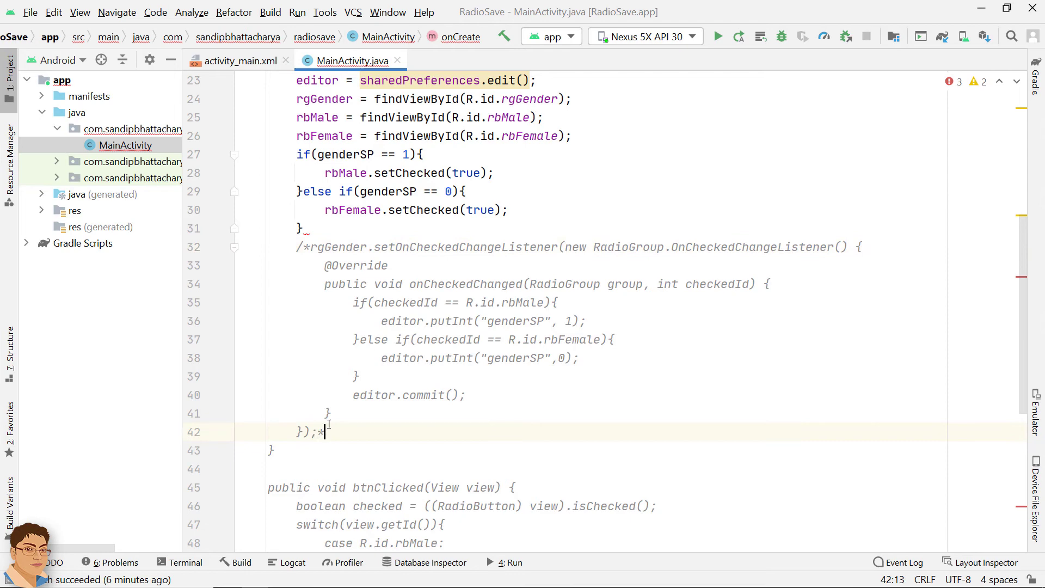
pyautogui.scroll(-3)
pyautogui.write('/')
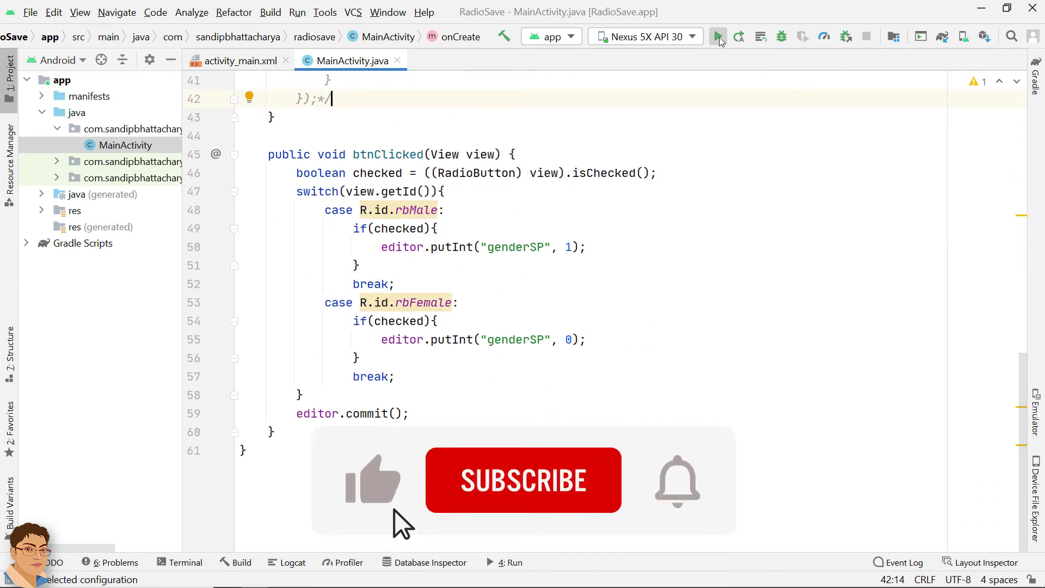
# - Run RadioSave on the emulator and choose Female
pyautogui.click(717, 37)
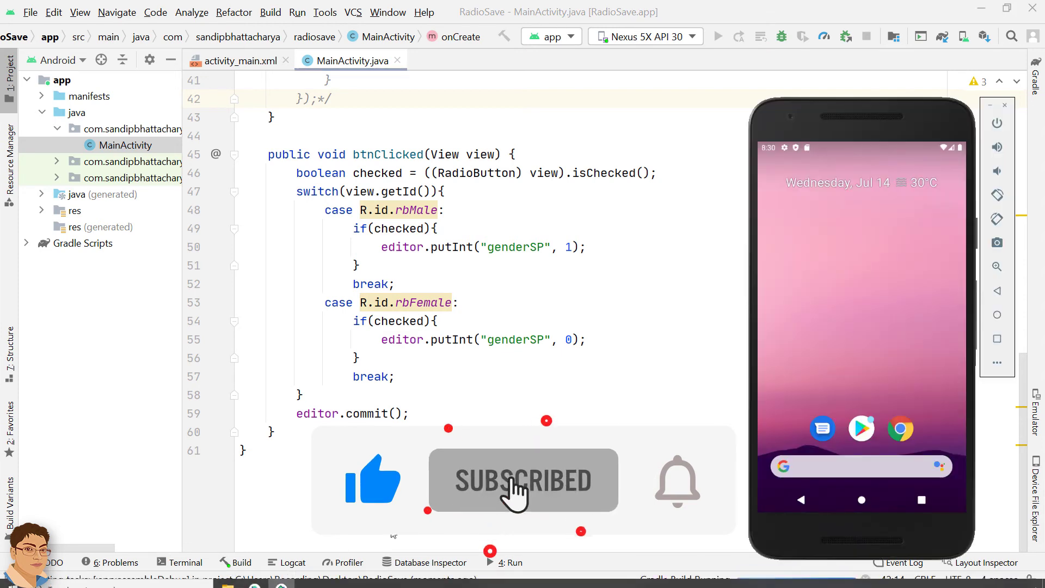
pyautogui.click(718, 37)
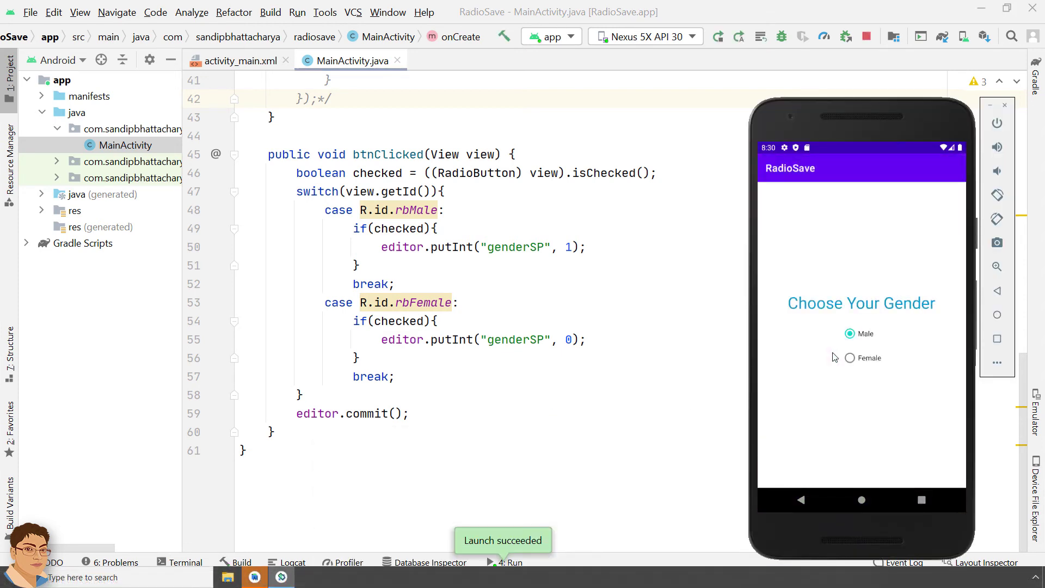
pyautogui.click(851, 358)
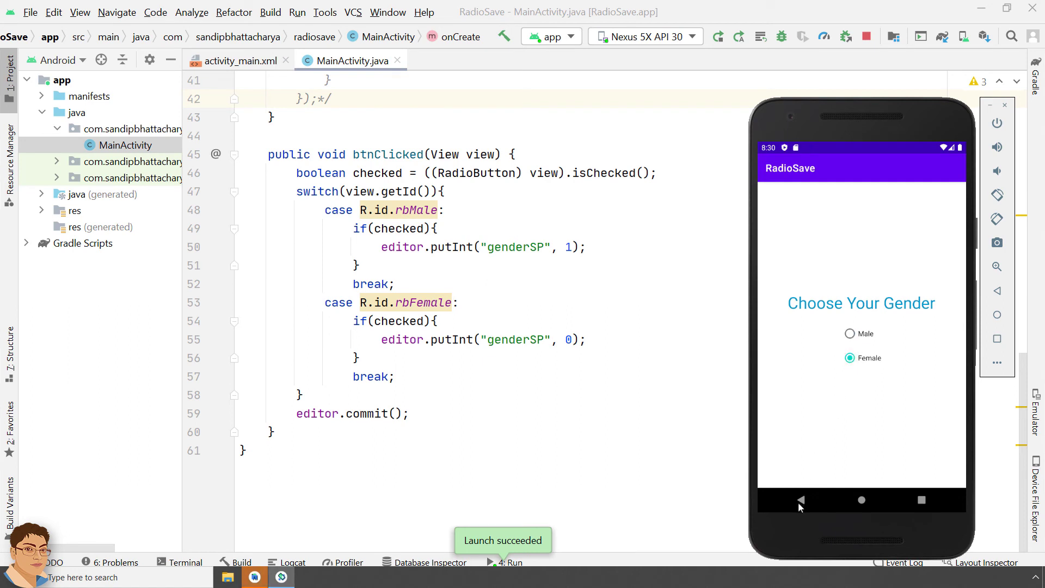
pyautogui.moveTo(927, 502)
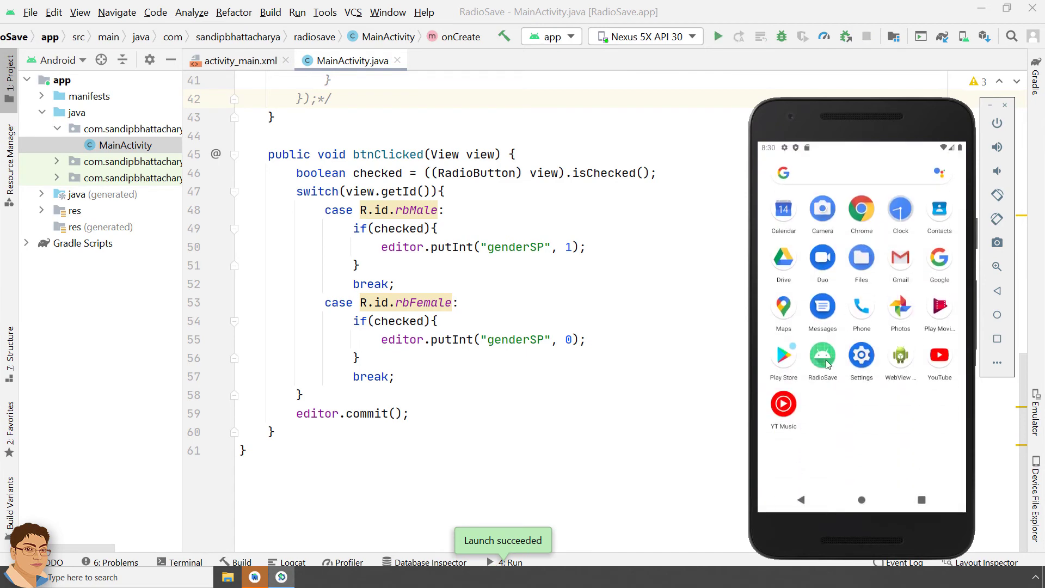
# - Reopen RadioSave to confirm Female persisted, choose Male, return home and hide the emulator
pyautogui.click(823, 354)
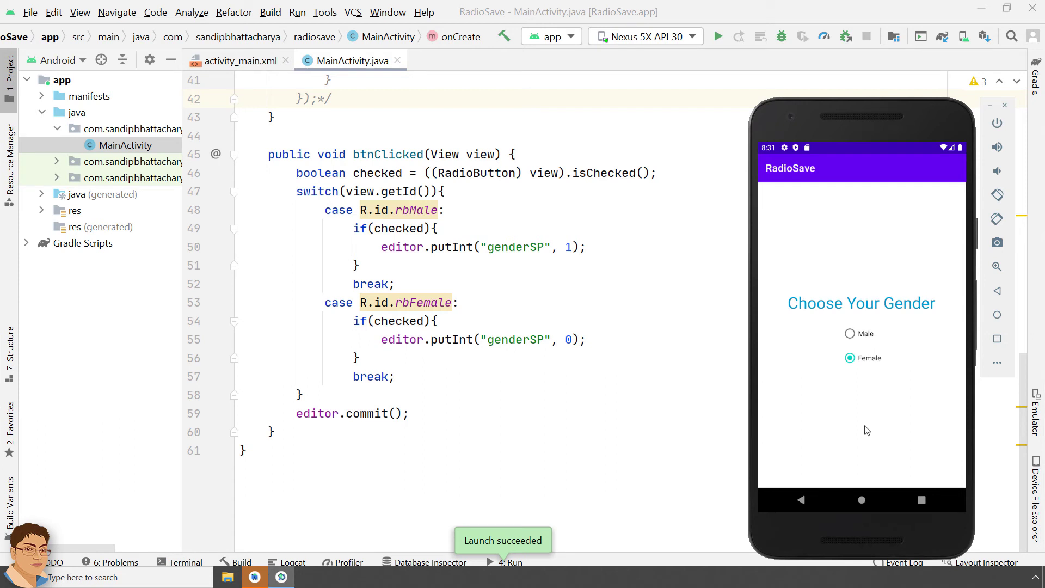
pyautogui.click(850, 334)
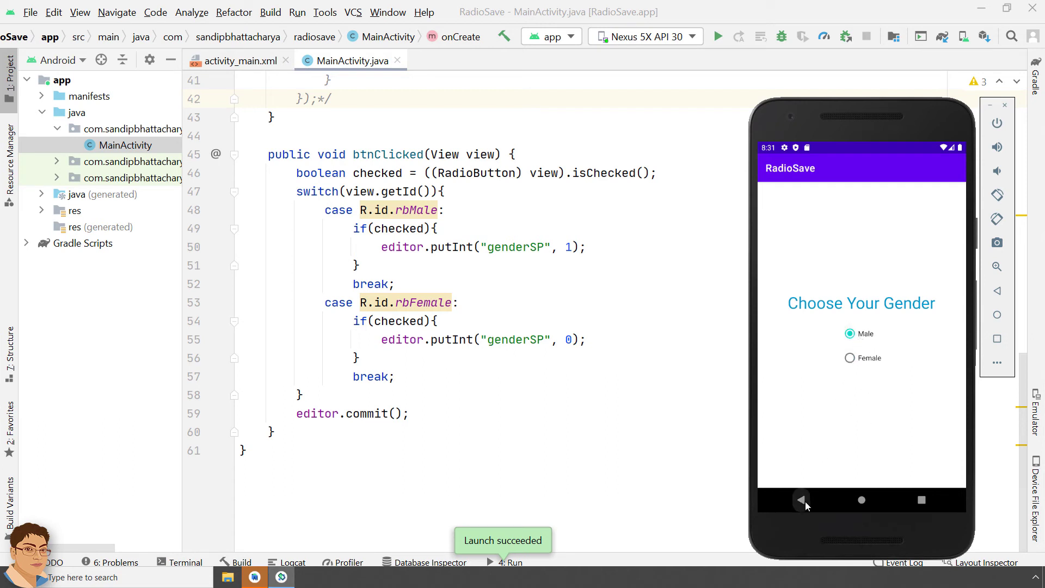
pyautogui.click(801, 500)
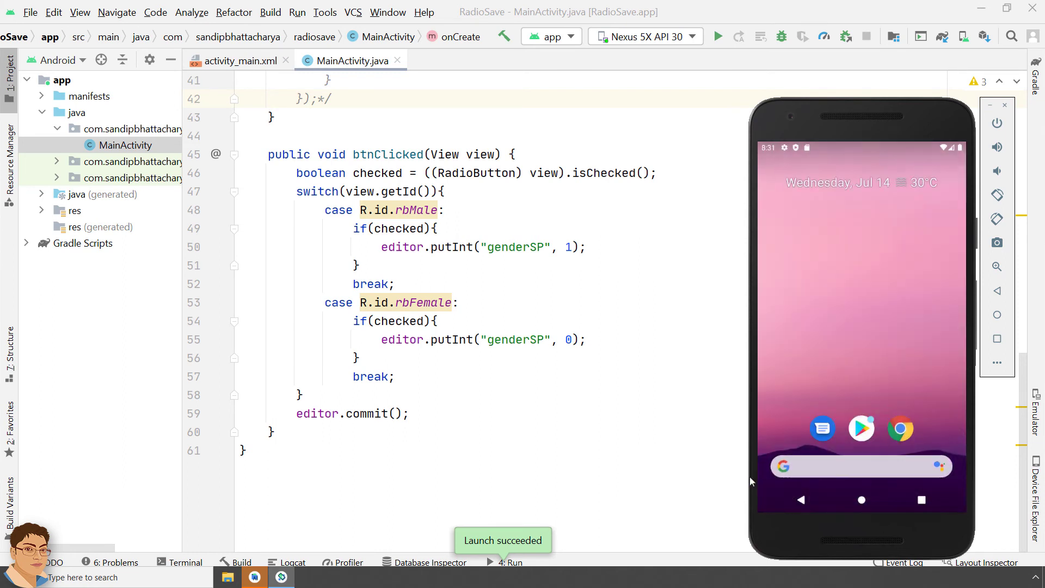
pyautogui.click(565, 392)
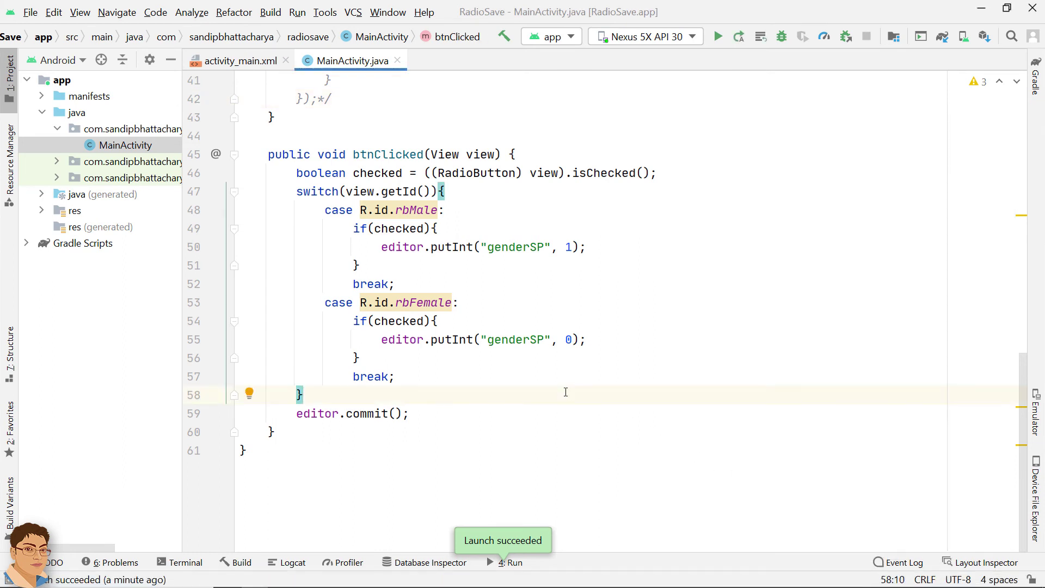
# - Comment out the switch handler and add if (rbMale.isChecked()) storing genderSP 1
pyautogui.click(300, 174)
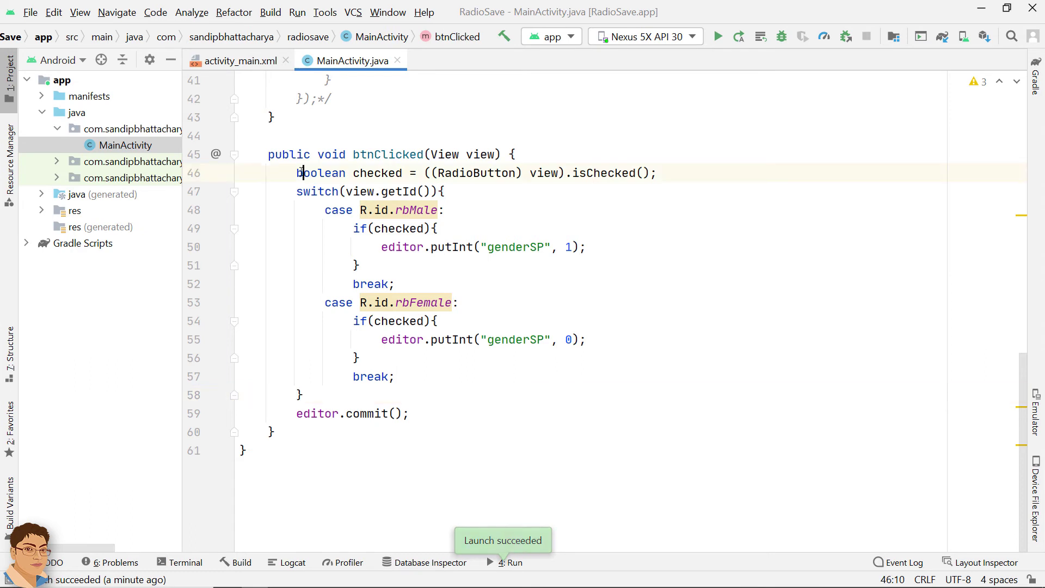
pyautogui.write('//')
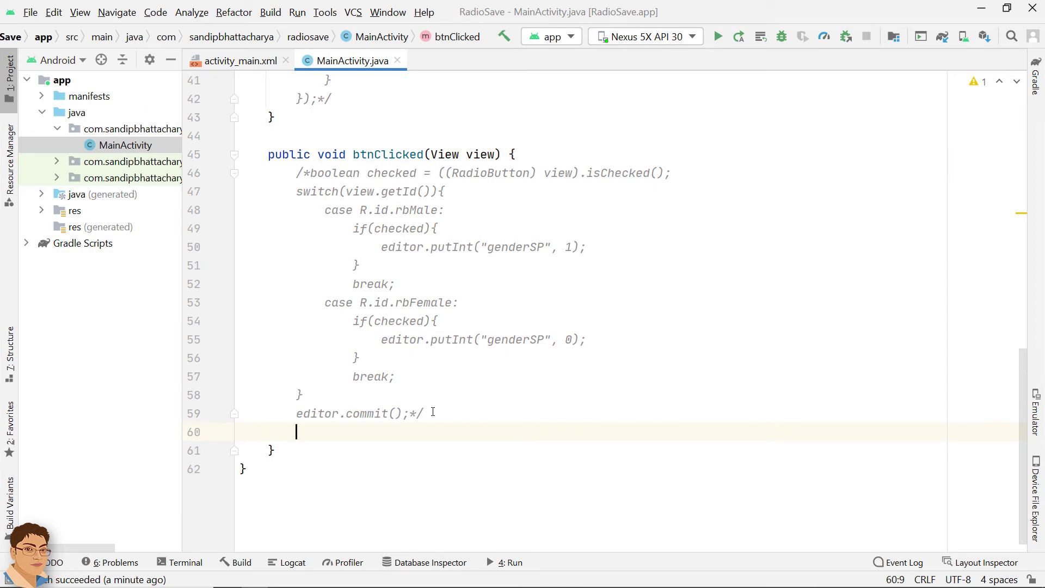
pyautogui.write('if (r')
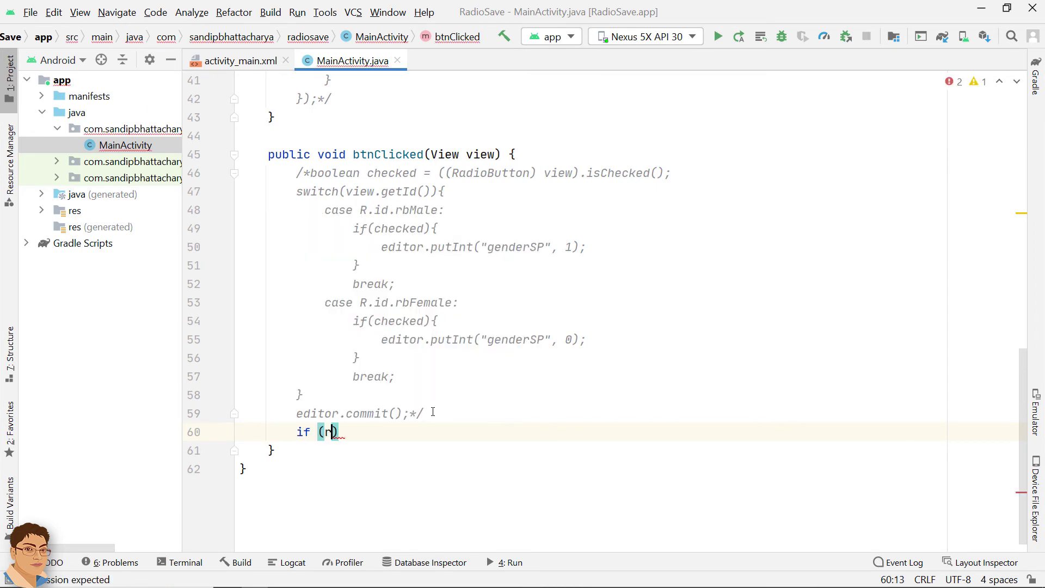
pyautogui.write('bMale.isChecked()')
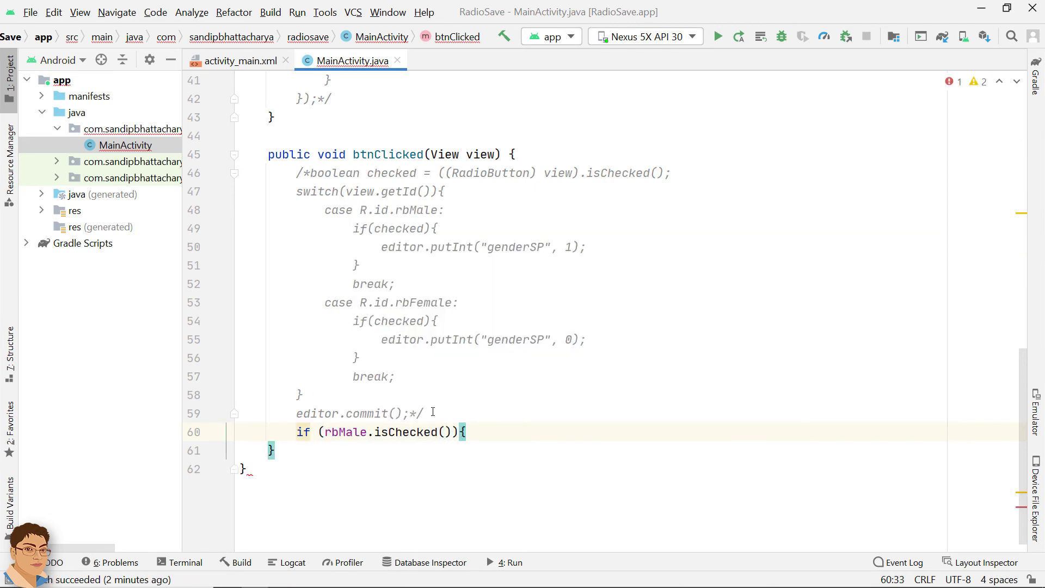
pyautogui.write('editor')
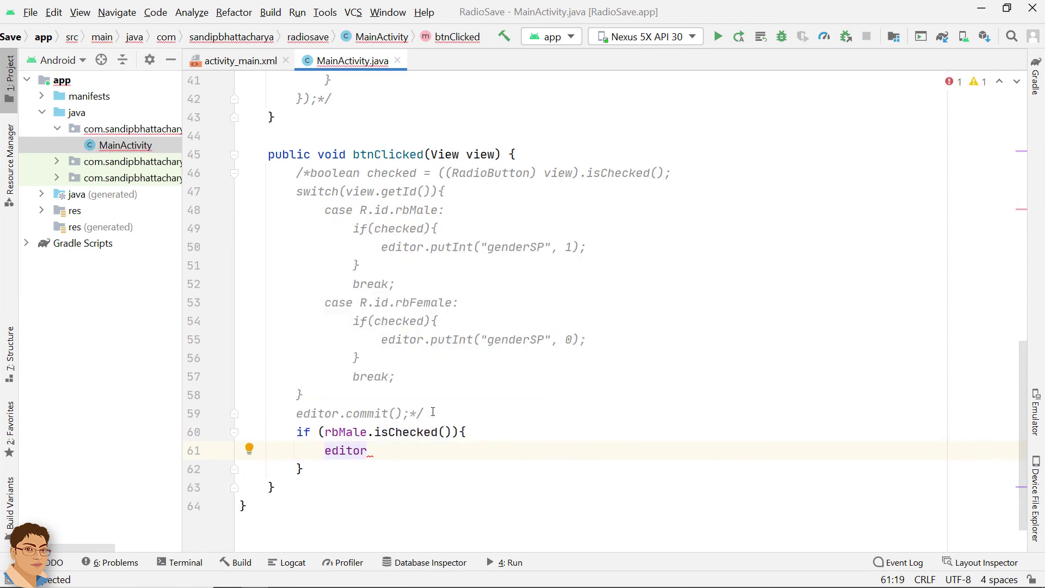
pyautogui.write('.putInt("genderSP",')
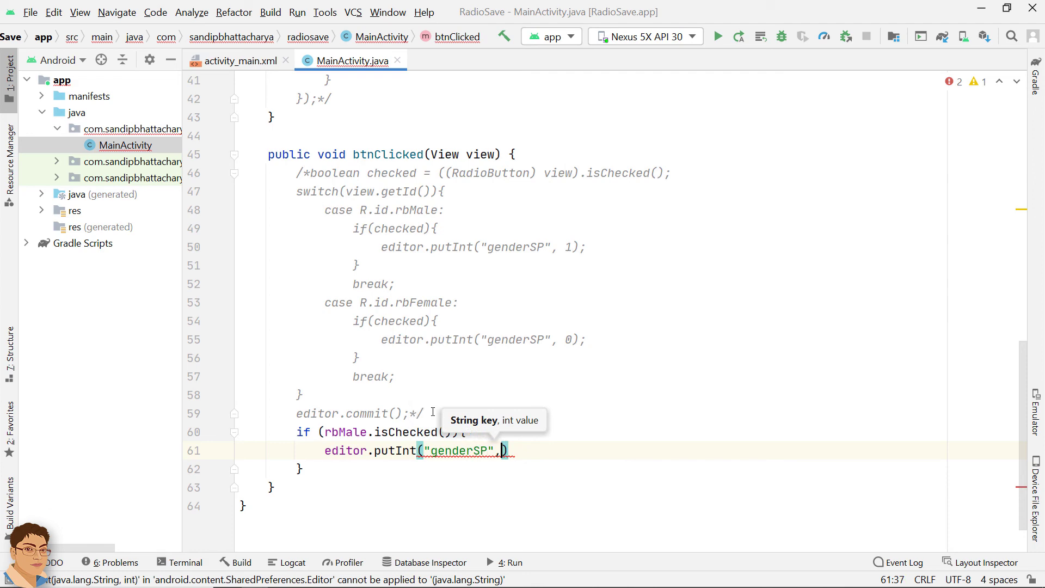
pyautogui.write('1);')
pyautogui.click(655, 468)
pyautogui.write(' else if(')
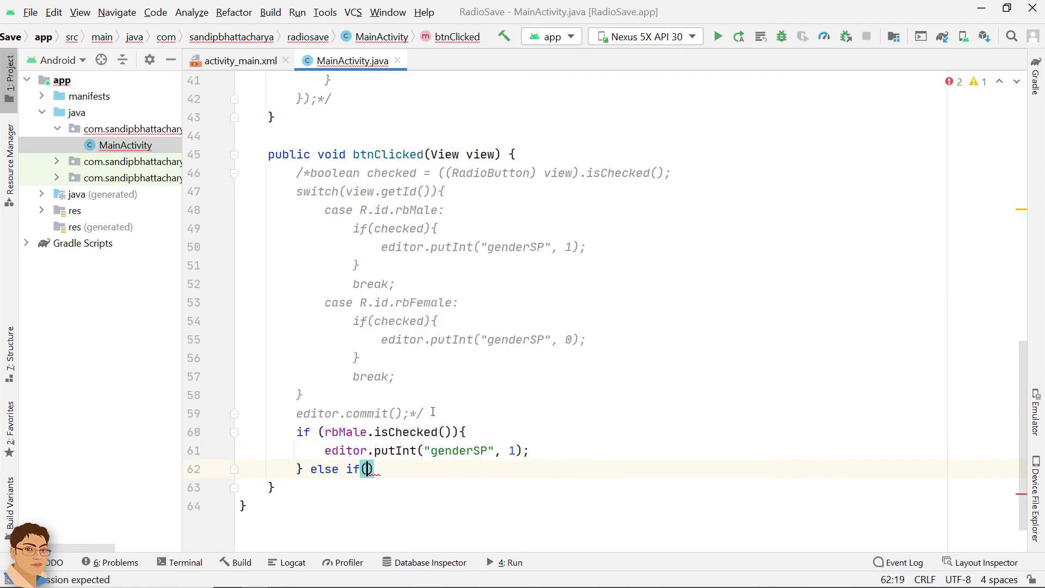
# - Add the else-if for rbFemale.isChecked() storing genderSP 0 via editor.putInt
pyautogui.write('rbFemale.i')
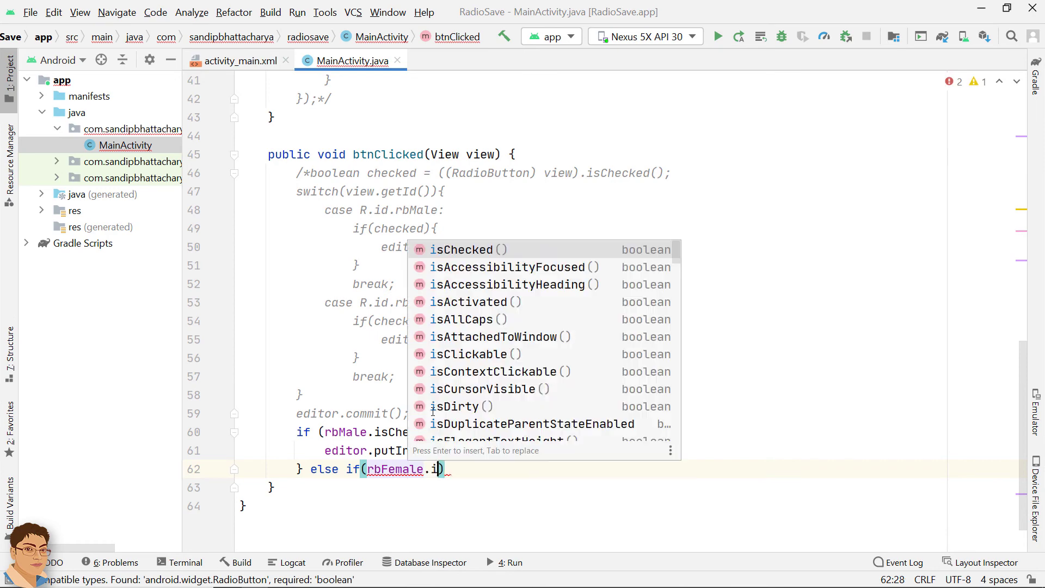
pyautogui.press('Enter')
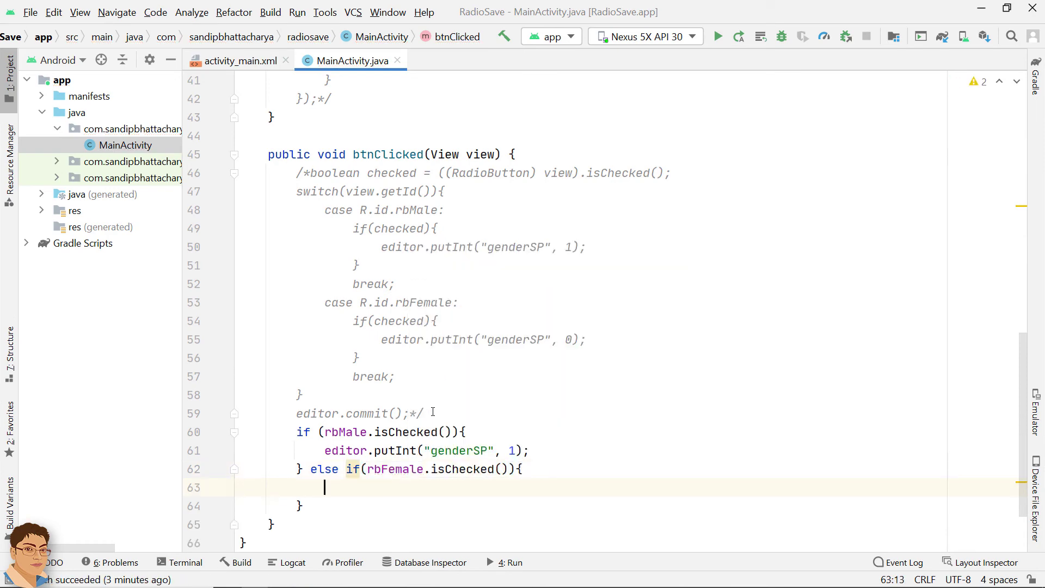
pyautogui.write('editor.puti')
pyautogui.write('editor.commit();')
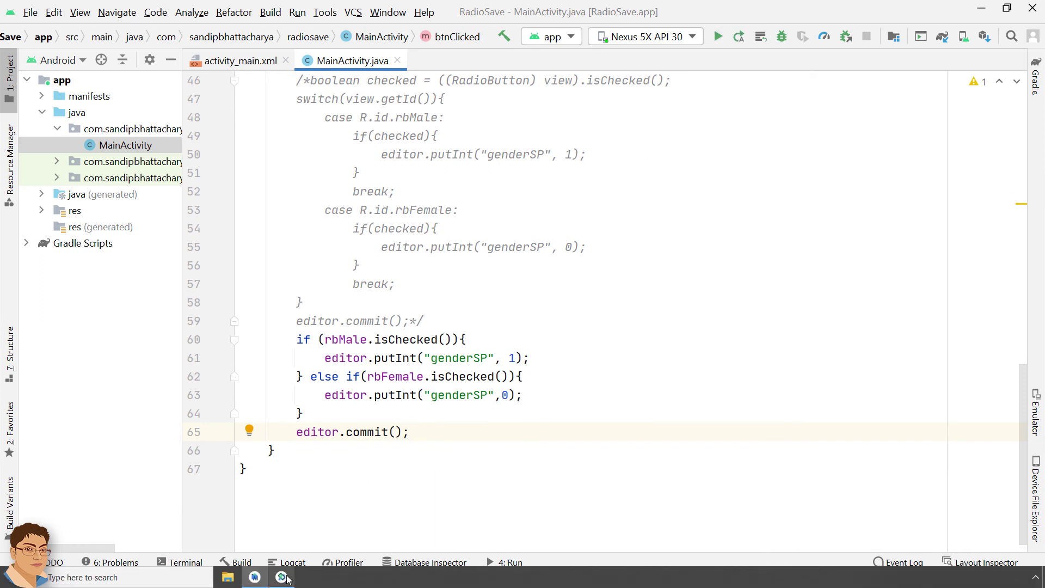
pyautogui.click(717, 37)
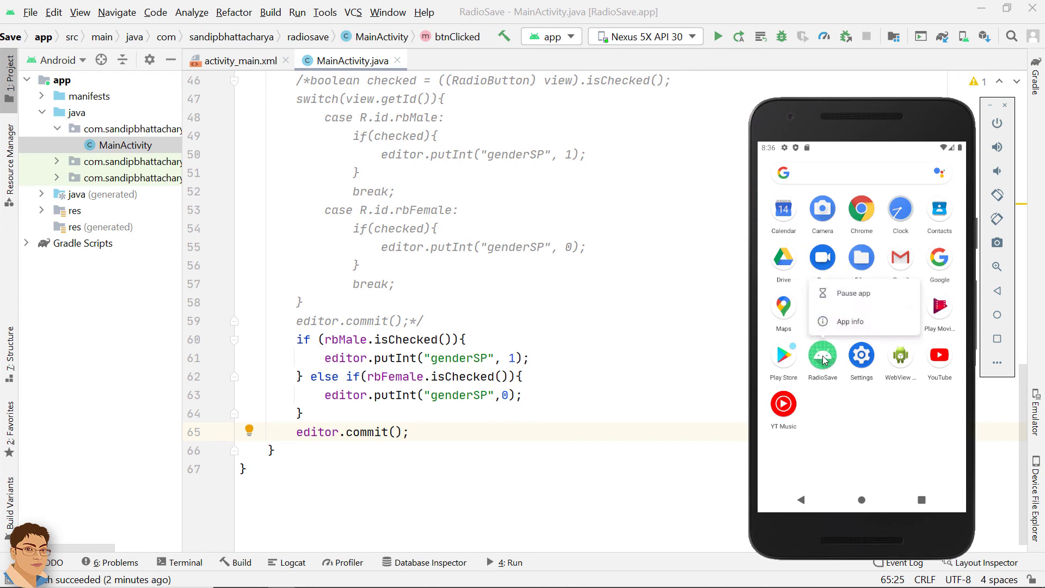
pyautogui.click(849, 321)
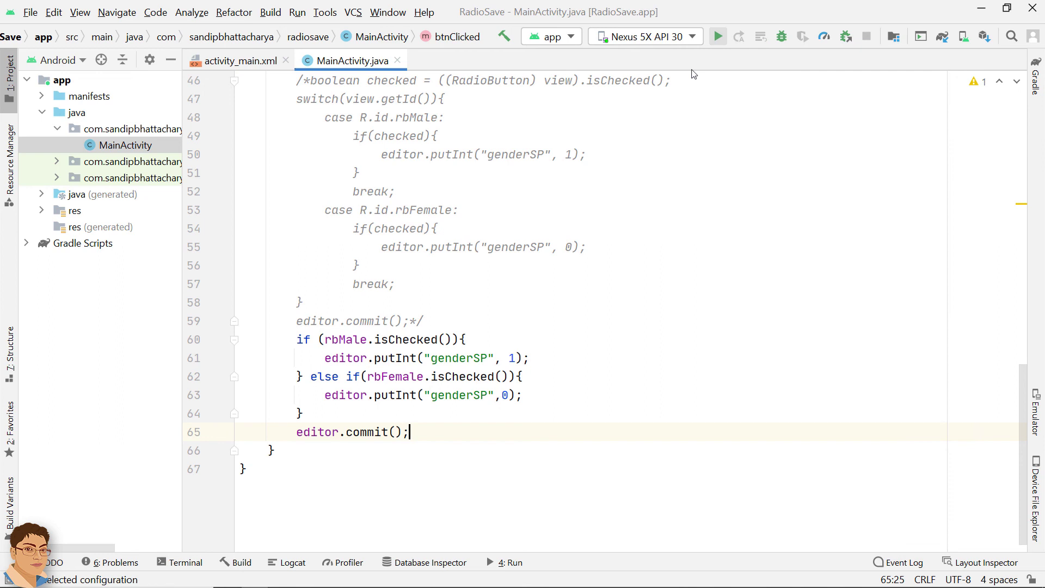
# - Launch the updated RadioSave, choose Male and exit to the home screen
pyautogui.click(717, 37)
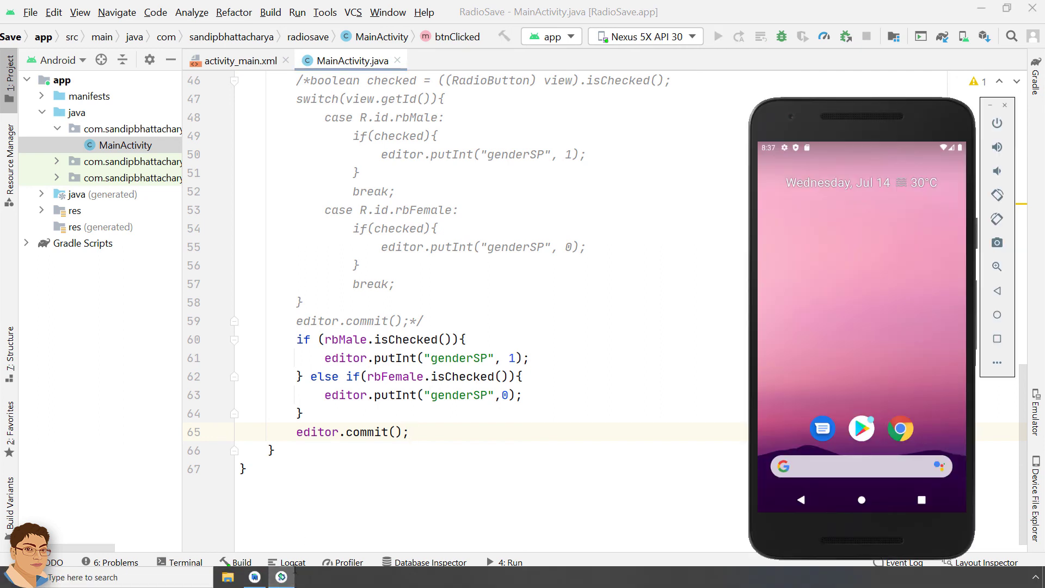
pyautogui.click(718, 37)
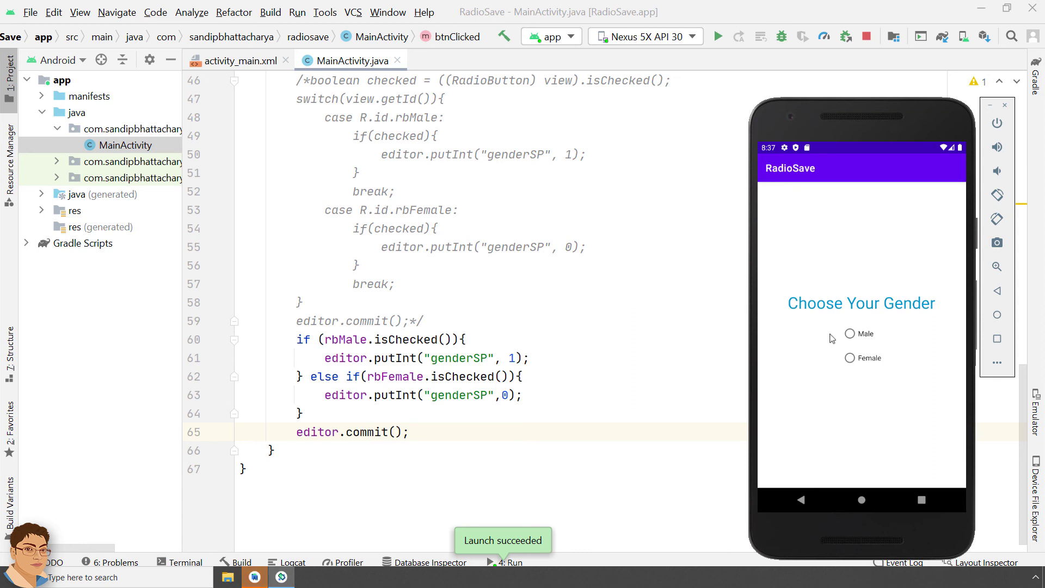
pyautogui.click(851, 334)
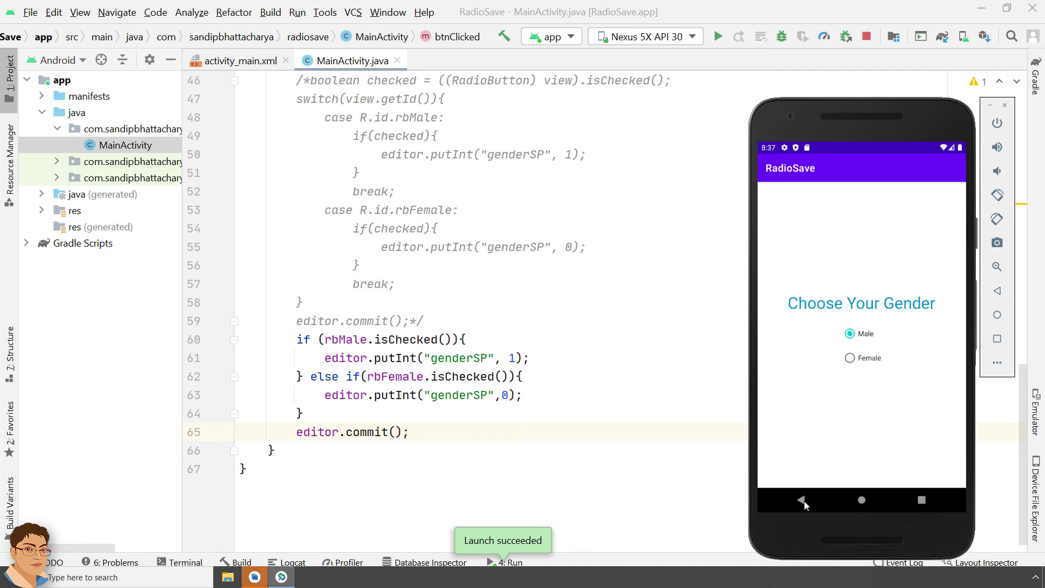
pyautogui.click(801, 500)
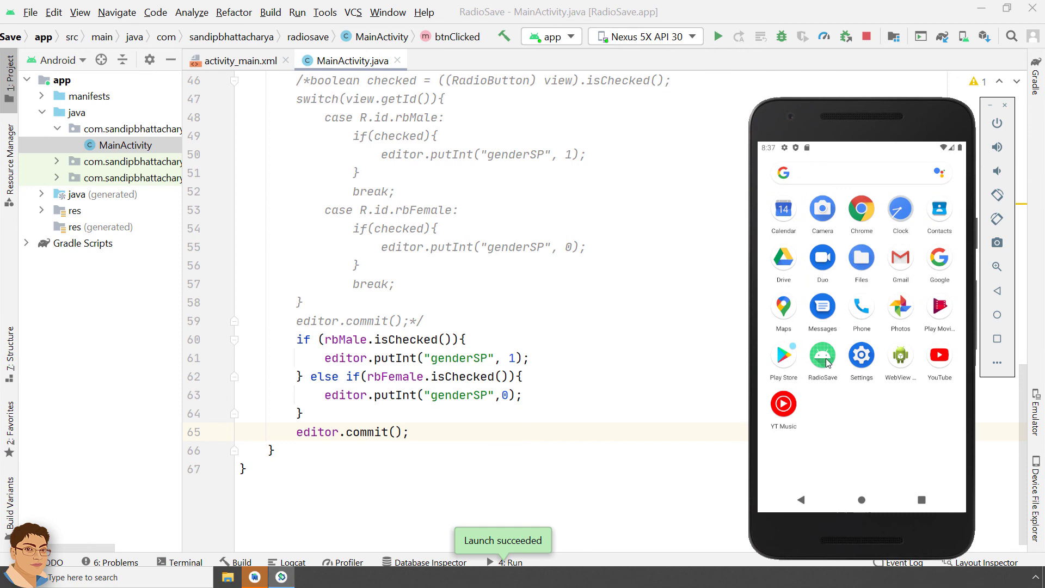
# - Reopen RadioSave to verify Male is restored, then choose Female
pyautogui.click(823, 356)
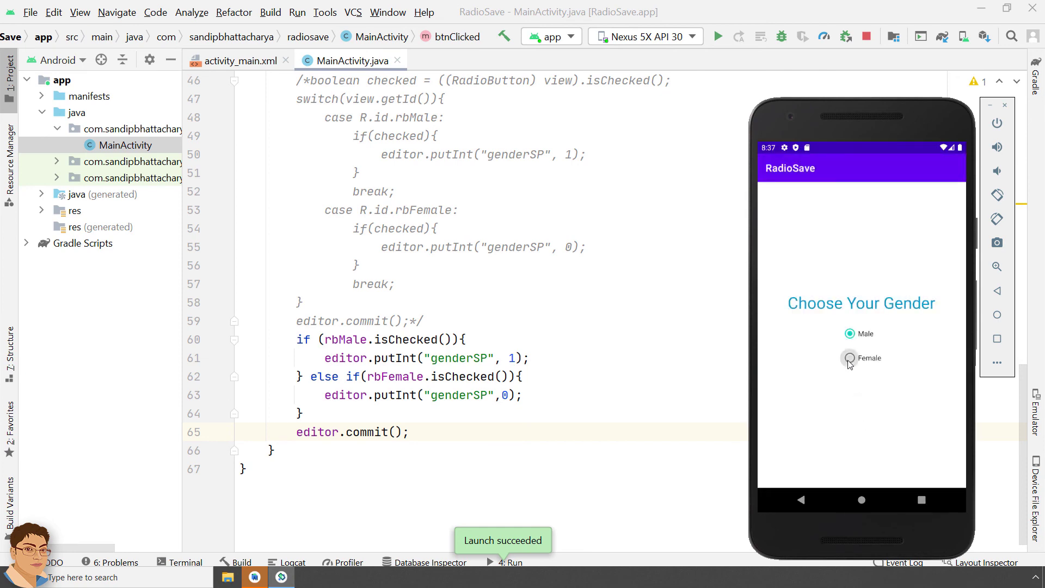
pyautogui.click(849, 358)
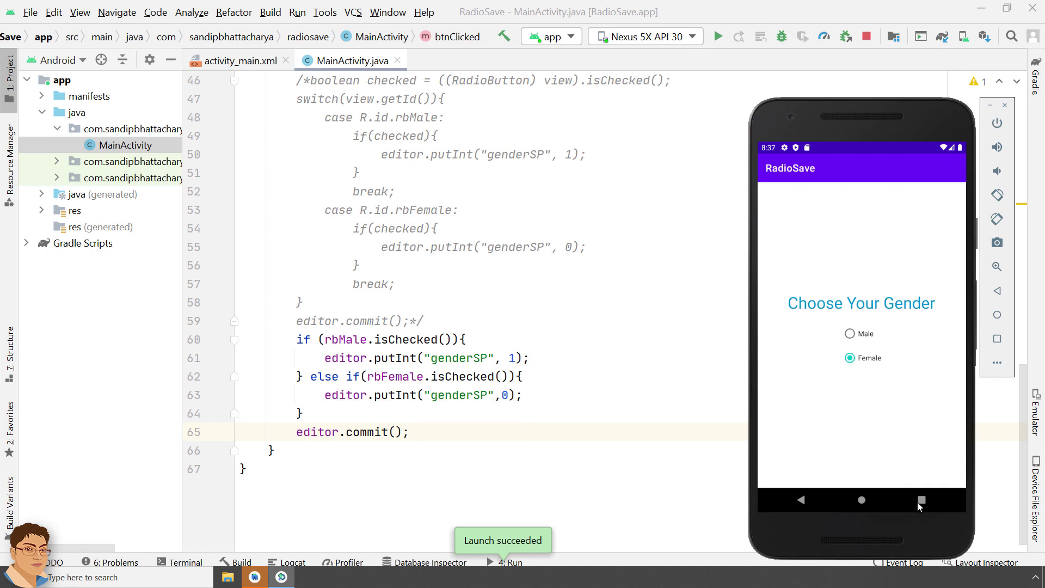